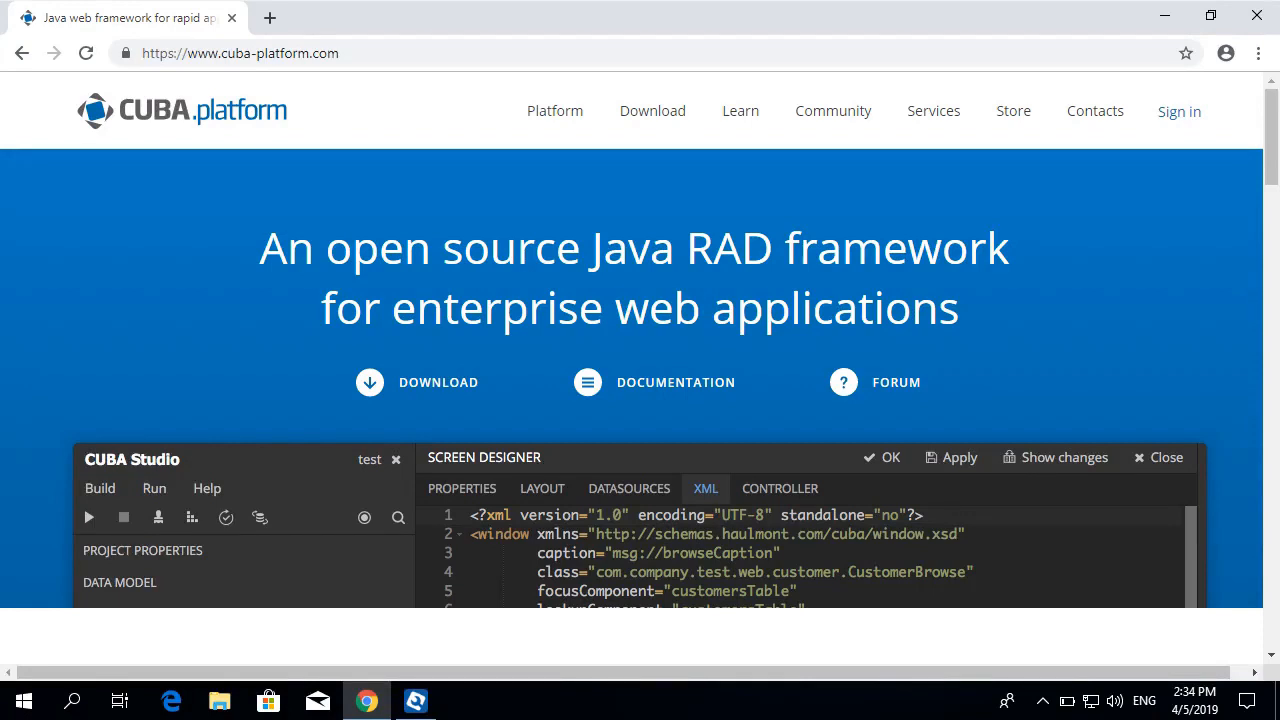
Search the CUBA Platform marketplace for 'email' and open the Email Templates add-on page
{"action": "left_click", "coordinate": [555, 110]}
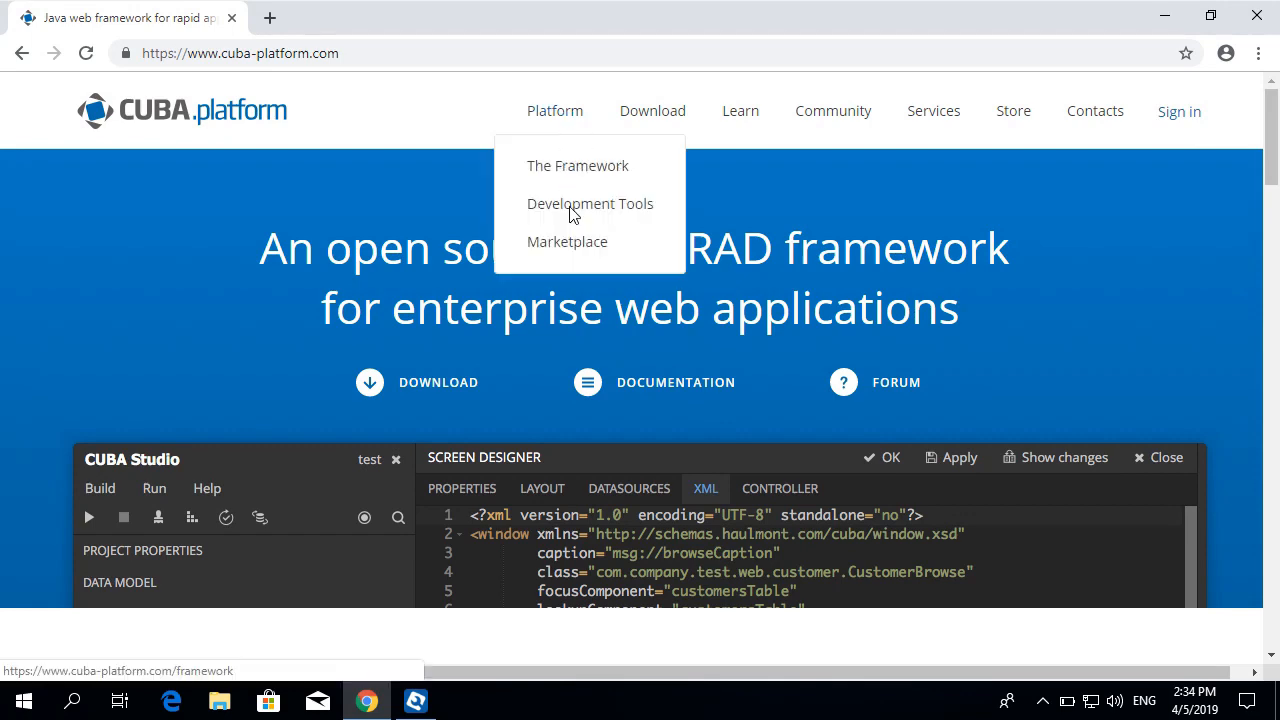
{"action": "left_click", "coordinate": [567, 241]}
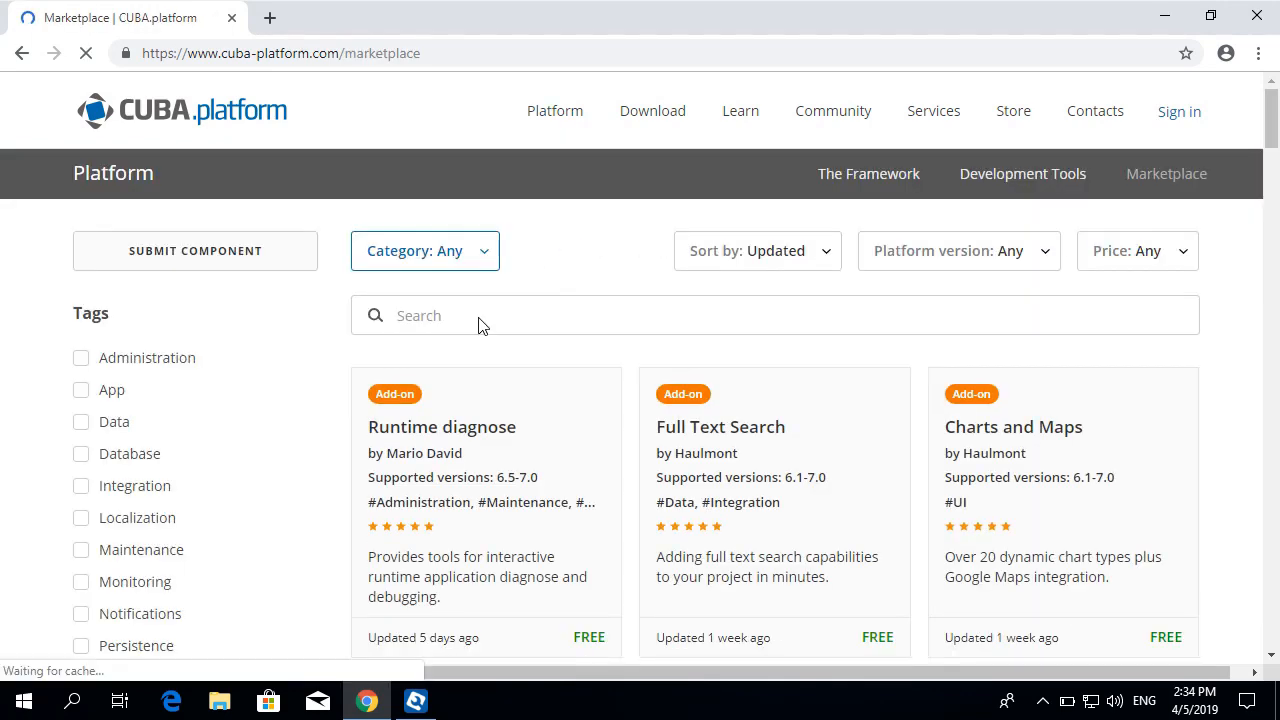
{"action": "type", "text": "email"}
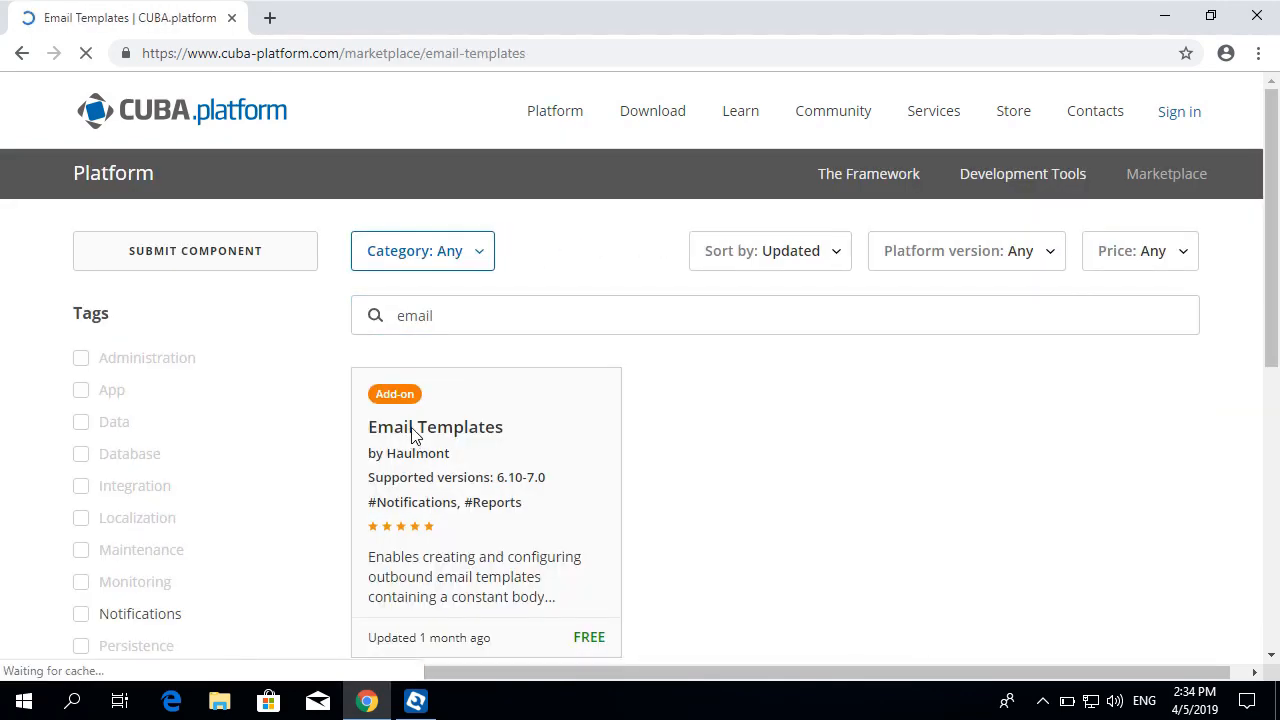
{"action": "left_click", "coordinate": [417, 700]}
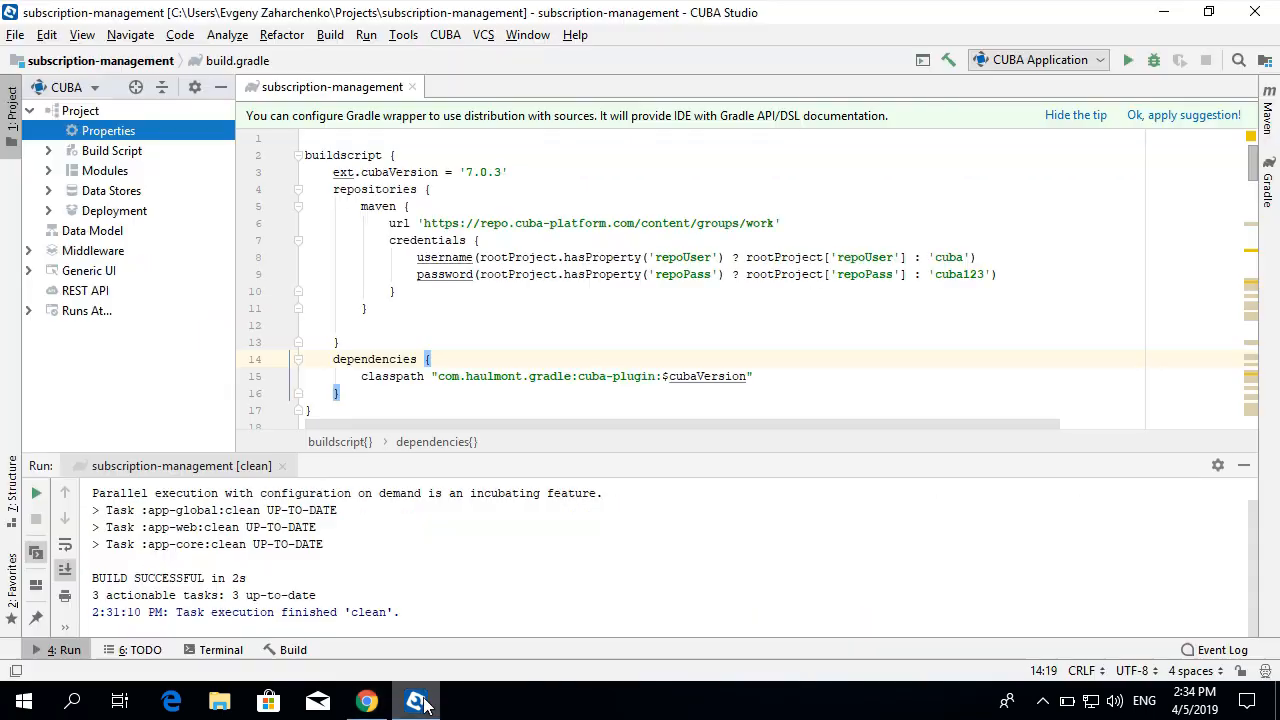
Add the Email Templates app component with its Gradle changes, then create a new email template
{"action": "left_click", "coordinate": [1121, 311]}
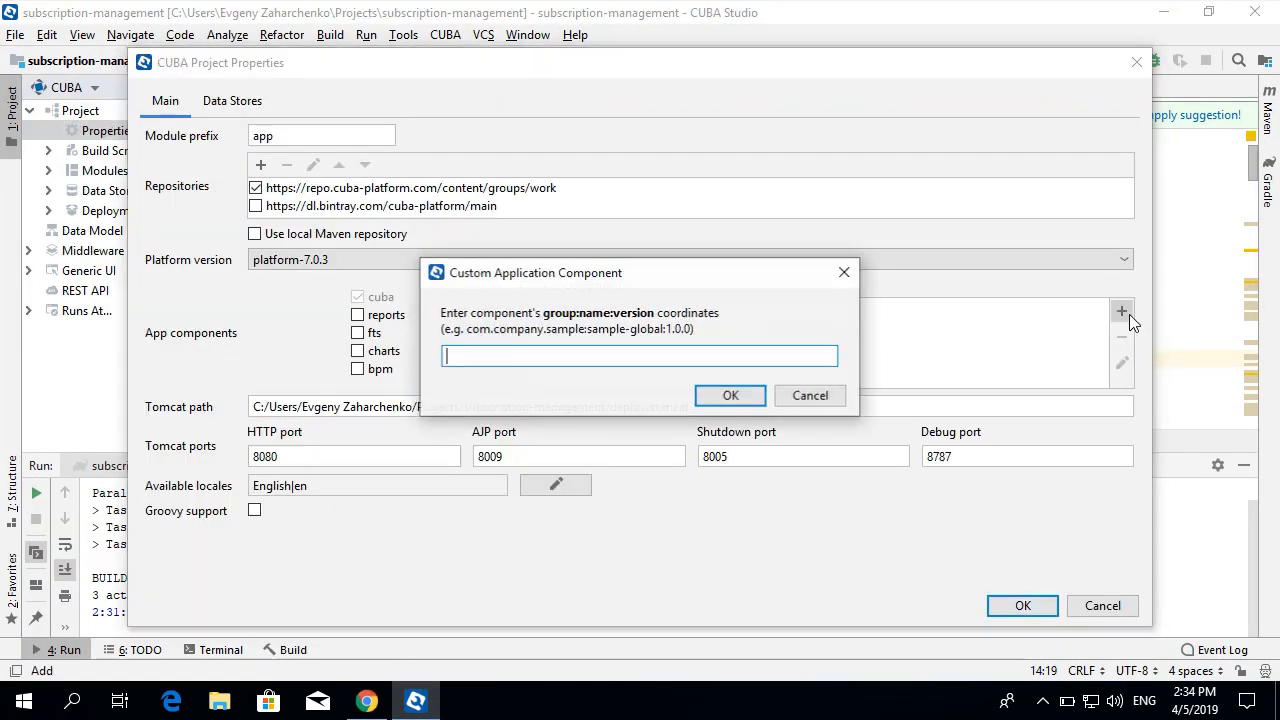
{"action": "left_click", "coordinate": [730, 395]}
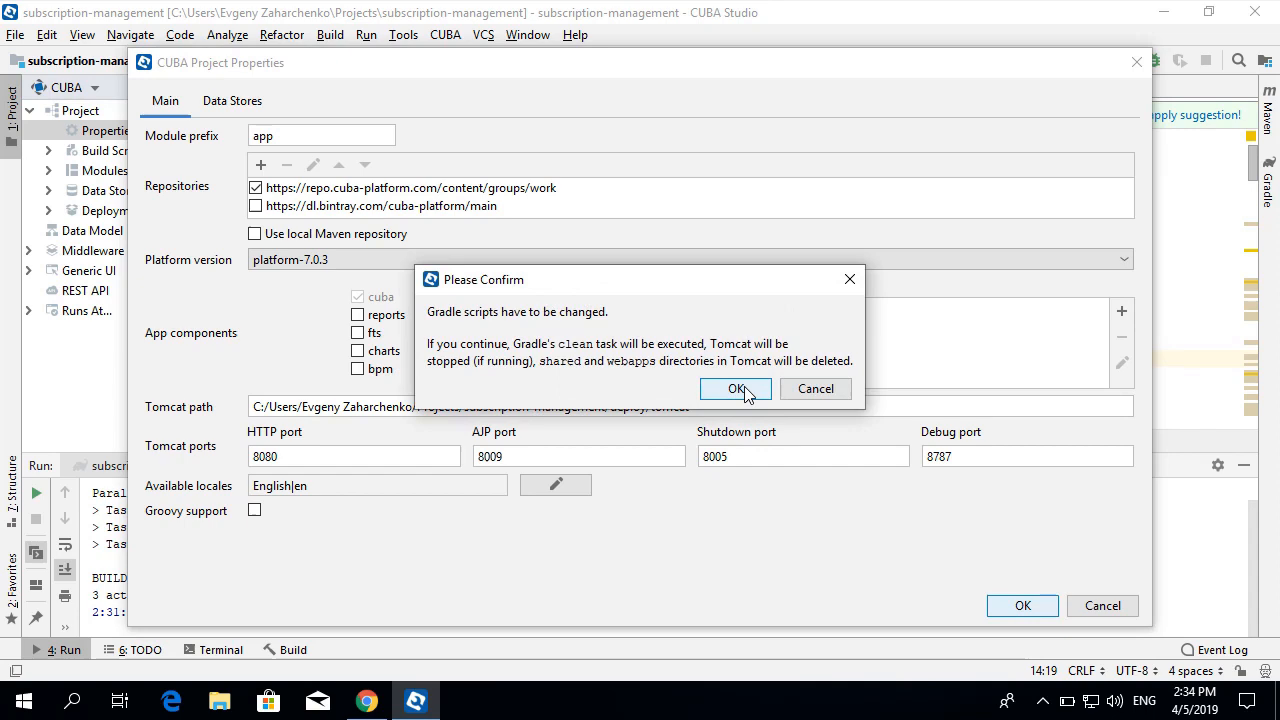
{"action": "left_click", "coordinate": [736, 389]}
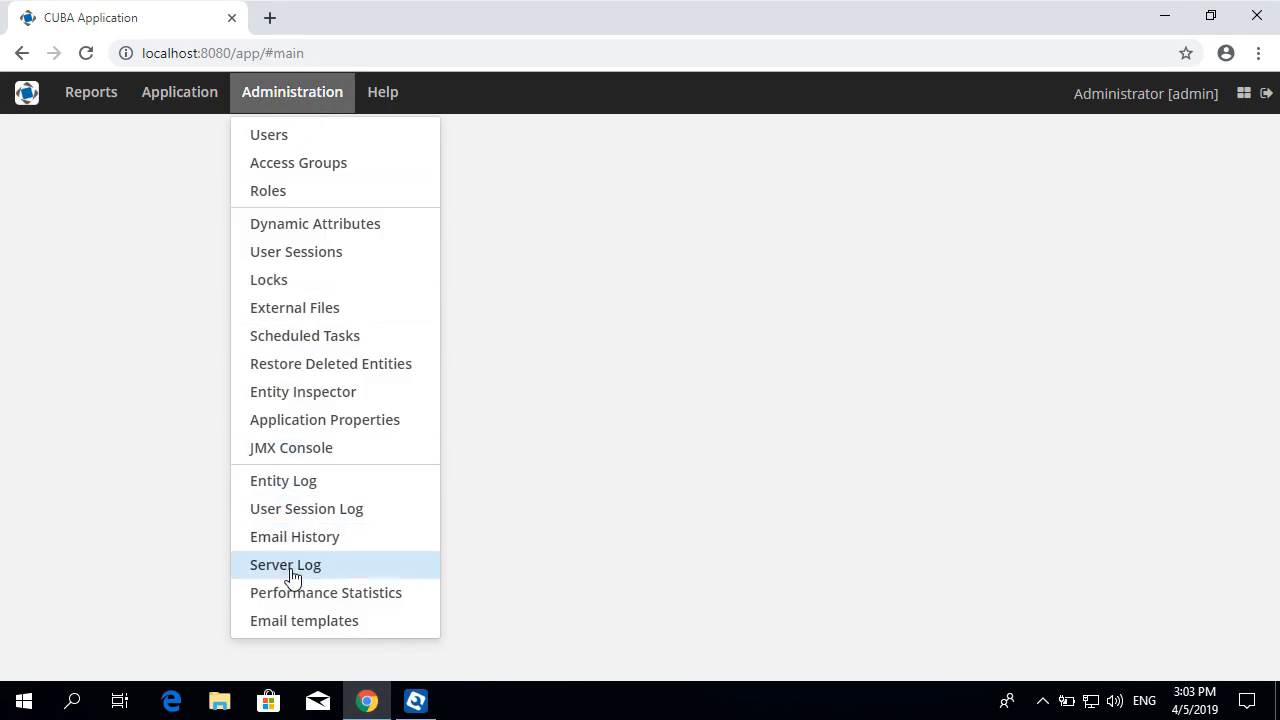
{"action": "left_click", "coordinate": [304, 620]}
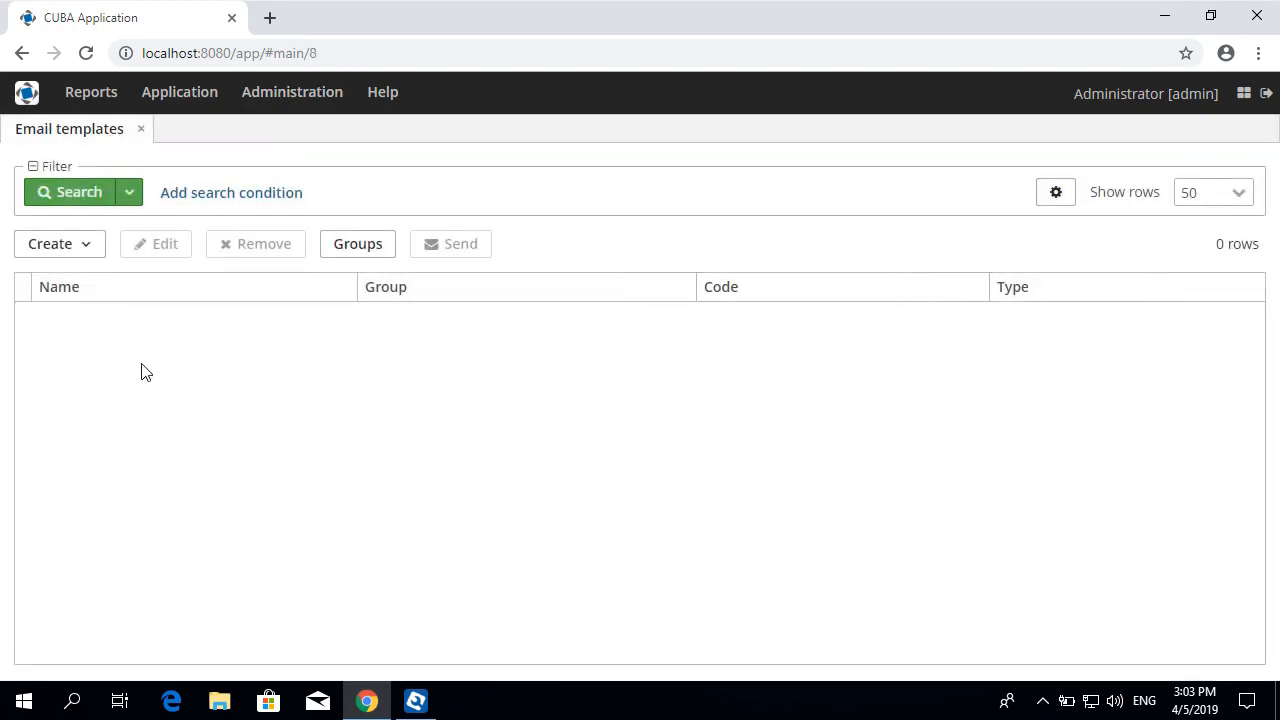
{"action": "left_click", "coordinate": [50, 243]}
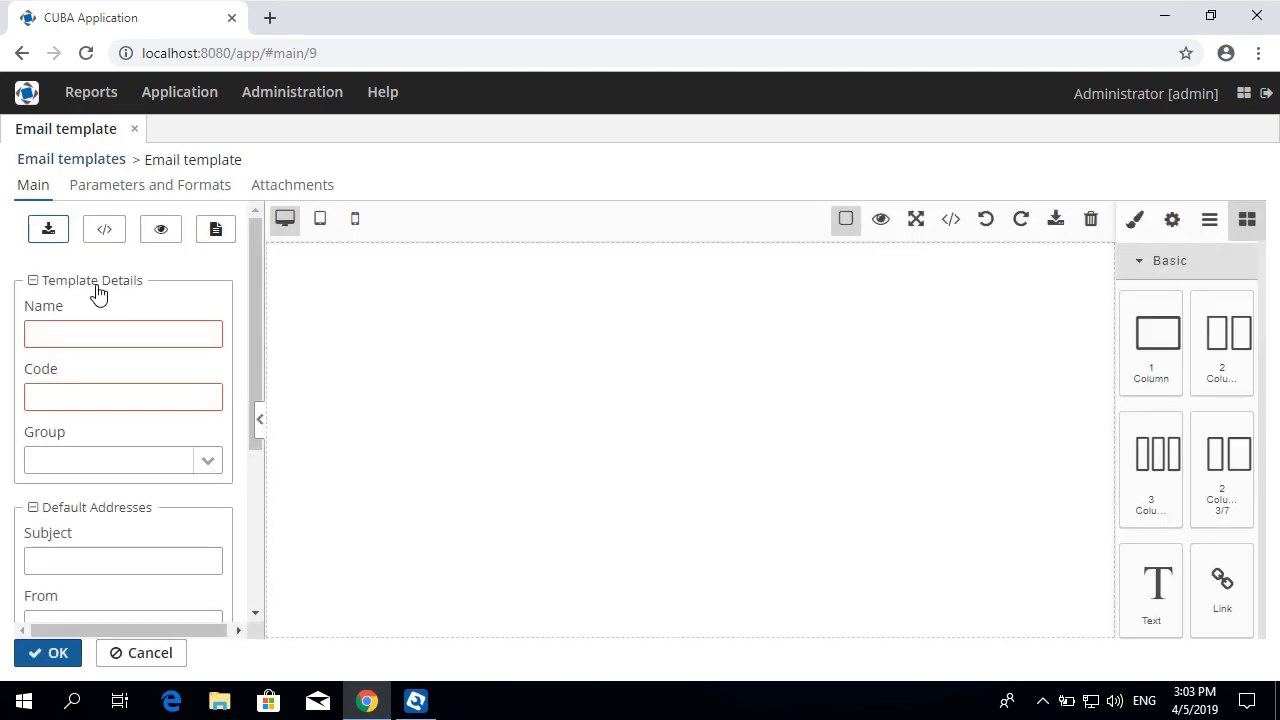
{"action": "mouse_move", "coordinate": [94, 388]}
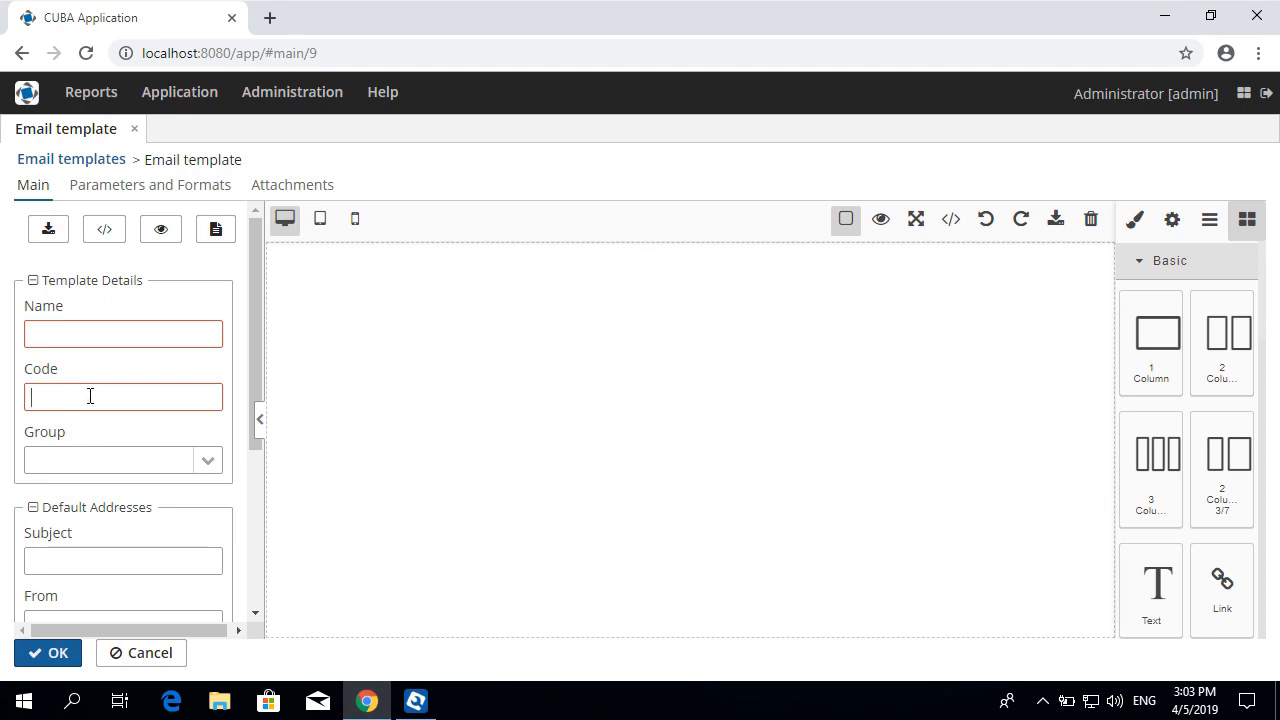
{"action": "mouse_move", "coordinate": [86, 451]}
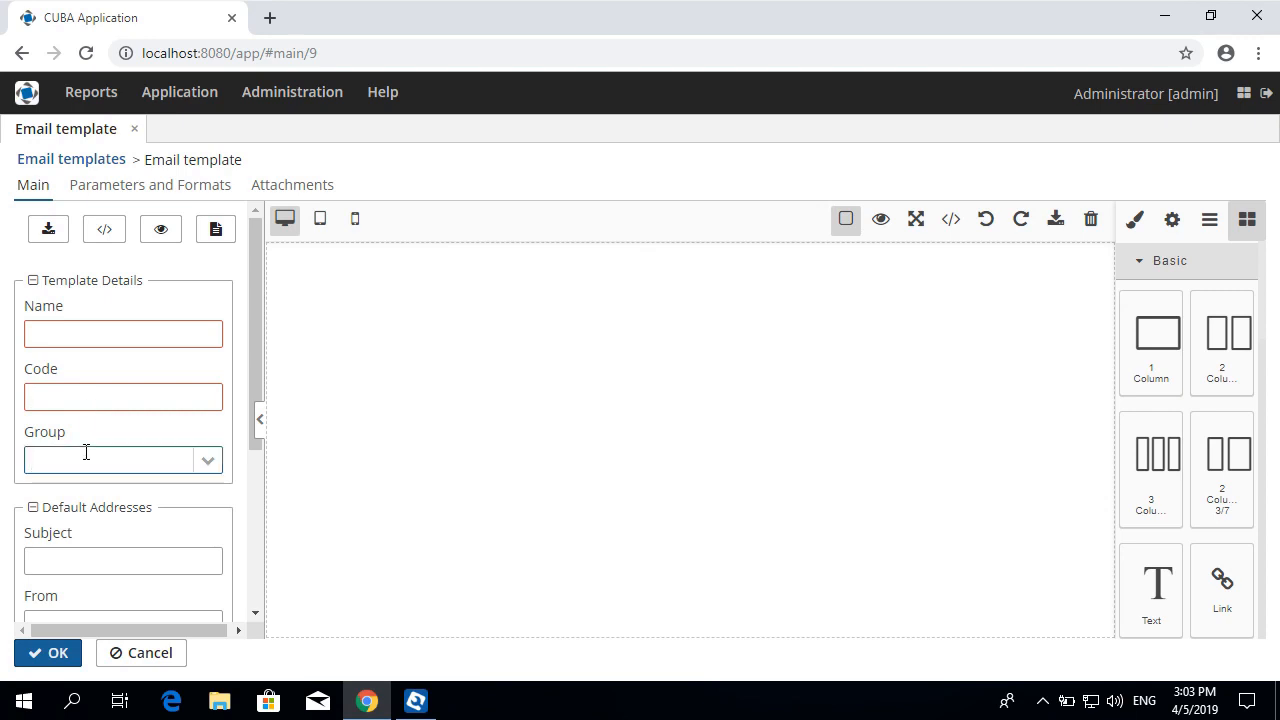
{"action": "left_click", "coordinate": [110, 460]}
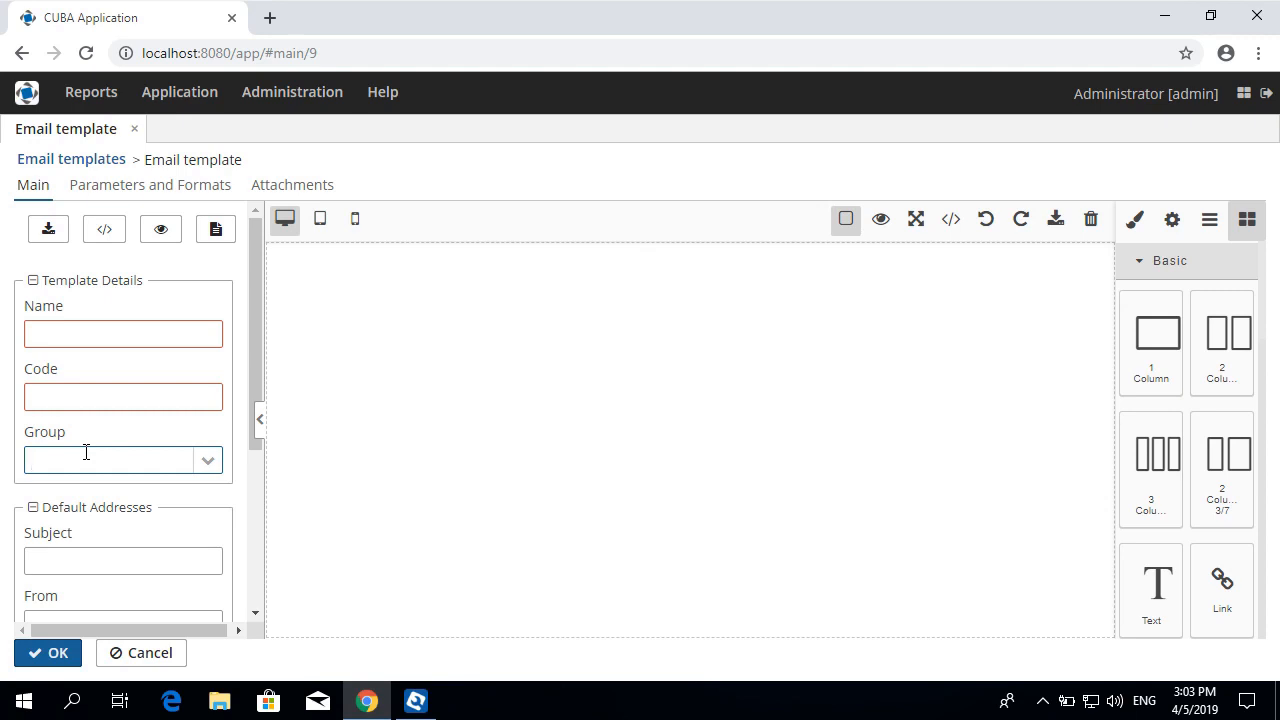
{"action": "left_click", "coordinate": [110, 460]}
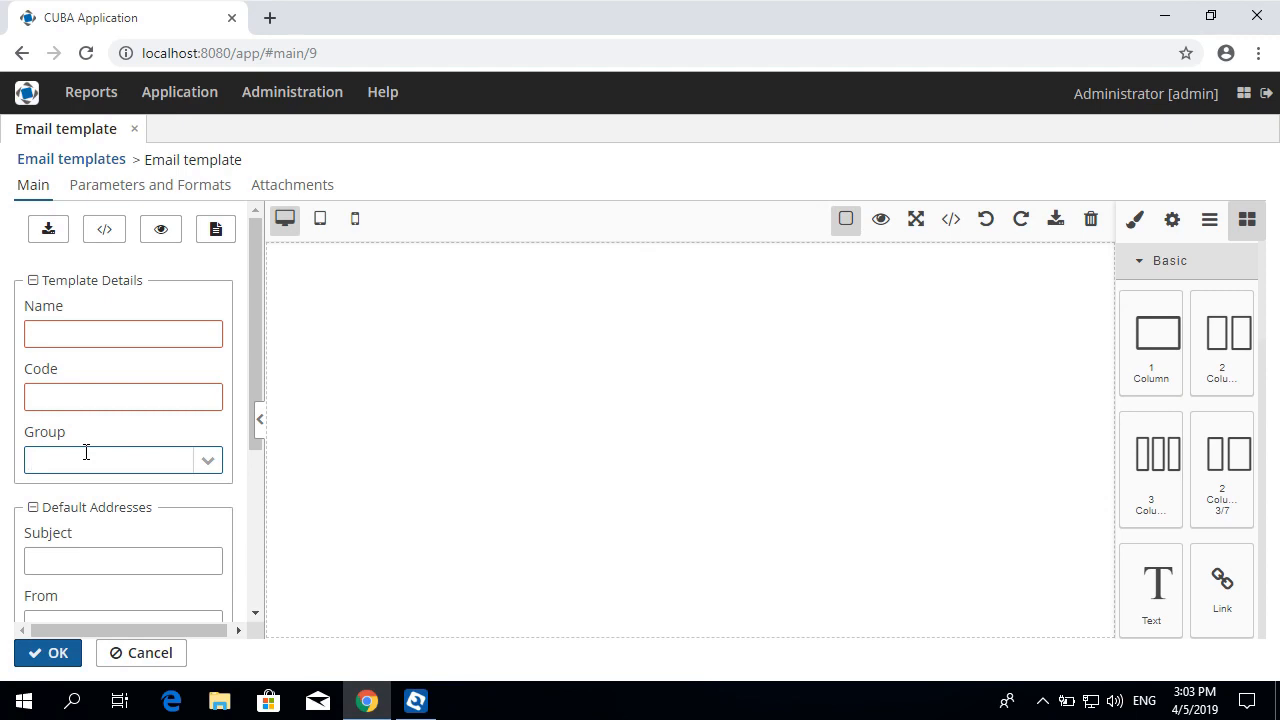
{"action": "left_click", "coordinate": [110, 460]}
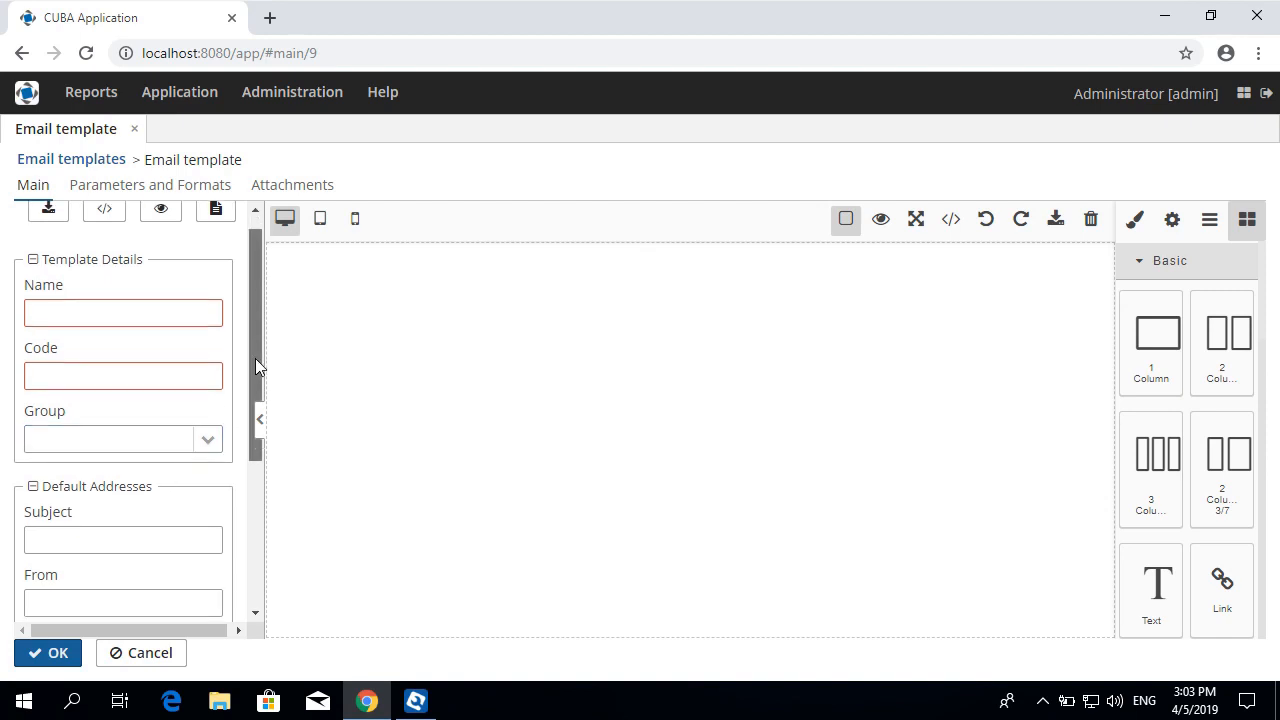
{"action": "scroll", "scroll_direction": "down", "scroll_amount": 3}
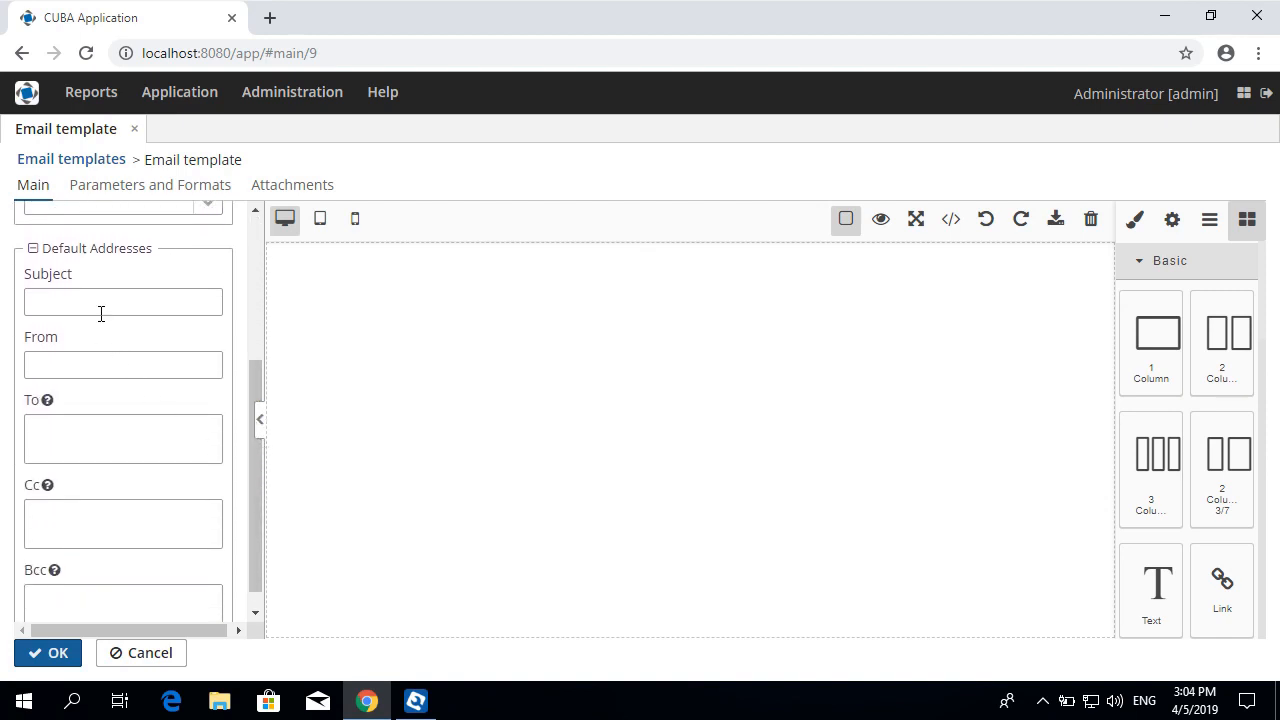
{"action": "left_click", "coordinate": [123, 364]}
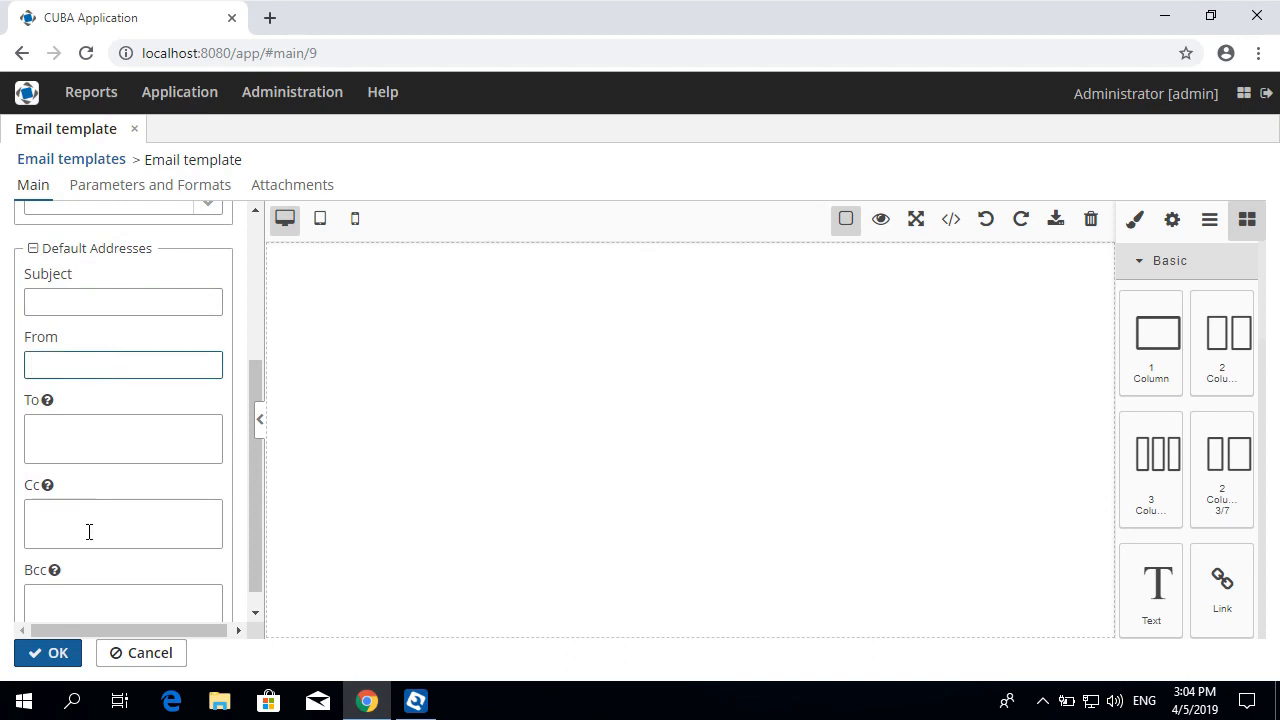
{"action": "left_click", "coordinate": [123, 600]}
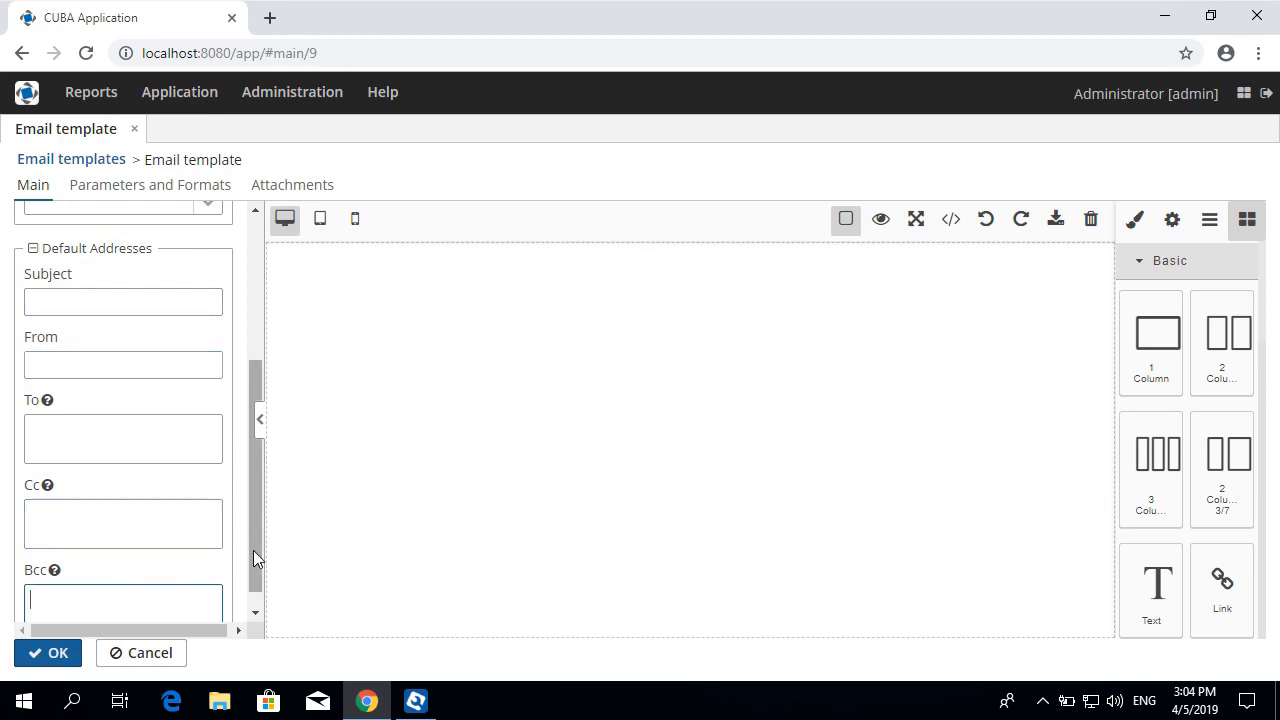
{"action": "scroll", "scroll_direction": "up", "scroll_amount": 3}
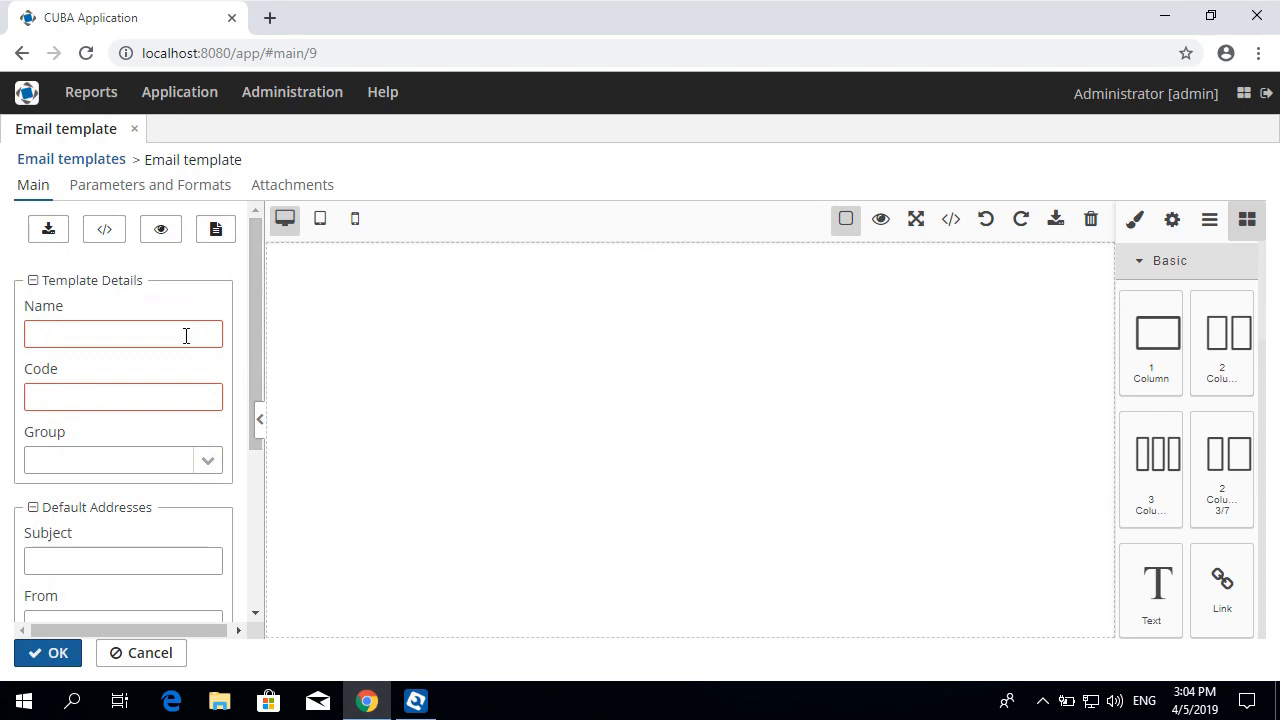
Fill in name 'Subscription created', code 'subscription_created' and subject 'Subscription created'
{"action": "type", "text": "Subscri"}
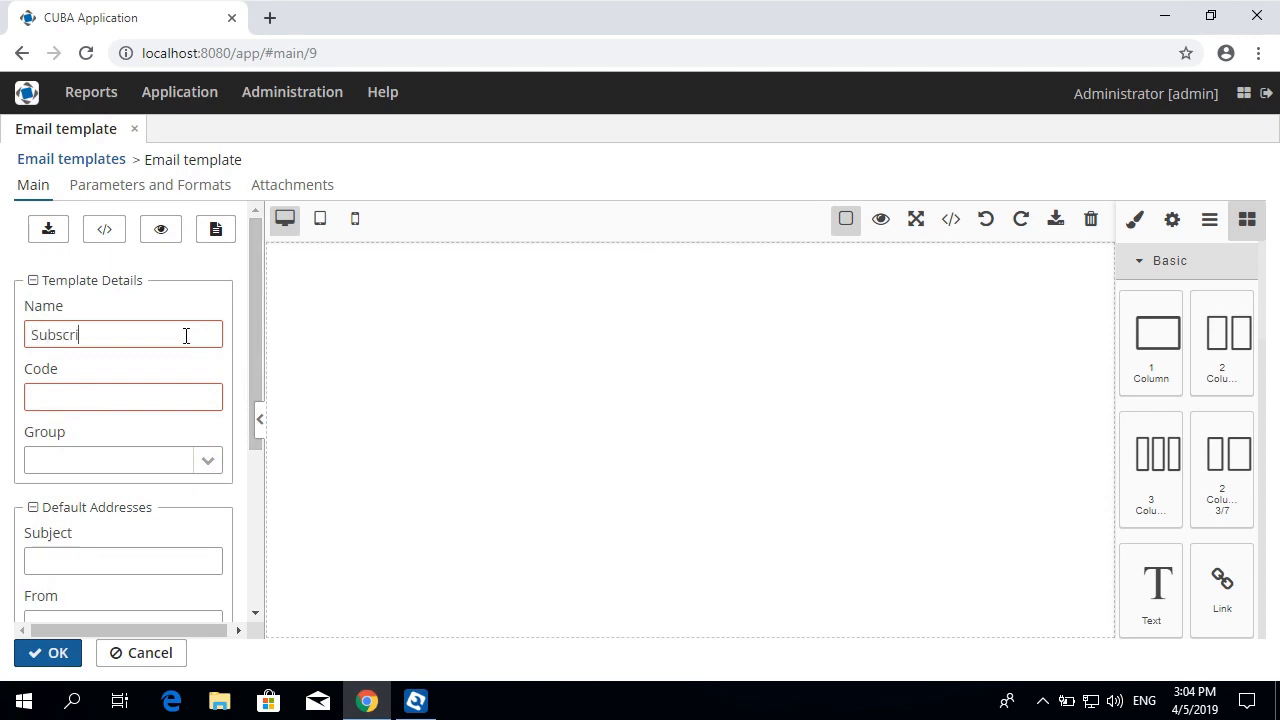
{"action": "type", "text": "ption created"}
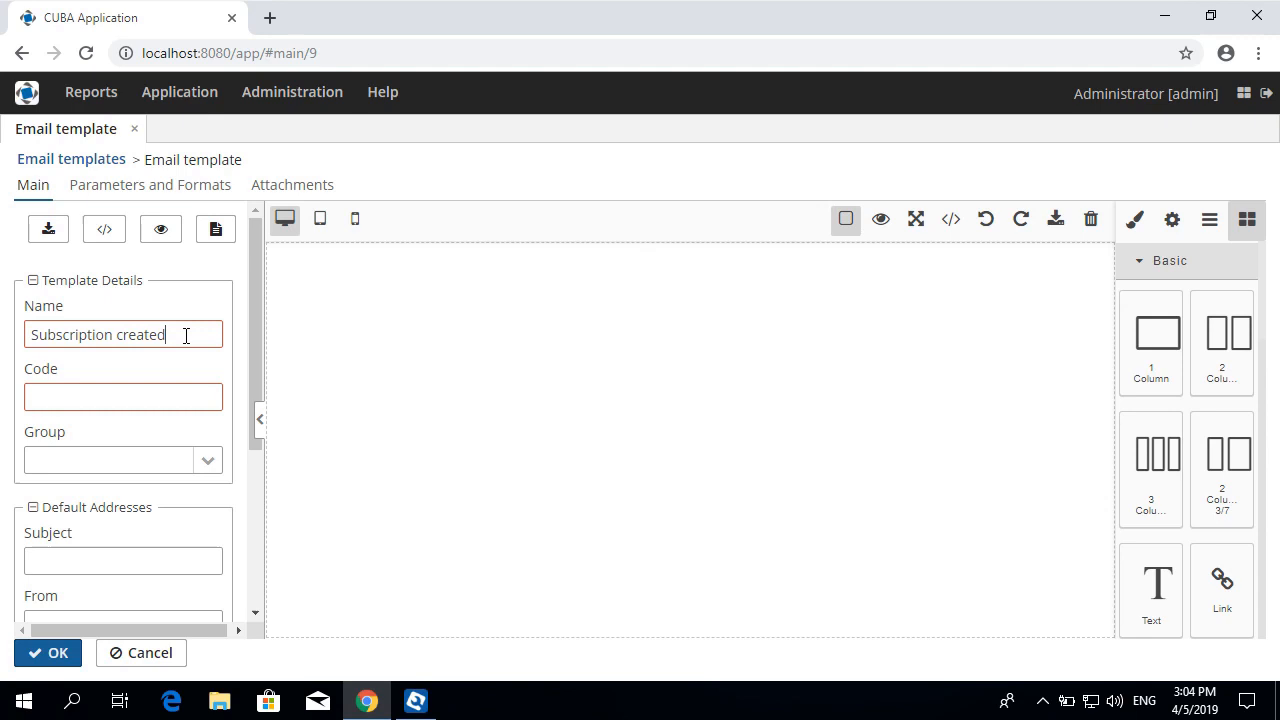
{"action": "type", "text": "subscription_"}
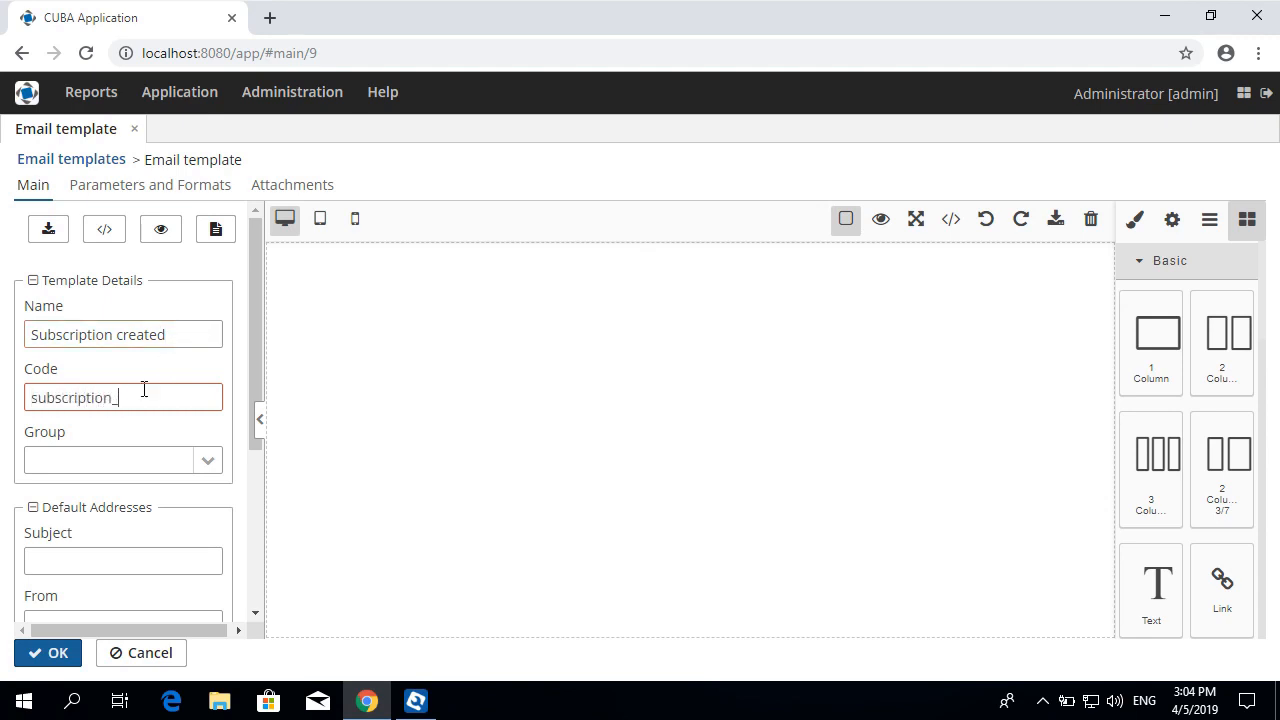
{"action": "type", "text": "created"}
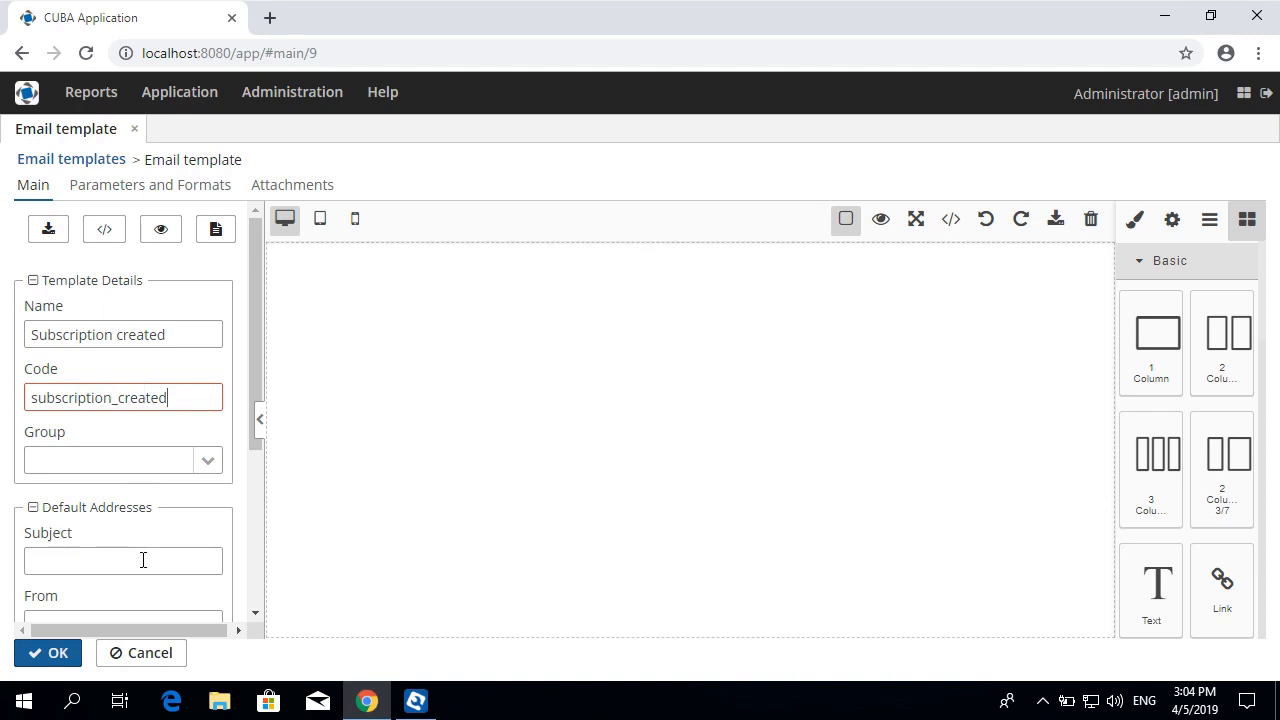
{"action": "type", "text": "Subscrip"}
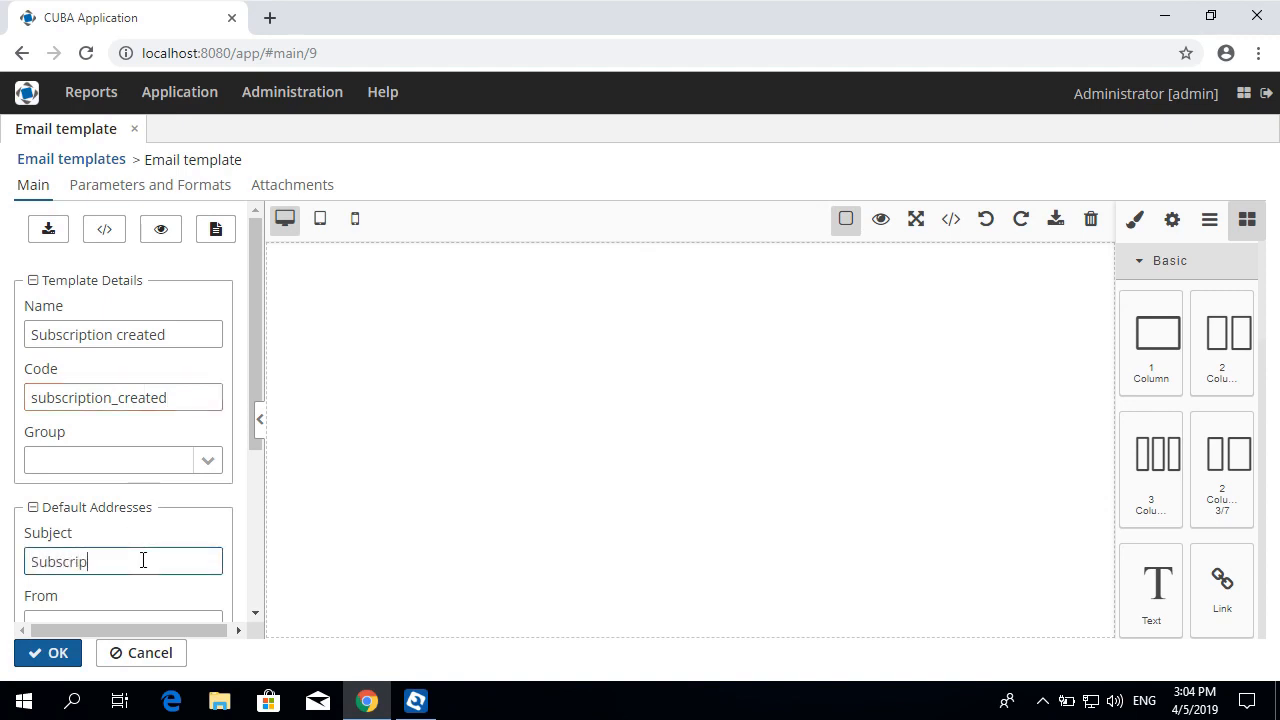
{"action": "type", "text": "tion created"}
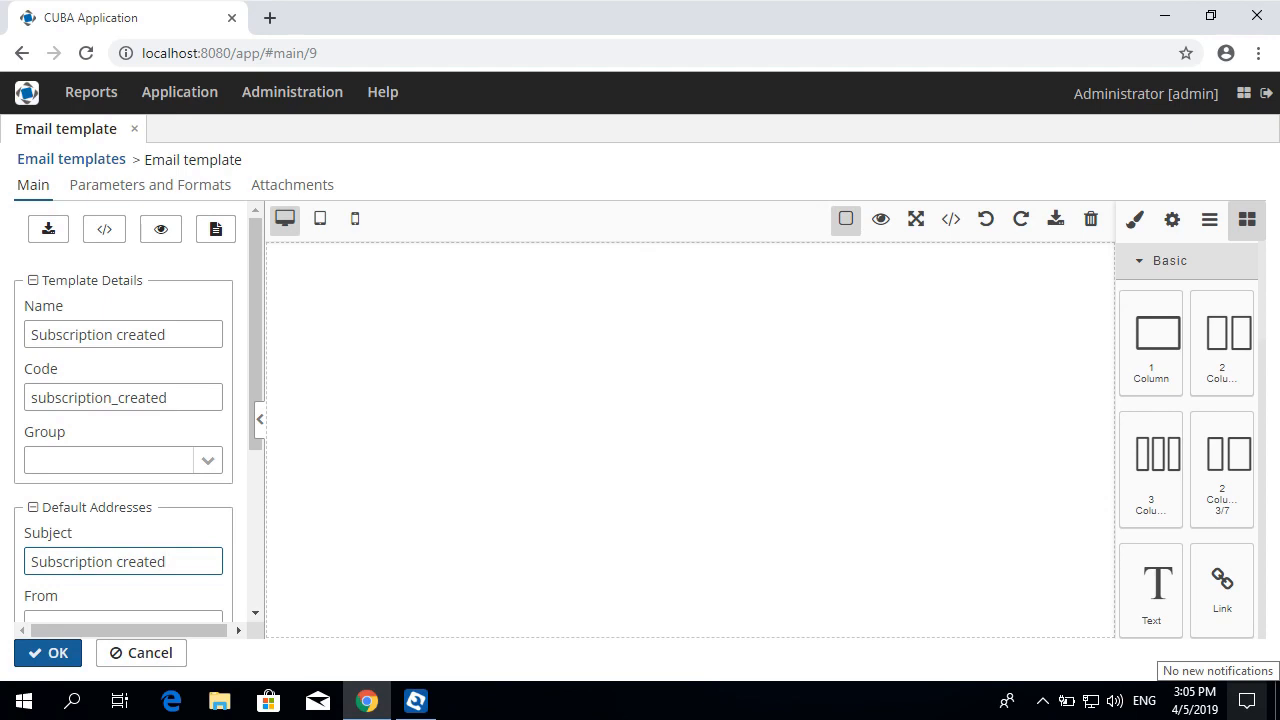
Insert the logo-ex-7.png image at the top of the body and shrink it
{"action": "left_click", "coordinate": [123, 561]}
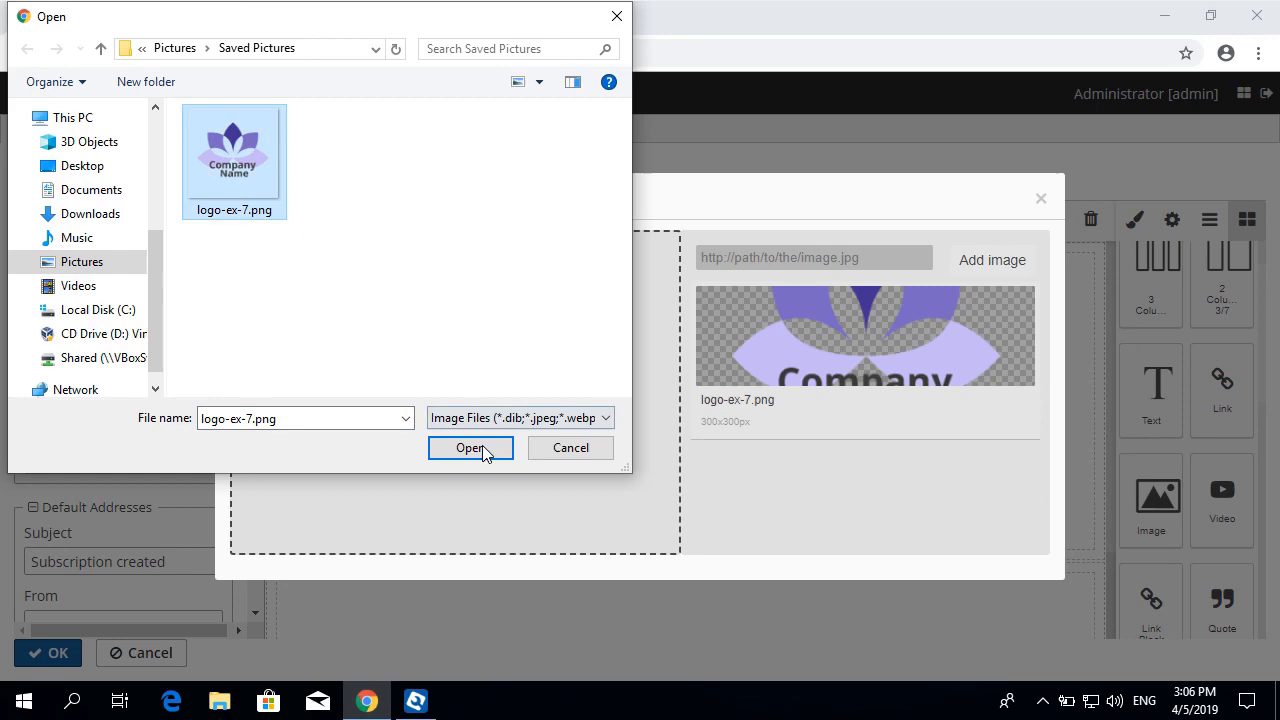
{"action": "left_click", "coordinate": [470, 447]}
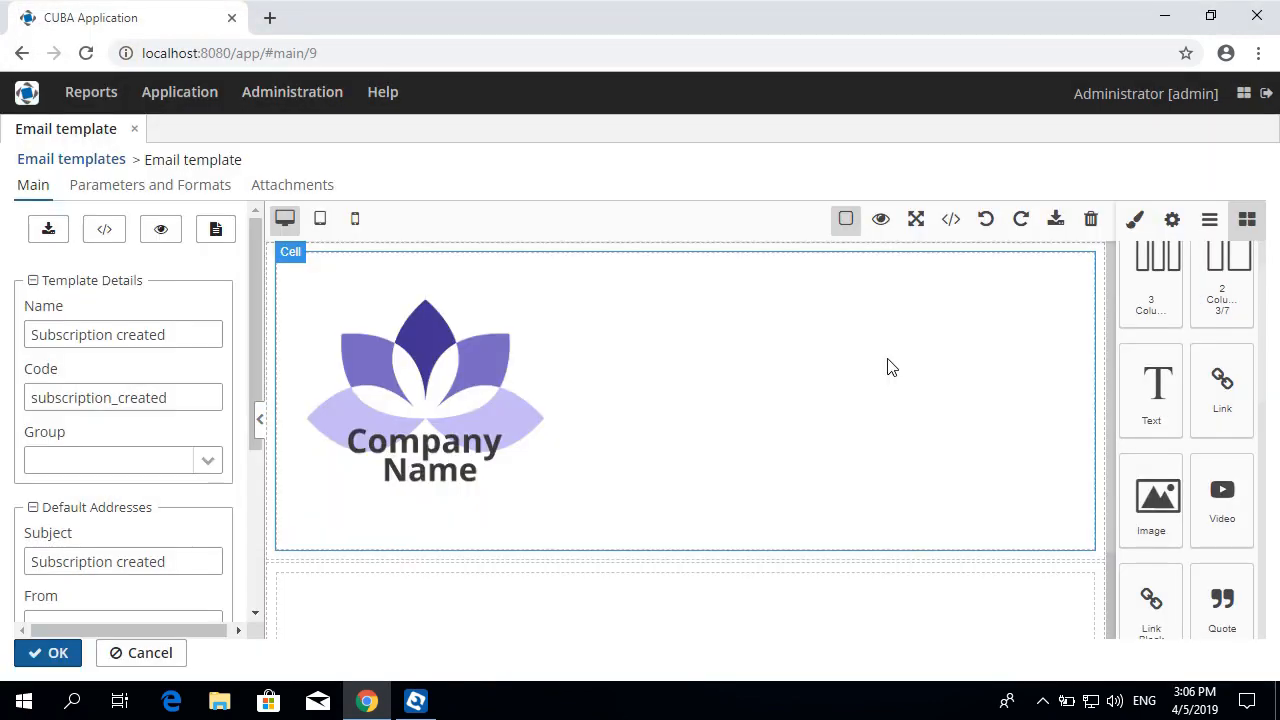
{"action": "left_click", "coordinate": [424, 390]}
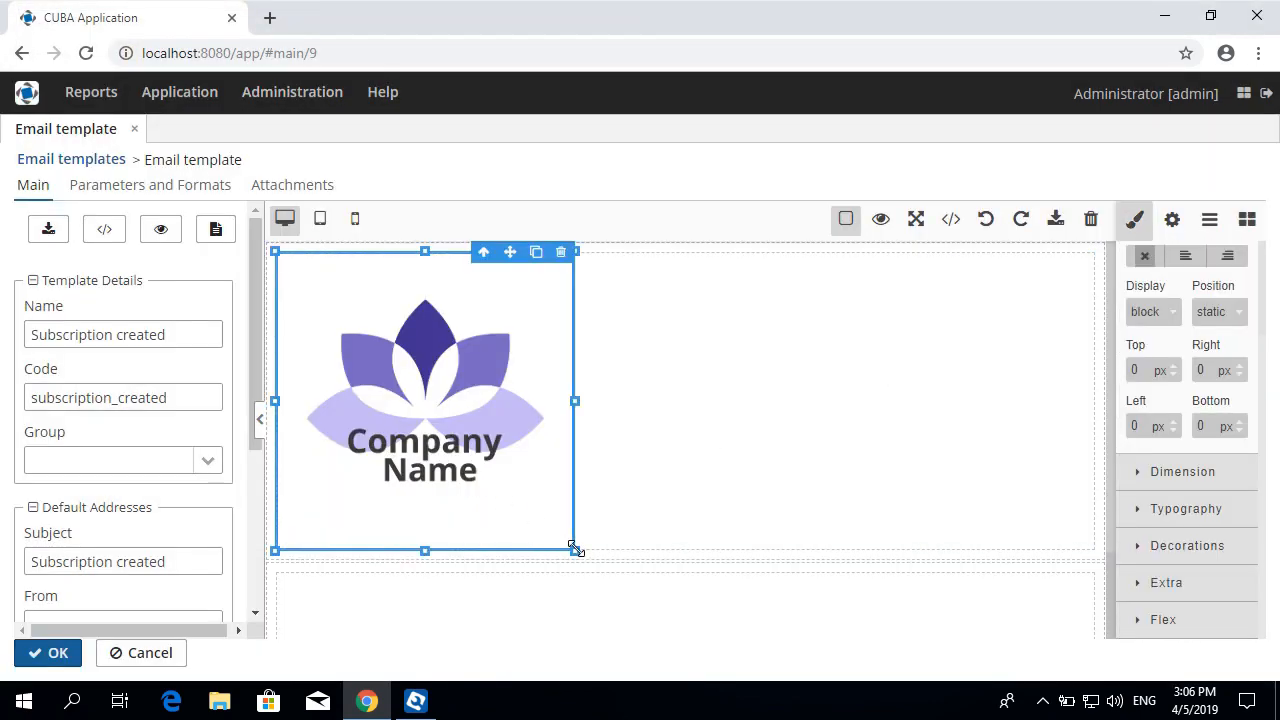
{"action": "left_click_drag", "start_coordinate": [575, 550], "coordinate": [448, 423]}
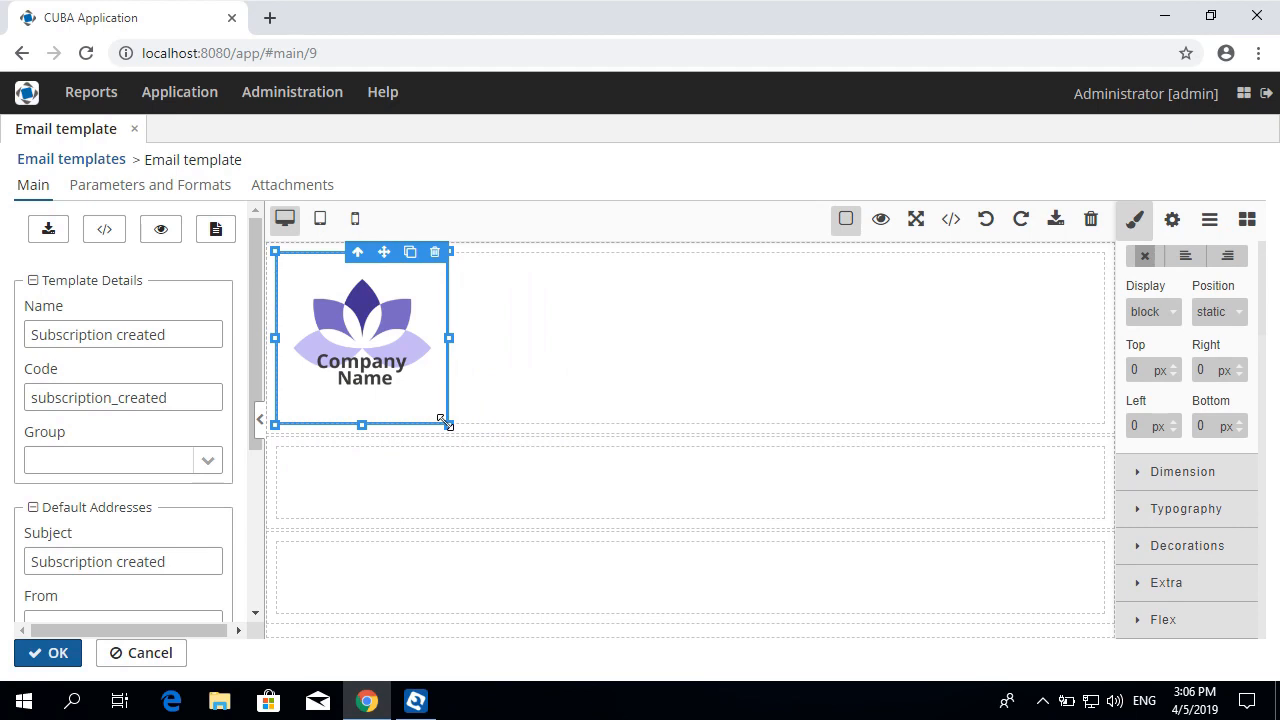
{"action": "left_click", "coordinate": [1247, 219]}
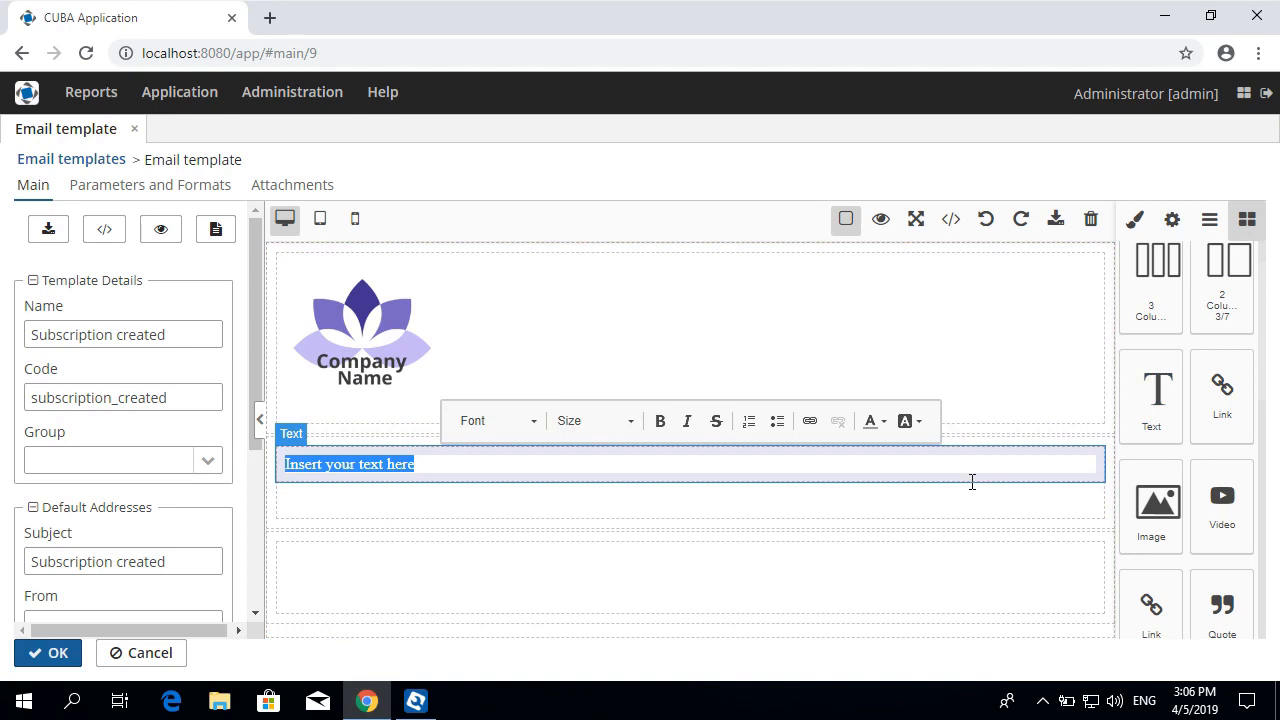
Type 'Hi ${customer.name} ${customer.surname}!' into the text block below the logo
{"action": "type", "text": "Hi ${"}
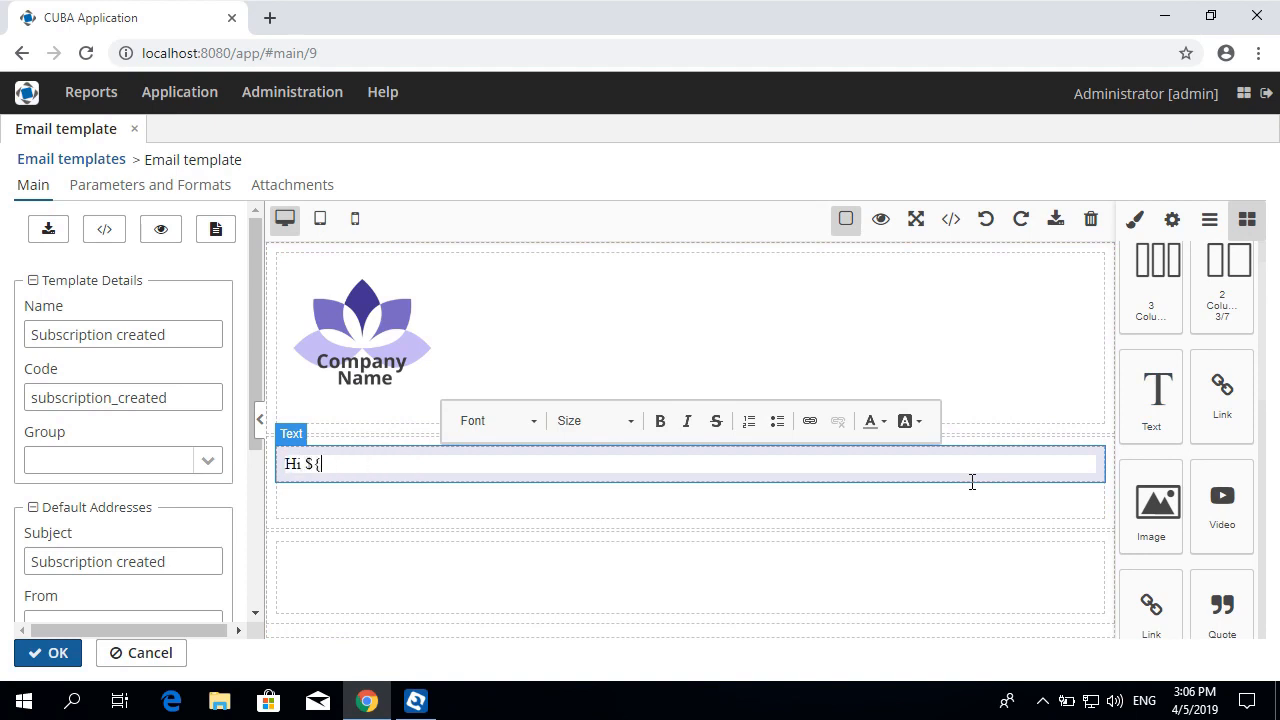
{"action": "type", "text": "customer.name}"}
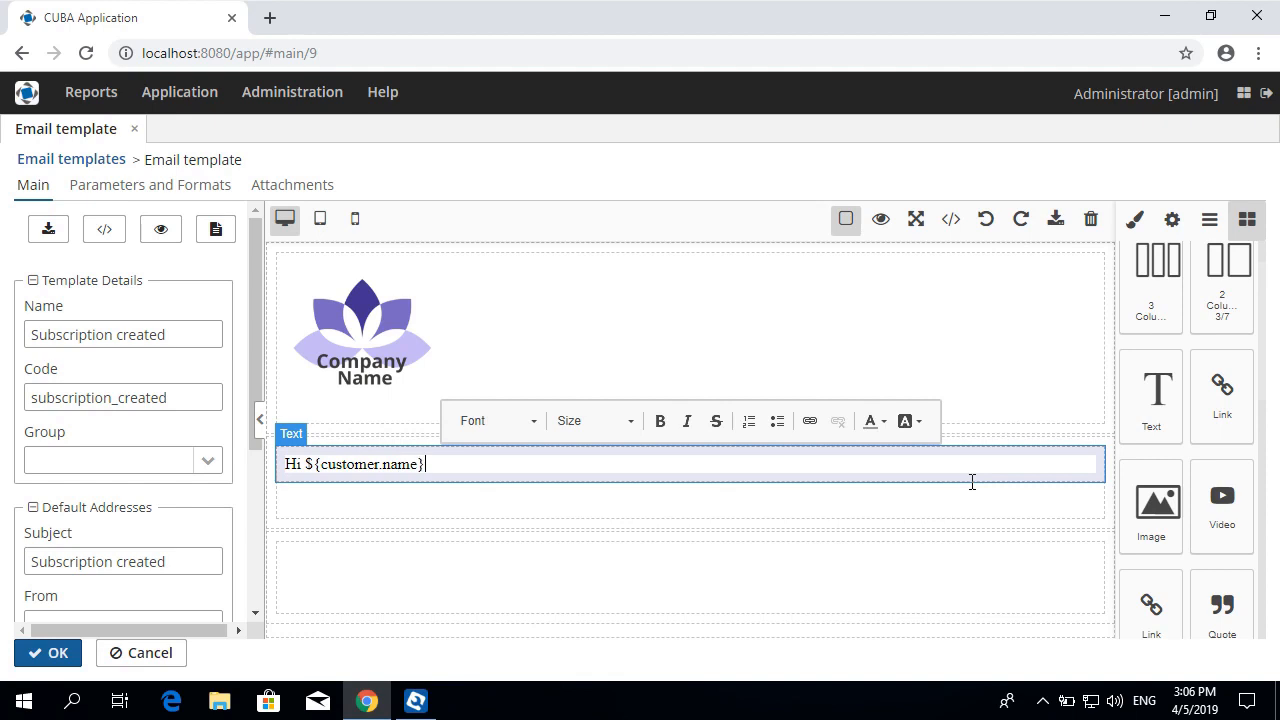
{"action": "type", "text": "${customer.s"}
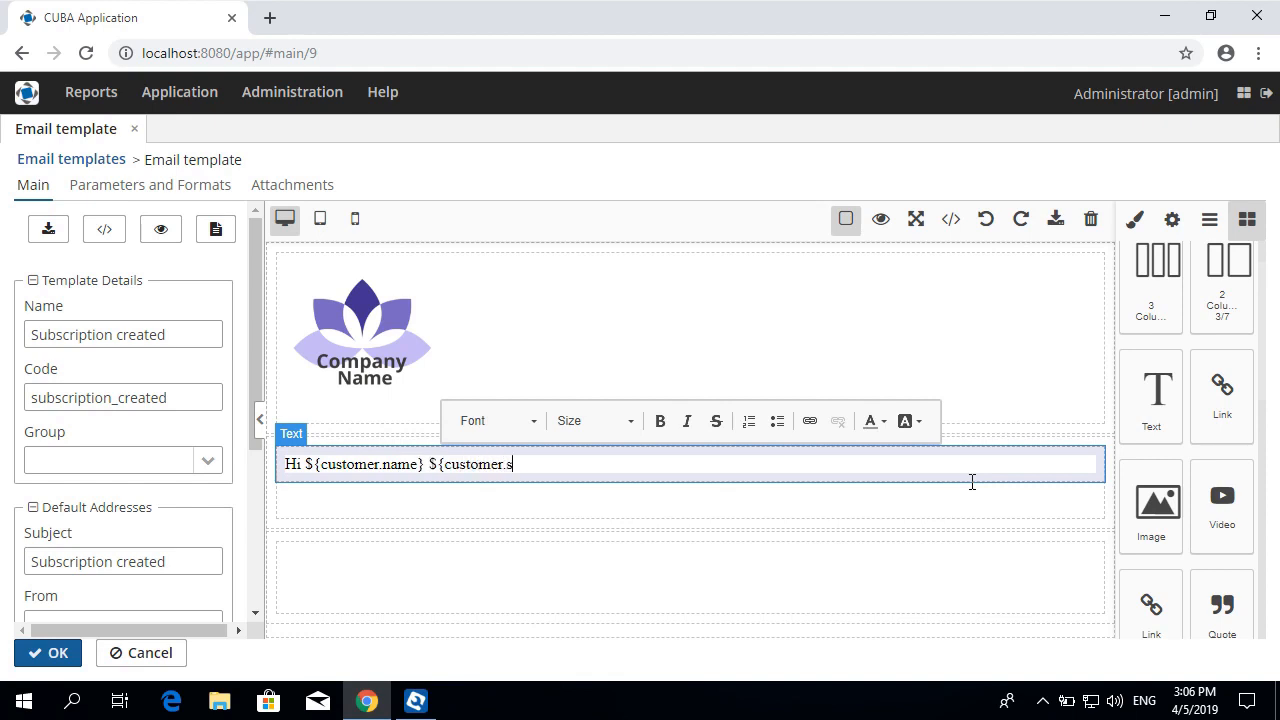
{"action": "type", "text": "urname}!"}
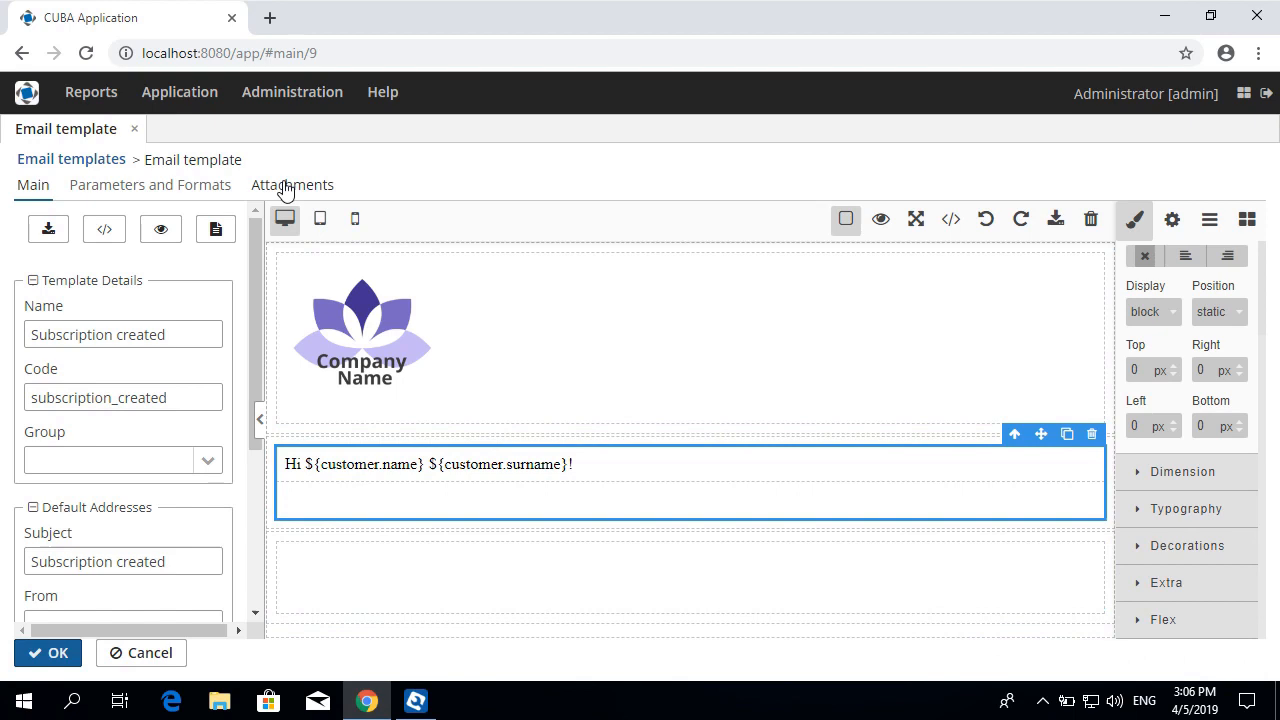
Confirm the Customer parameter as an Entity type linked to the Customer entity
{"action": "left_click", "coordinate": [150, 184]}
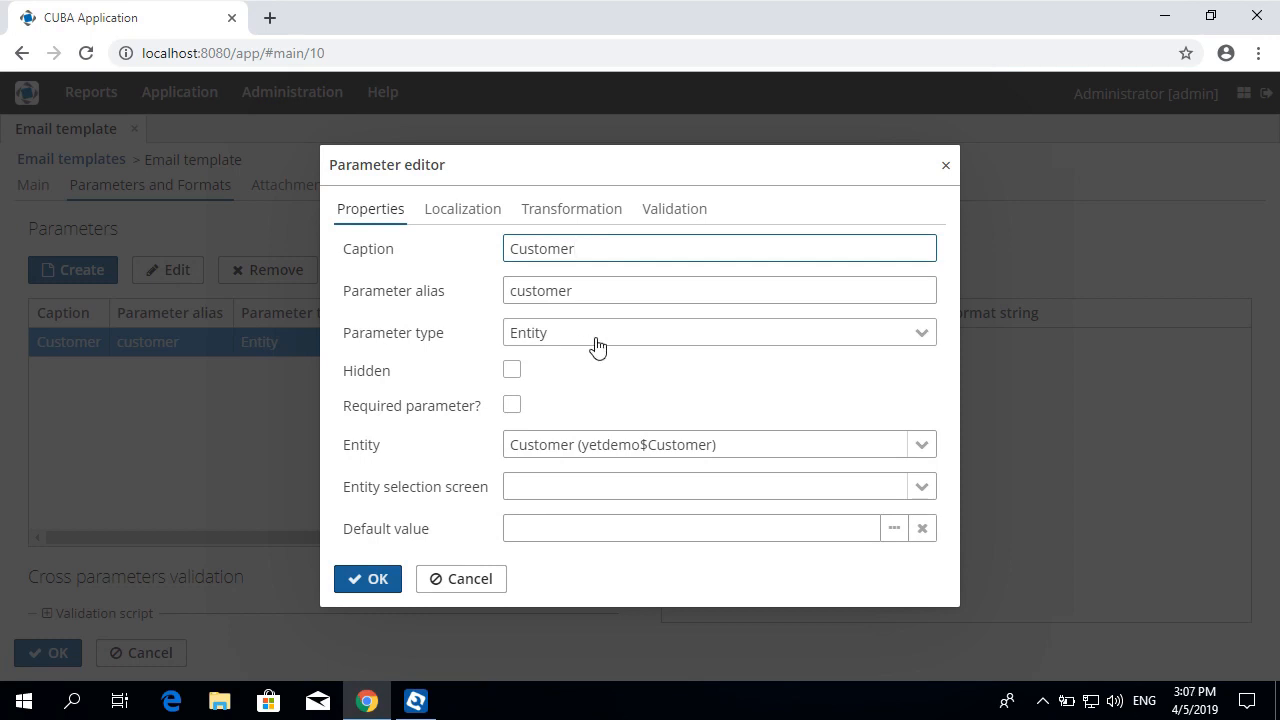
{"action": "mouse_move", "coordinate": [472, 480]}
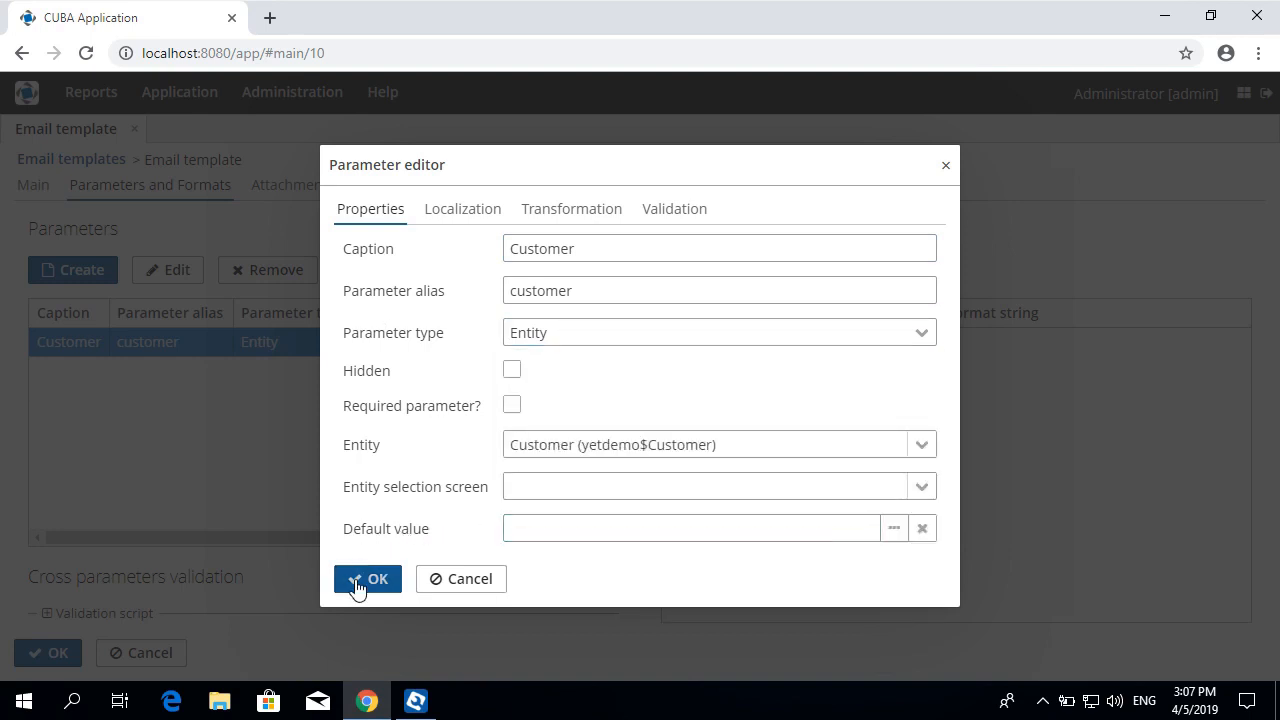
{"action": "left_click", "coordinate": [367, 578]}
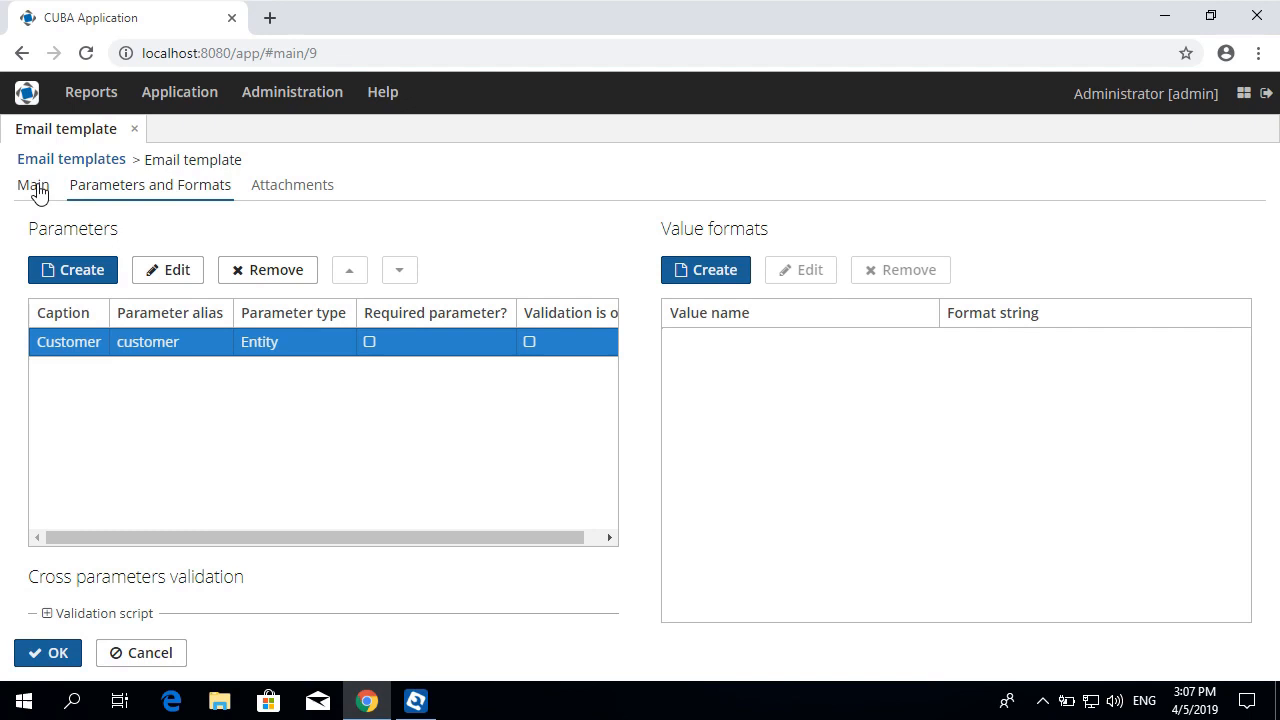
Add the line 'Your subscription will be expired on ${subscription.expiryDate?string("YYYY-MM-dd")}'
{"action": "left_click", "coordinate": [32, 185]}
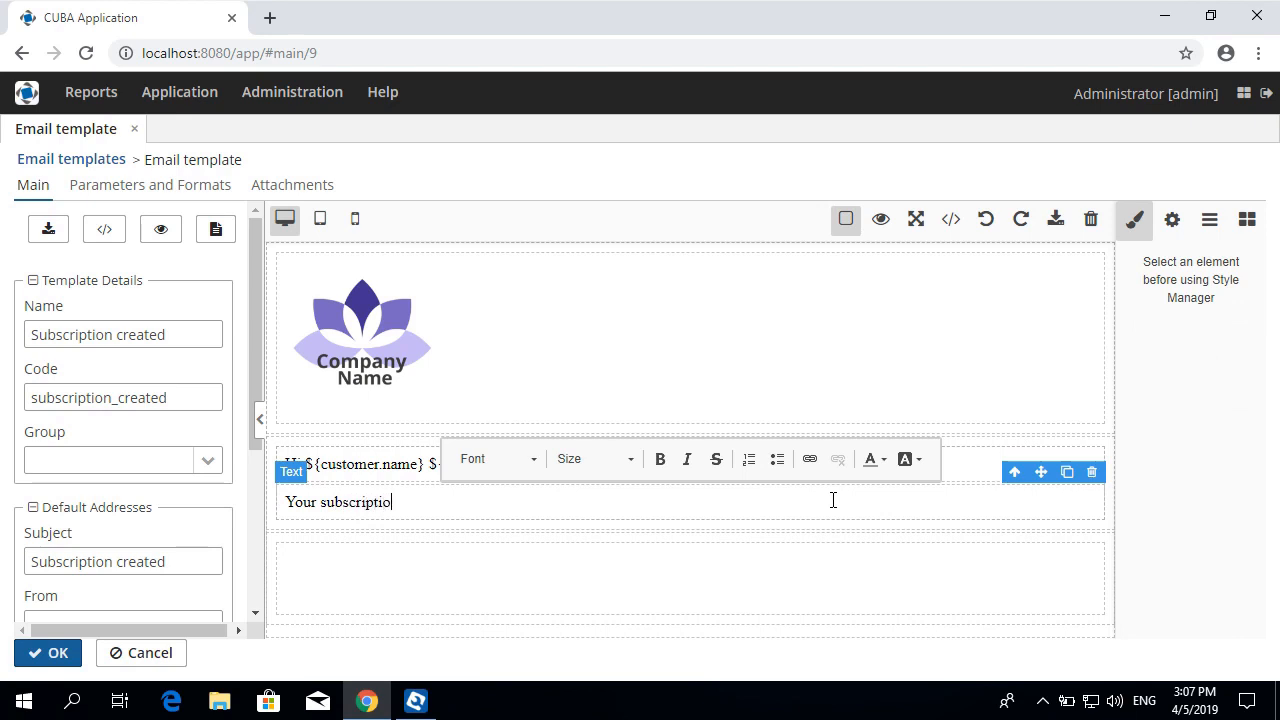
{"action": "type", "text": "will be expired on"}
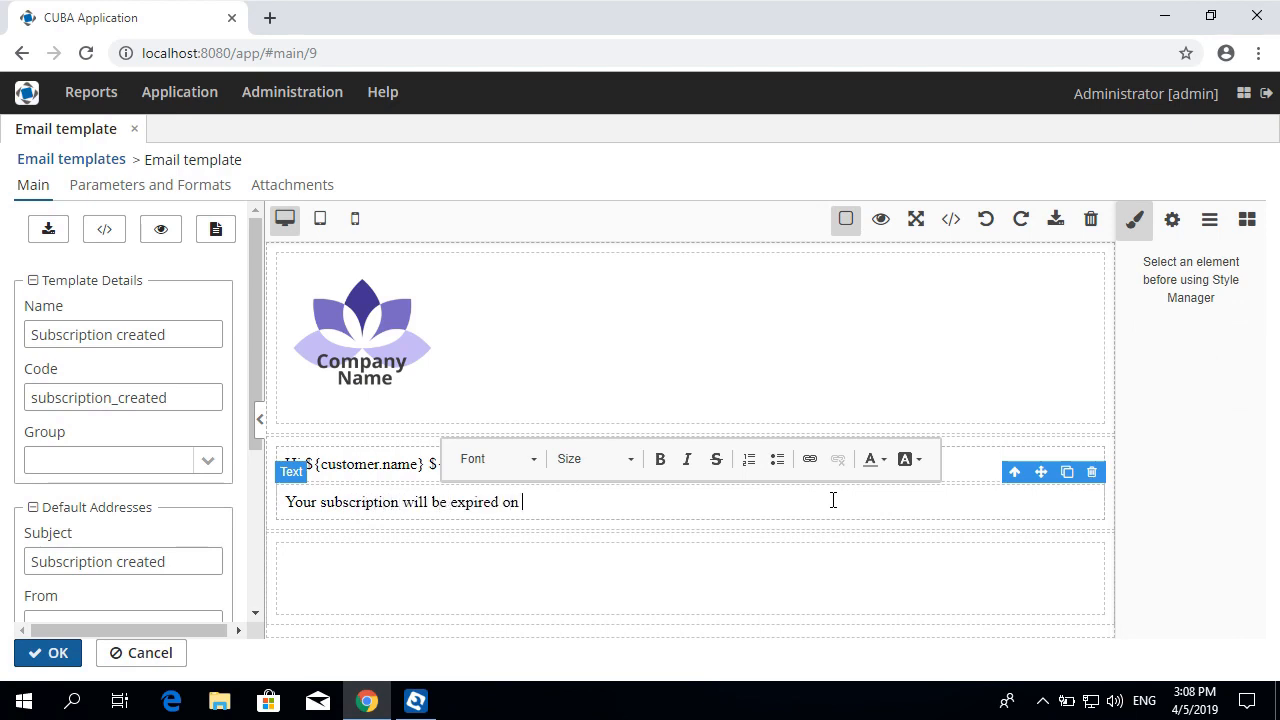
{"action": "type", "text": "${subscription.exp"}
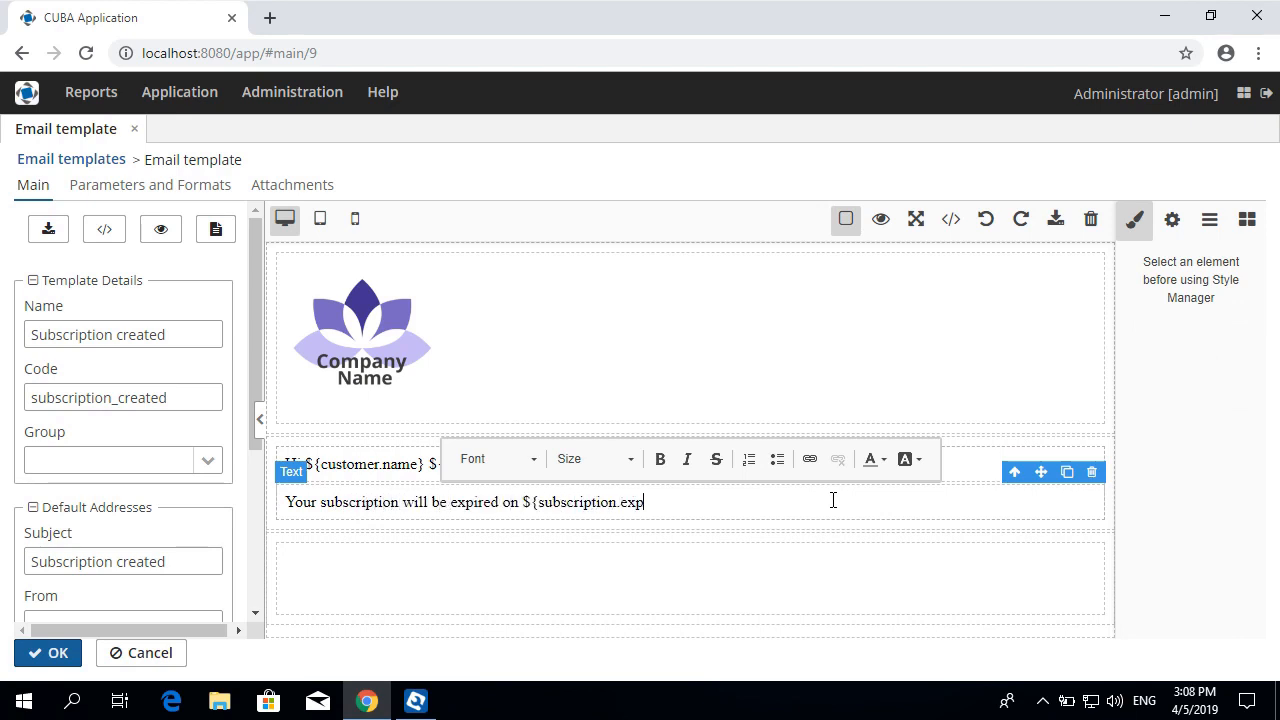
{"action": "type", "text": "iryDate?"}
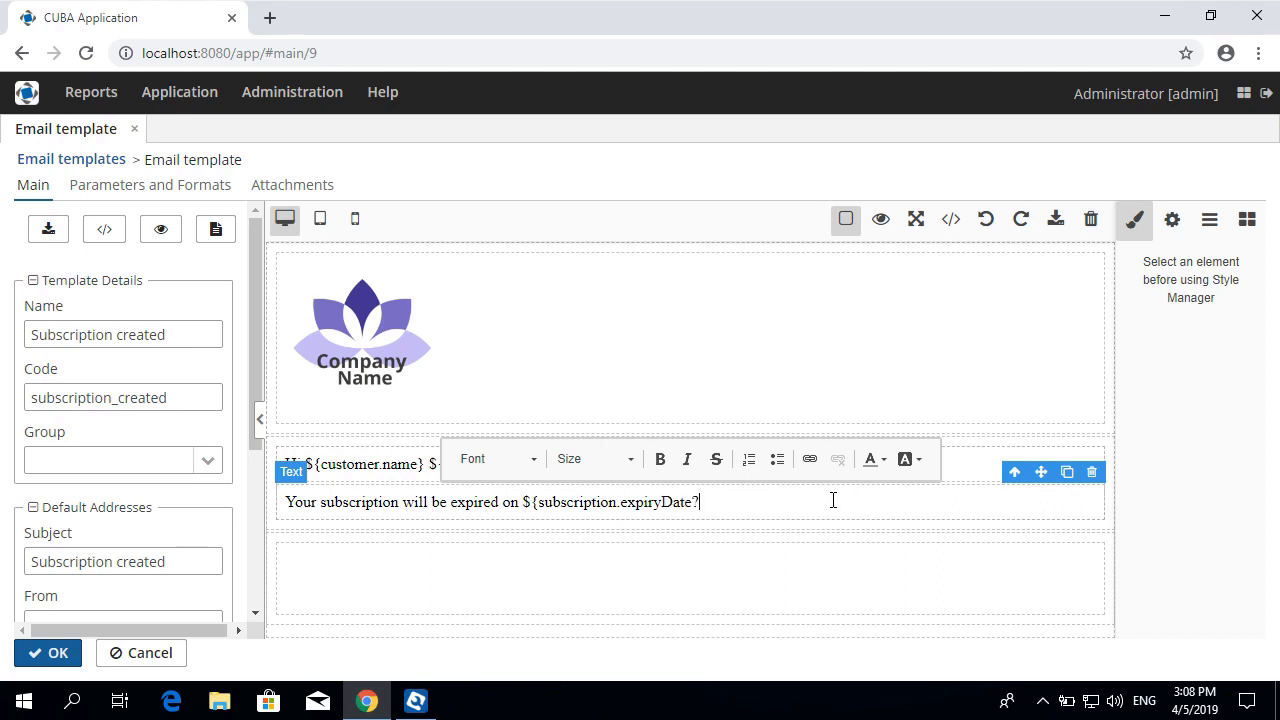
{"action": "type", "text": "string(\"YYY"}
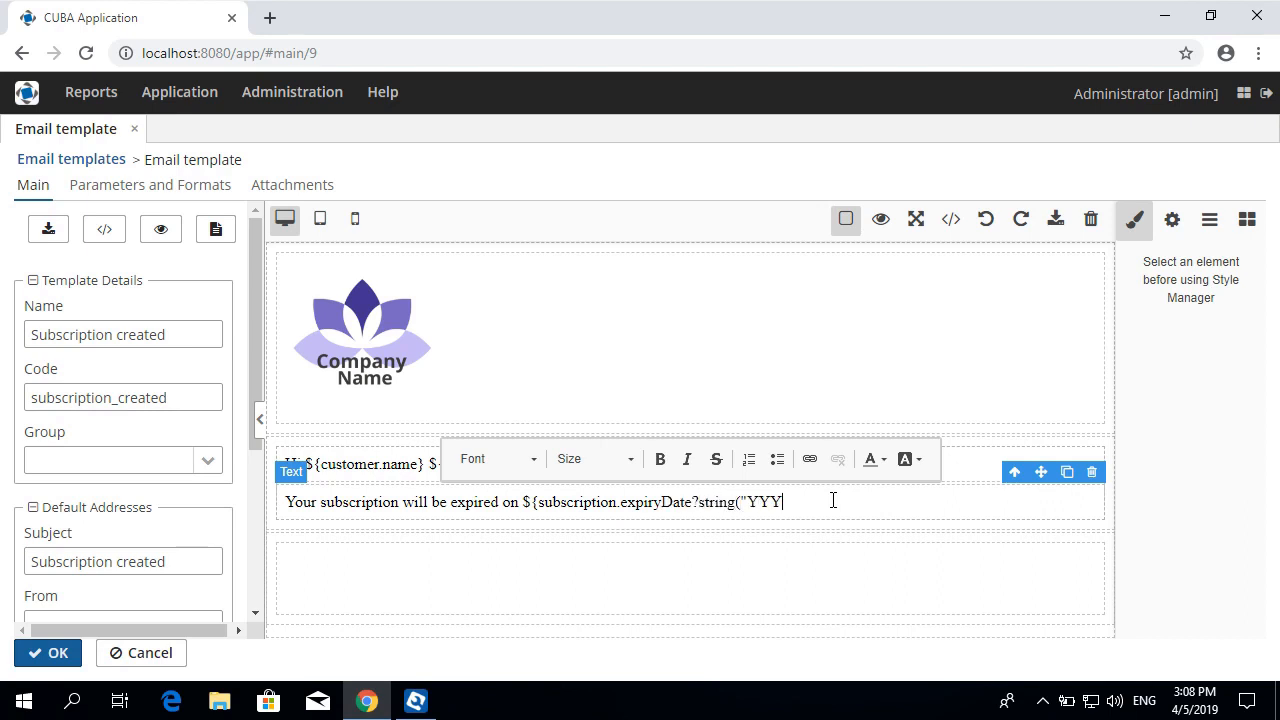
{"action": "type", "text": "Y-MM-dd\")"}
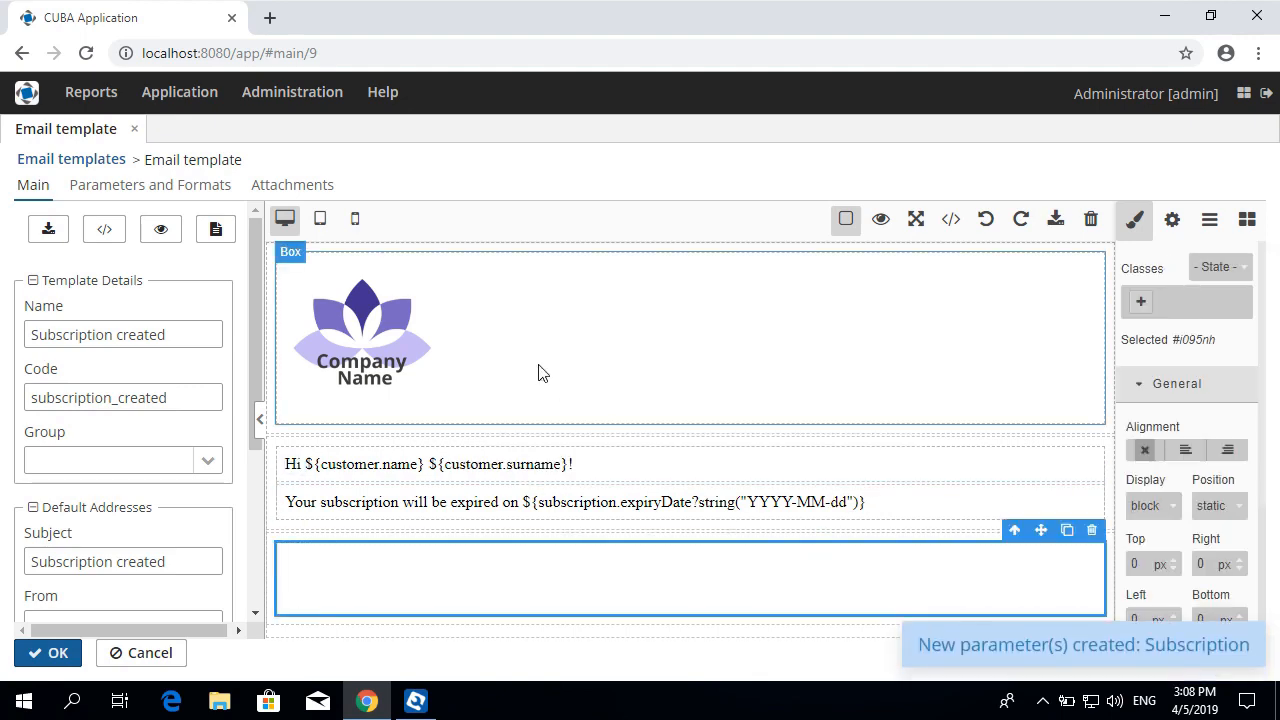
Confirm the auto-created Subscription parameter as an Entity tied to Subscription
{"action": "left_click", "coordinate": [150, 184]}
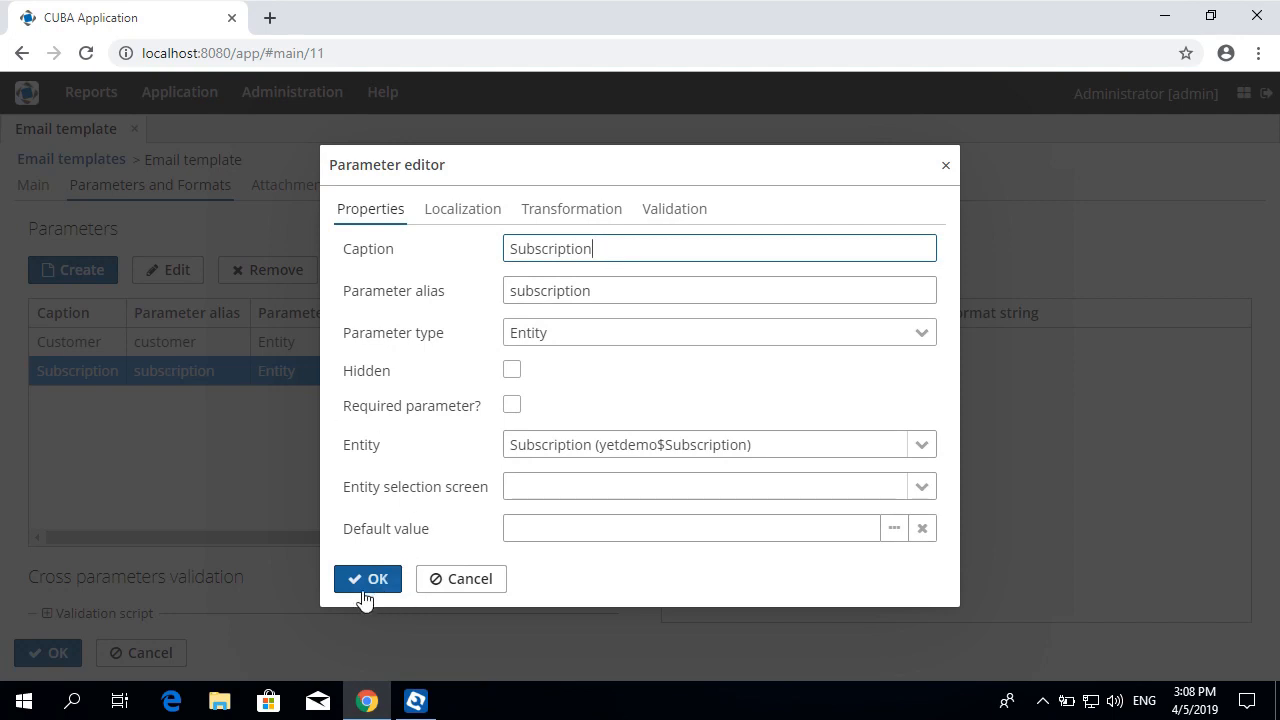
{"action": "left_click", "coordinate": [367, 578]}
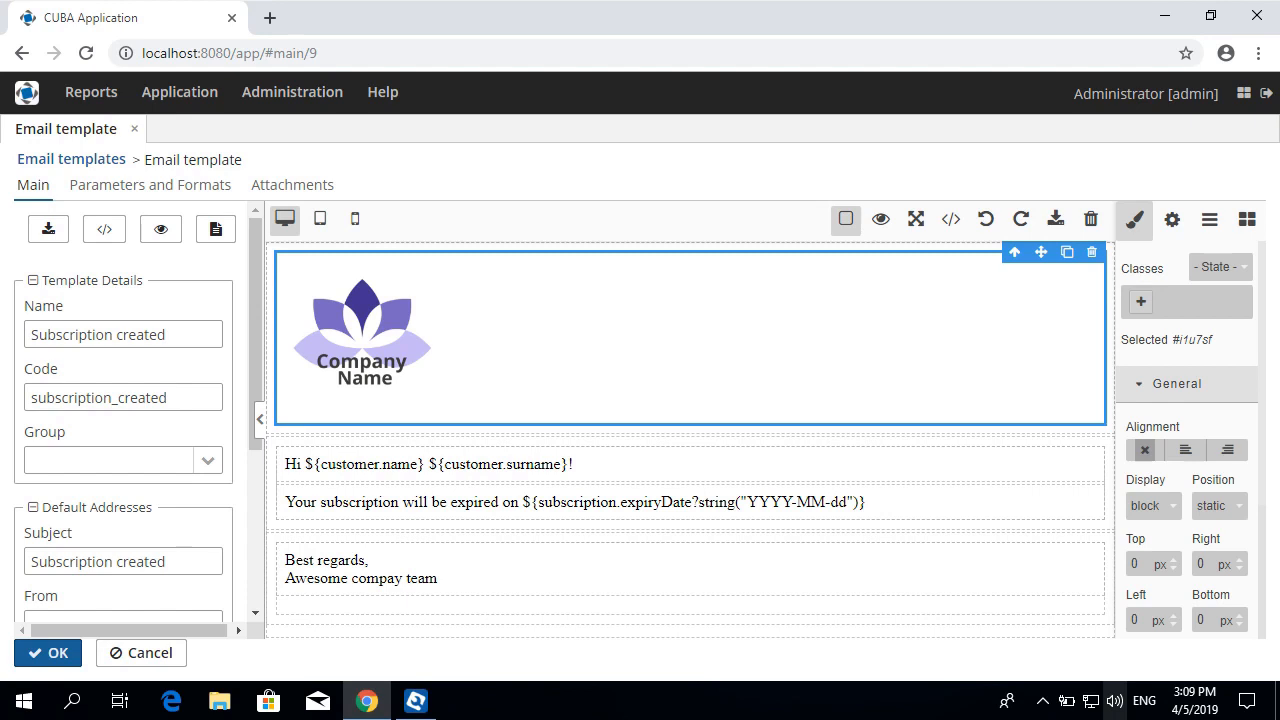
{"action": "mouse_move", "coordinate": [1003, 294]}
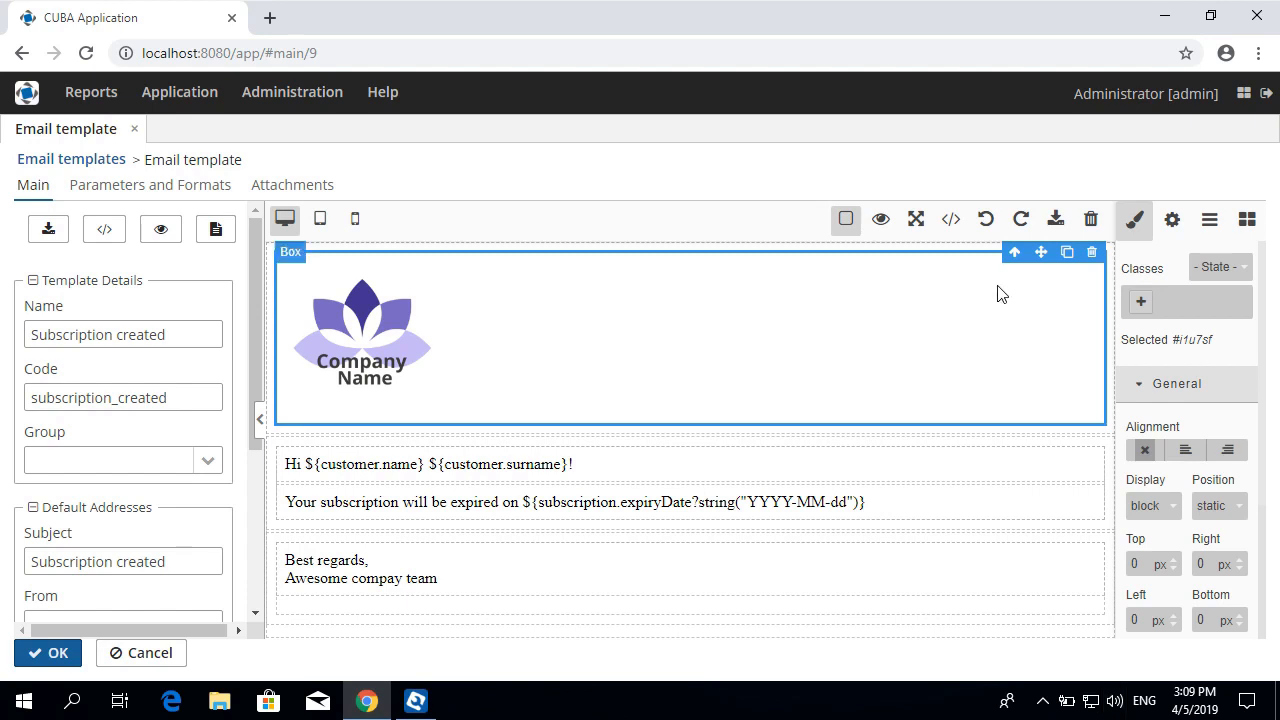
Hide component borders, check the layout at mobile width, then return to desktop view
{"action": "left_click", "coordinate": [845, 218]}
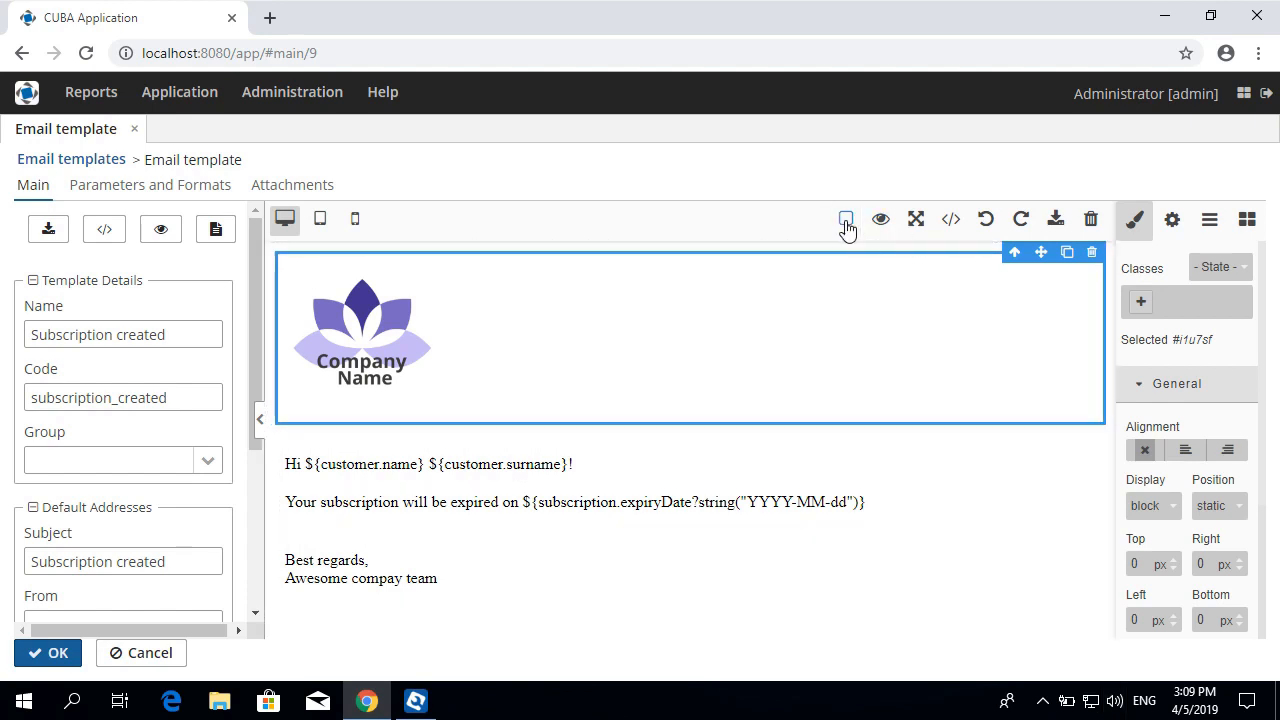
{"action": "mouse_move", "coordinate": [620, 222]}
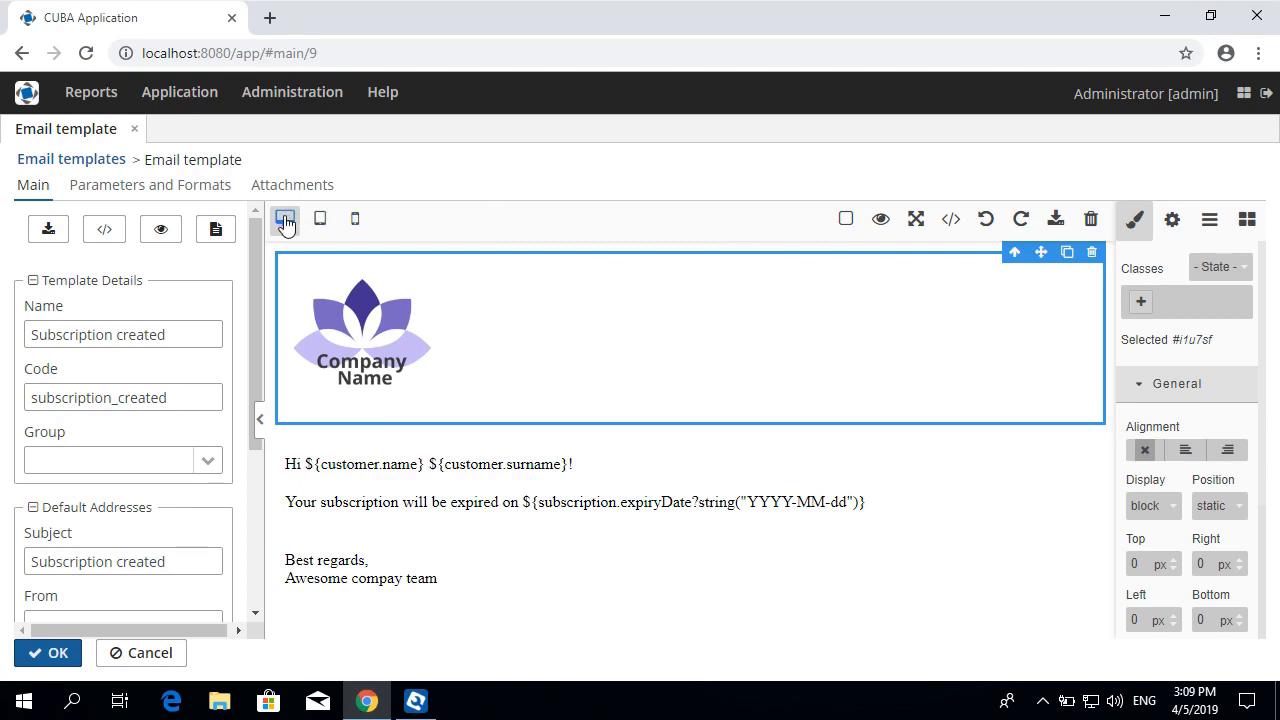
{"action": "left_click", "coordinate": [354, 218]}
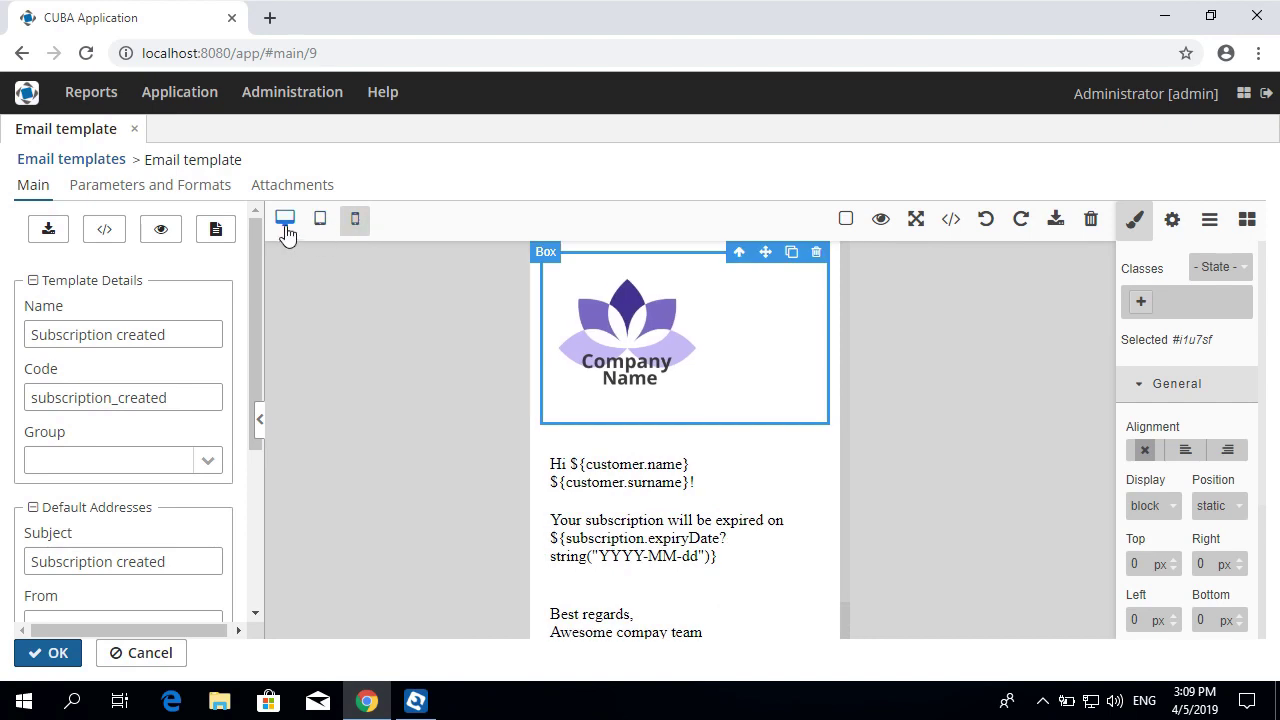
{"action": "left_click", "coordinate": [285, 219]}
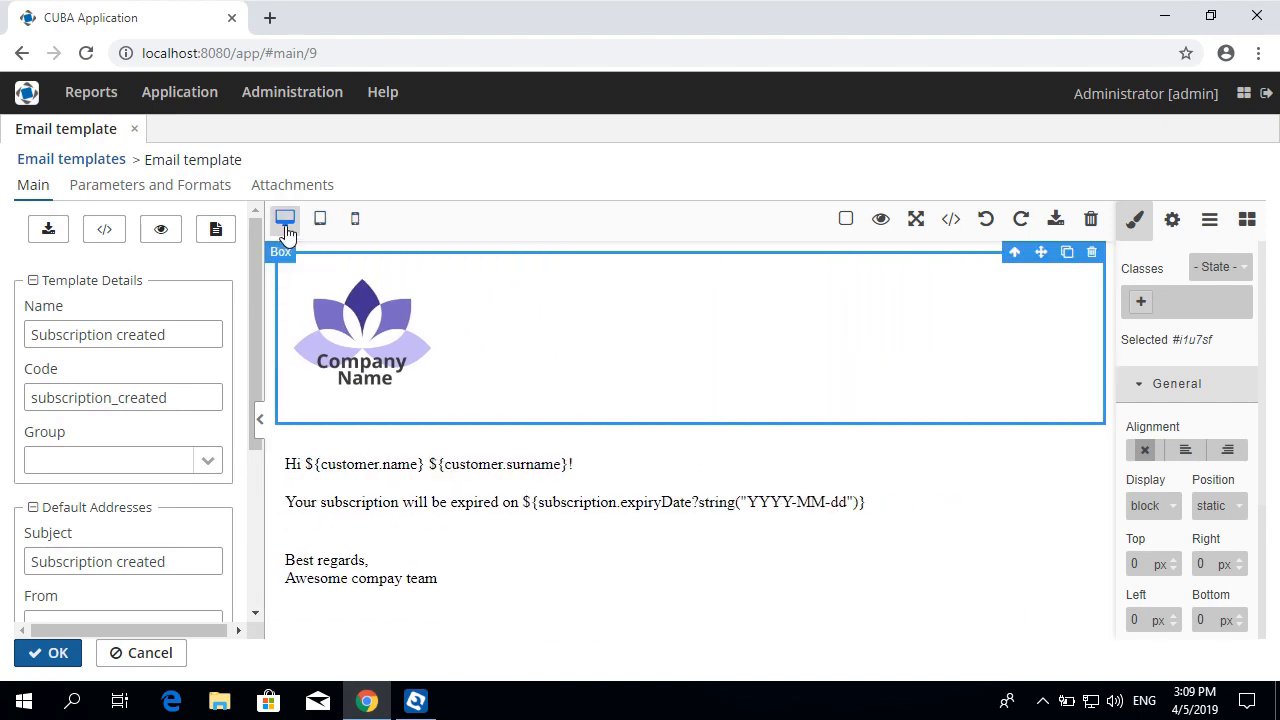
{"action": "mouse_move", "coordinate": [505, 437]}
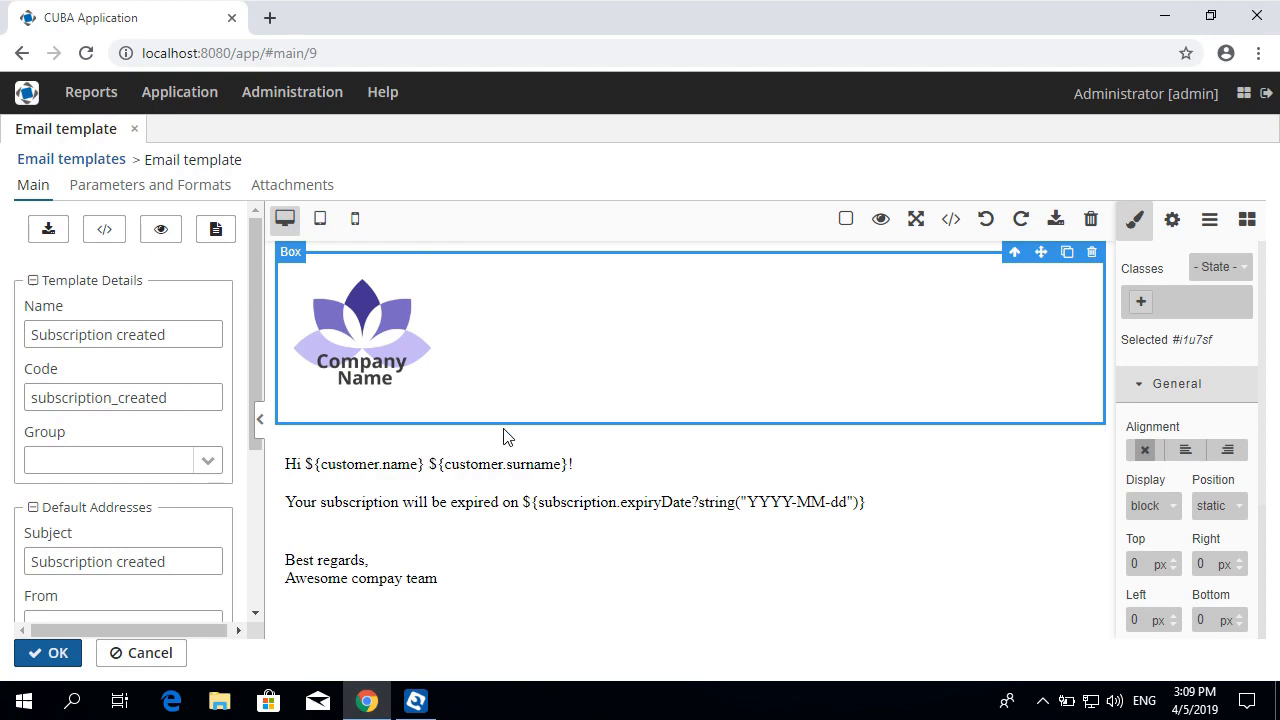
Inspect the greeting block's settings and layer manager, then preview the rendered email and close it
{"action": "left_click", "coordinate": [430, 463]}
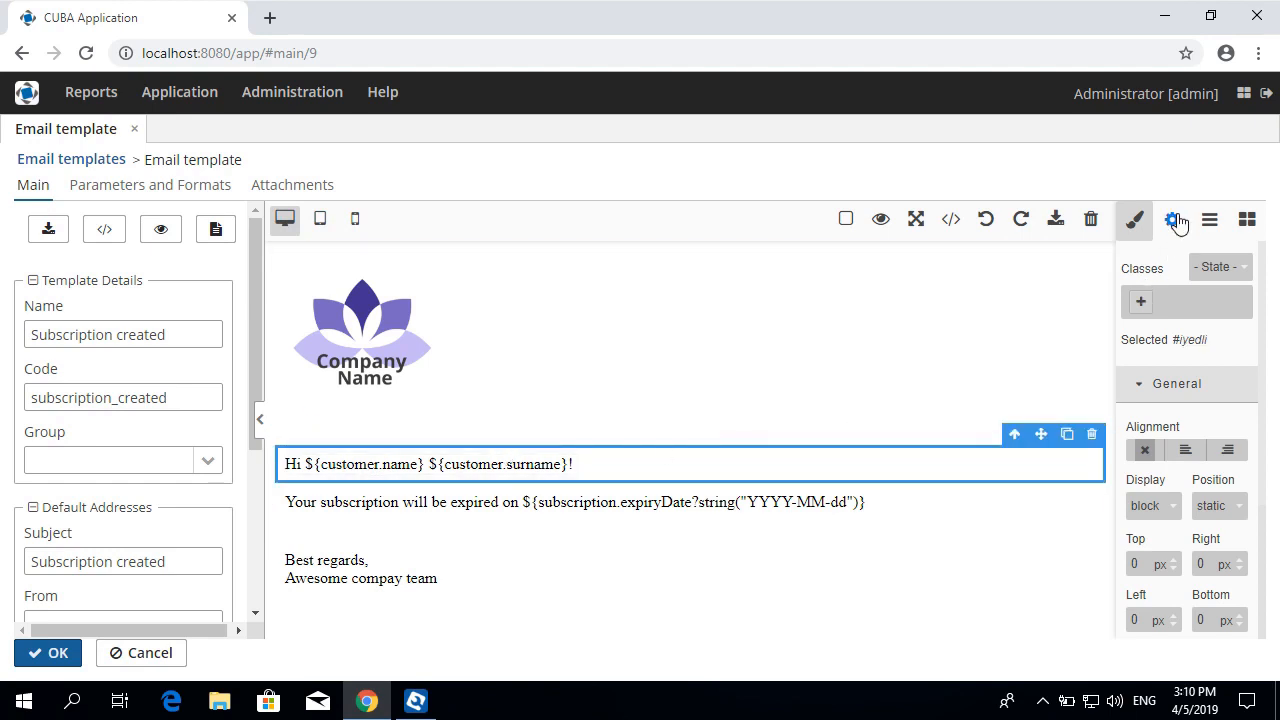
{"action": "left_click", "coordinate": [1171, 219]}
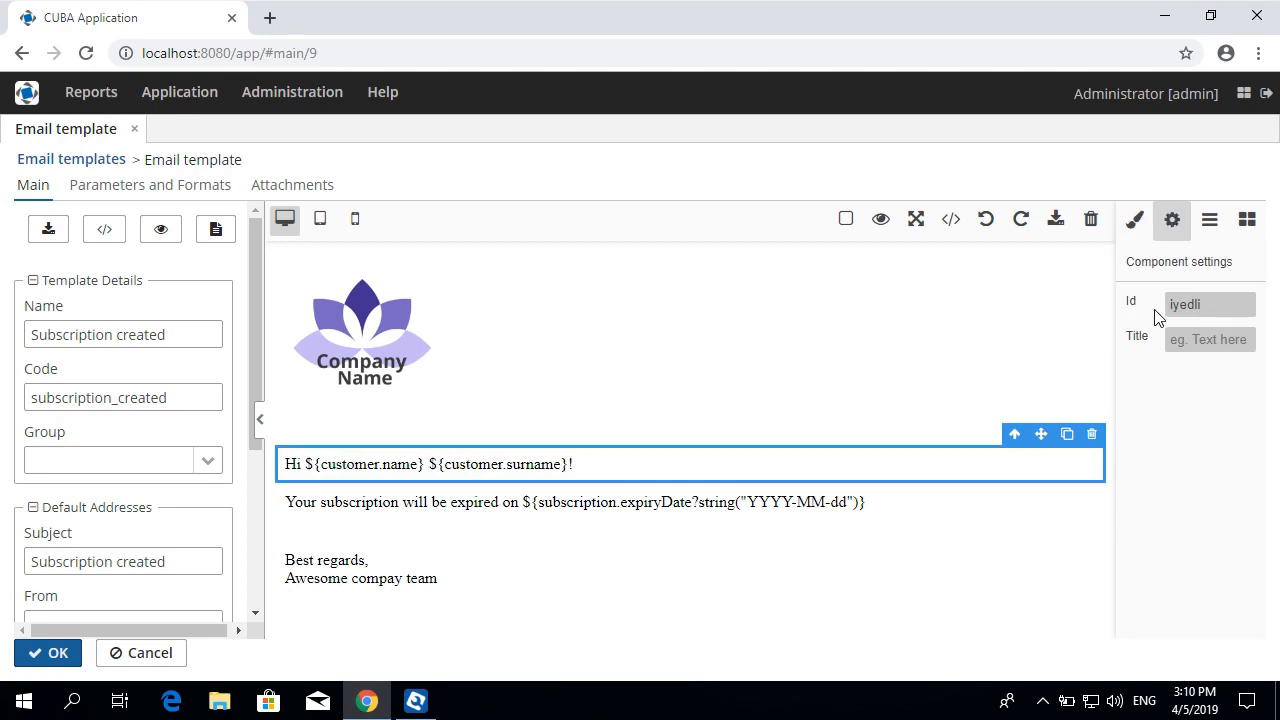
{"action": "left_click", "coordinate": [1209, 219]}
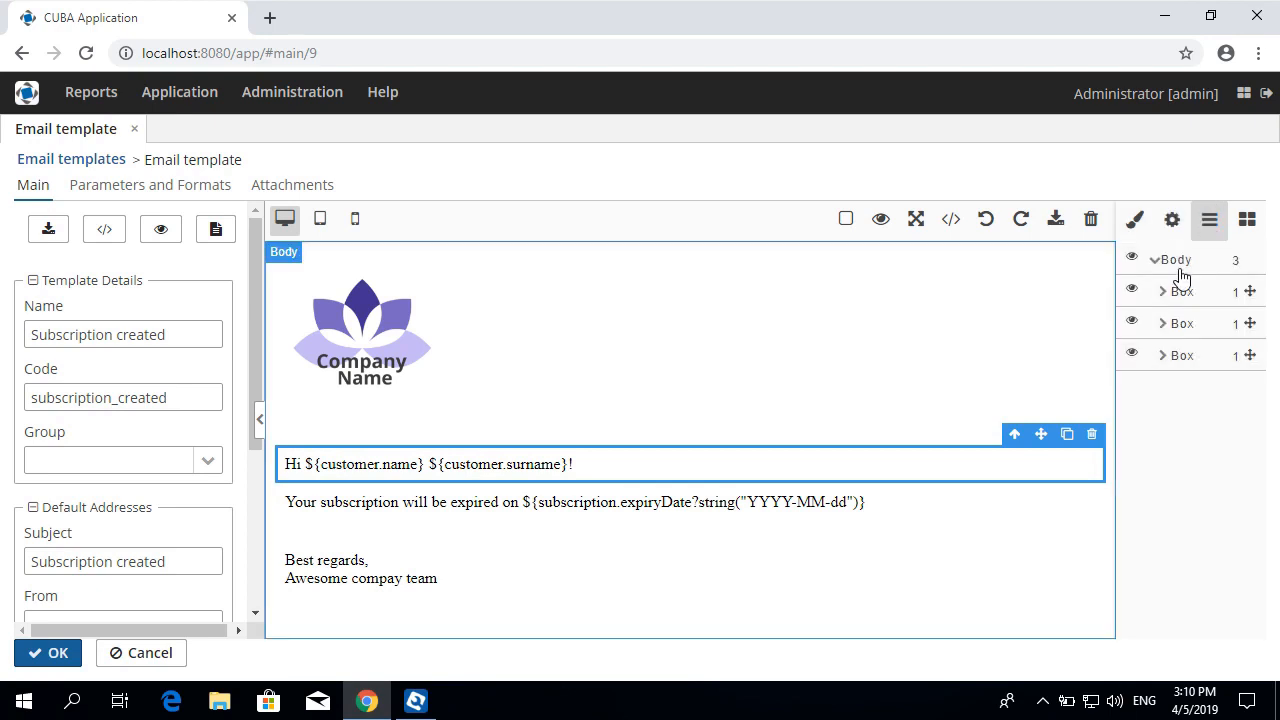
{"action": "mouse_move", "coordinate": [1180, 278]}
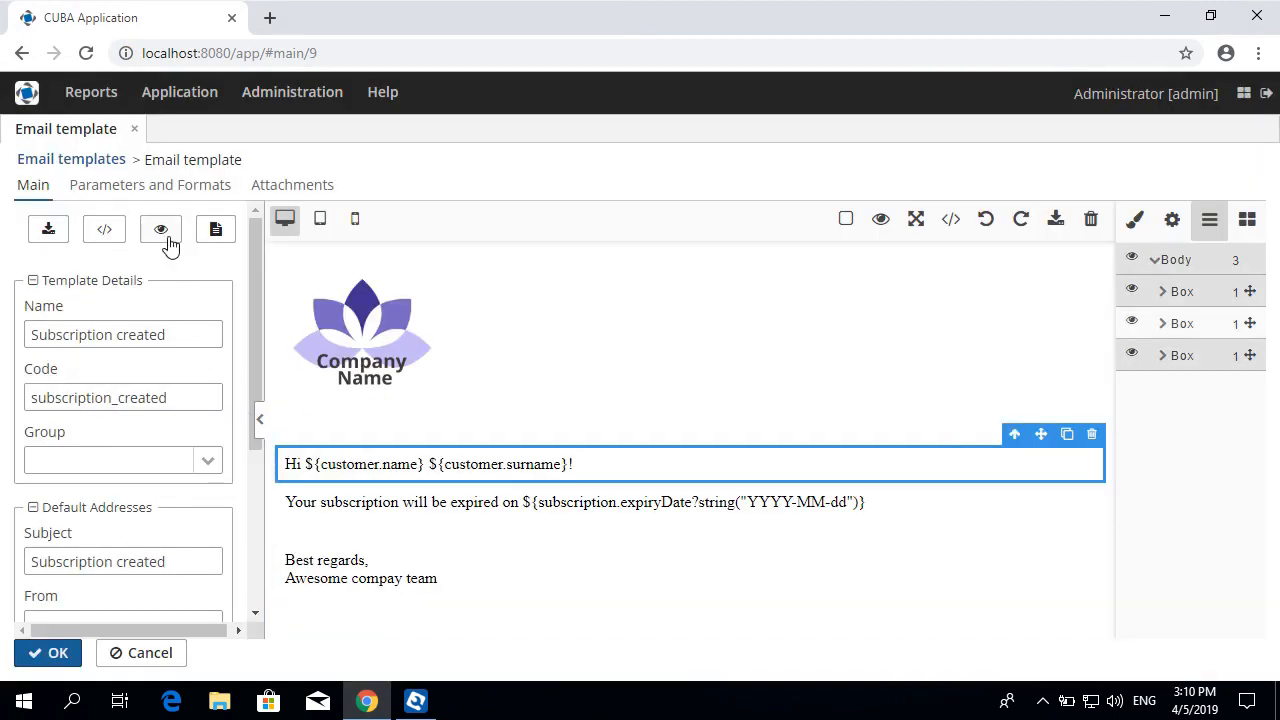
{"action": "left_click", "coordinate": [161, 229]}
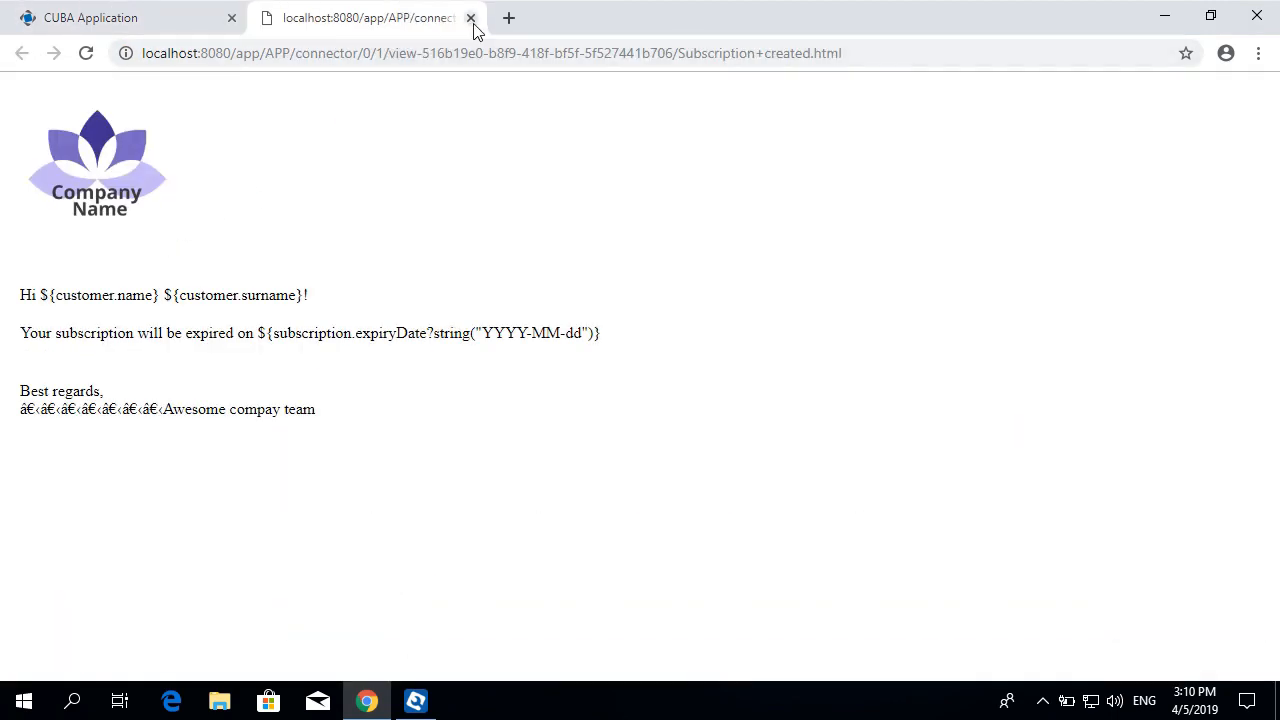
{"action": "left_click", "coordinate": [470, 18]}
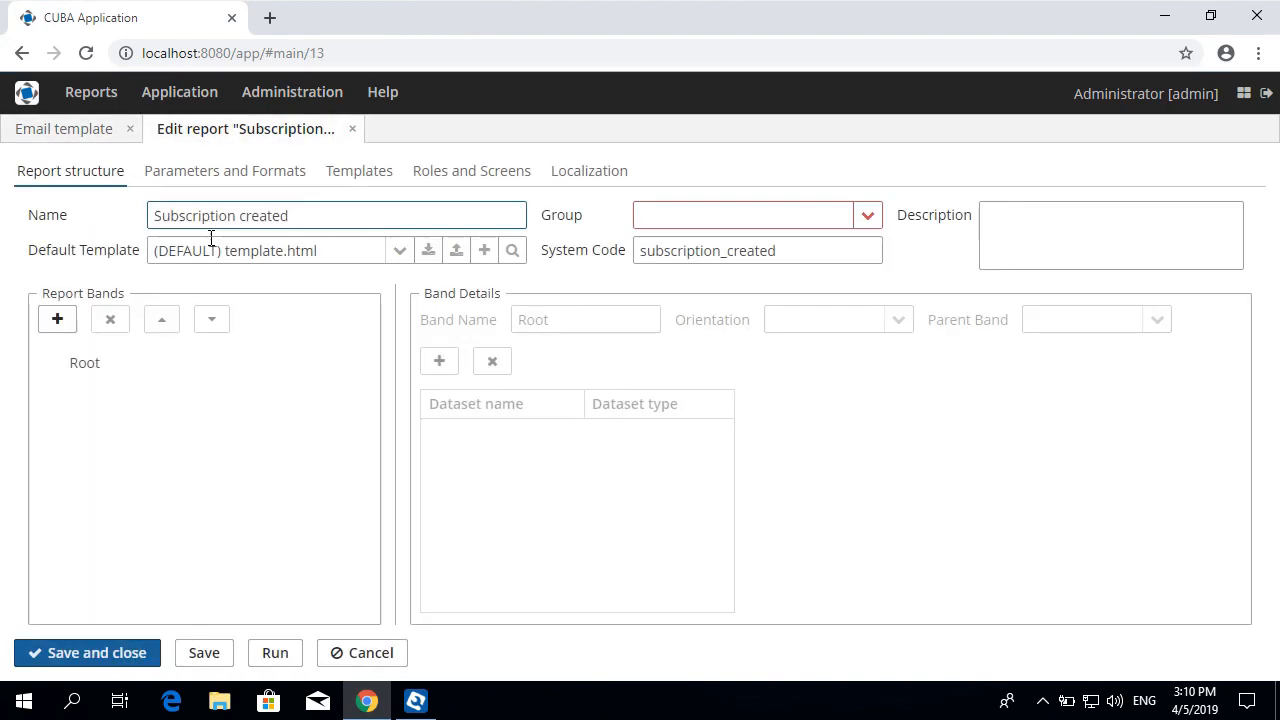
Review the Subscription created report's parameters and HTML template, then close it without saving
{"action": "left_click", "coordinate": [224, 170]}
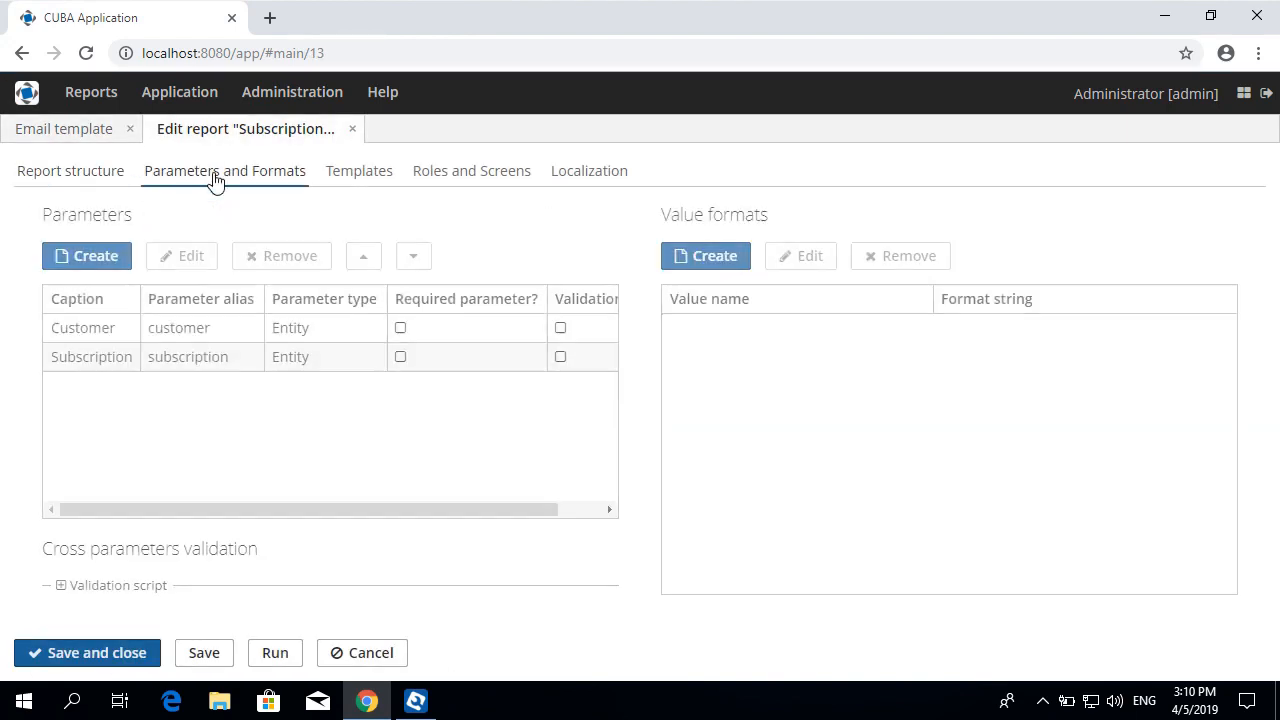
{"action": "left_click", "coordinate": [359, 170]}
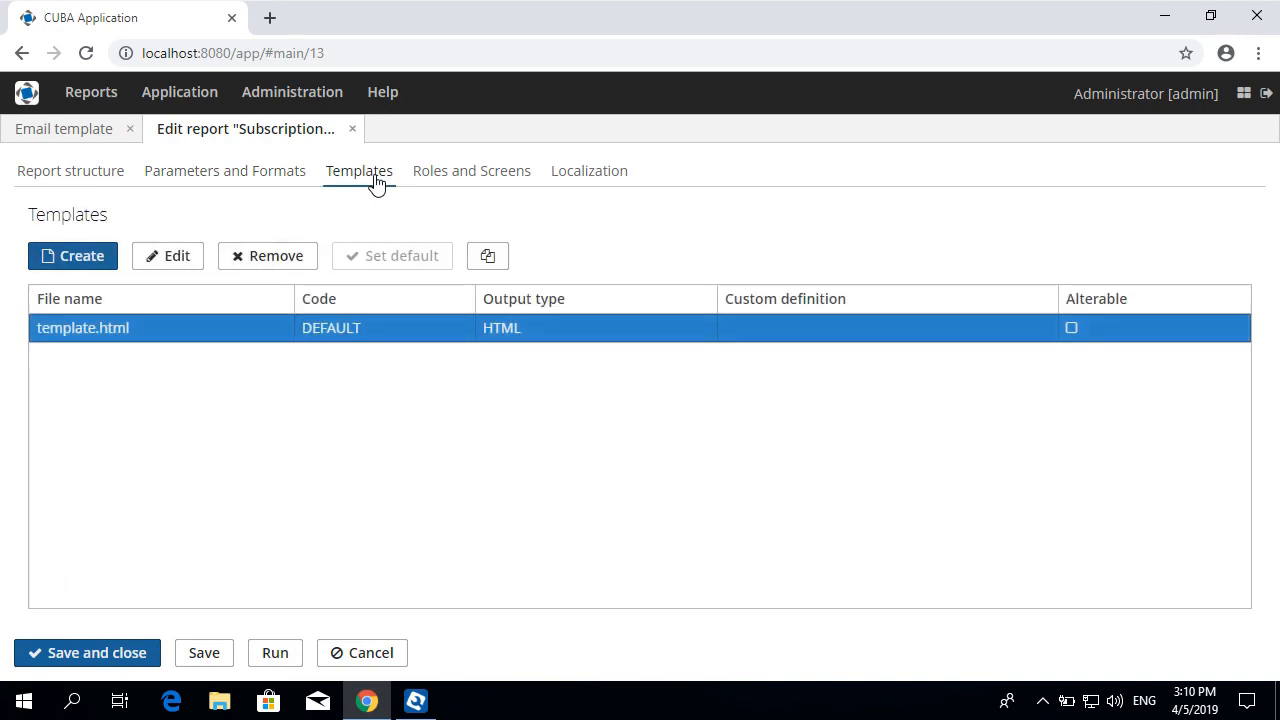
{"action": "mouse_move", "coordinate": [362, 652]}
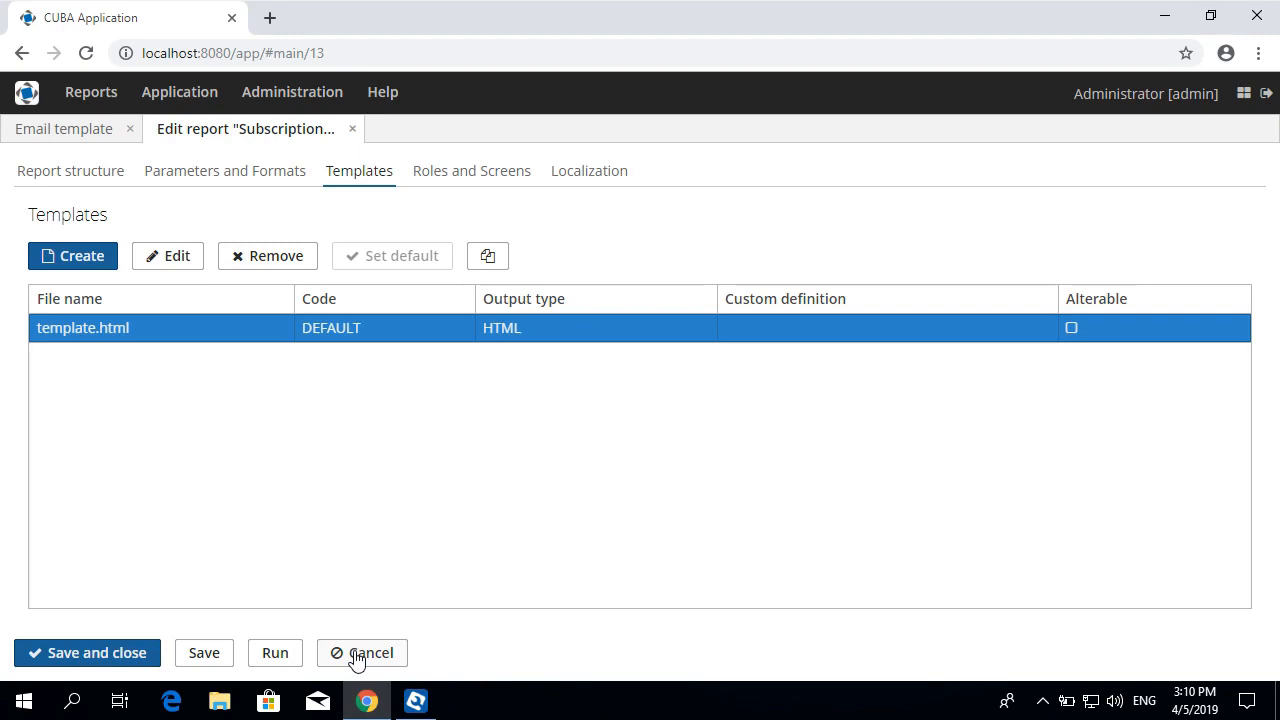
{"action": "left_click", "coordinate": [362, 652]}
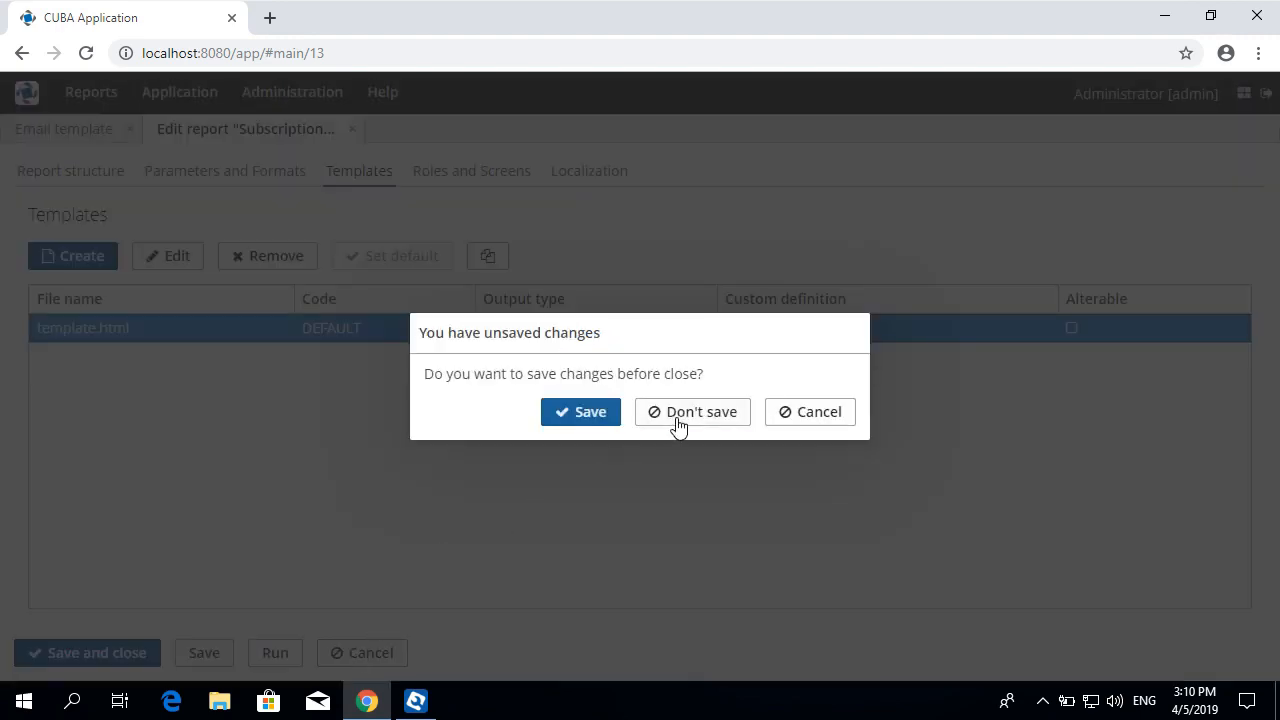
{"action": "left_click", "coordinate": [701, 411]}
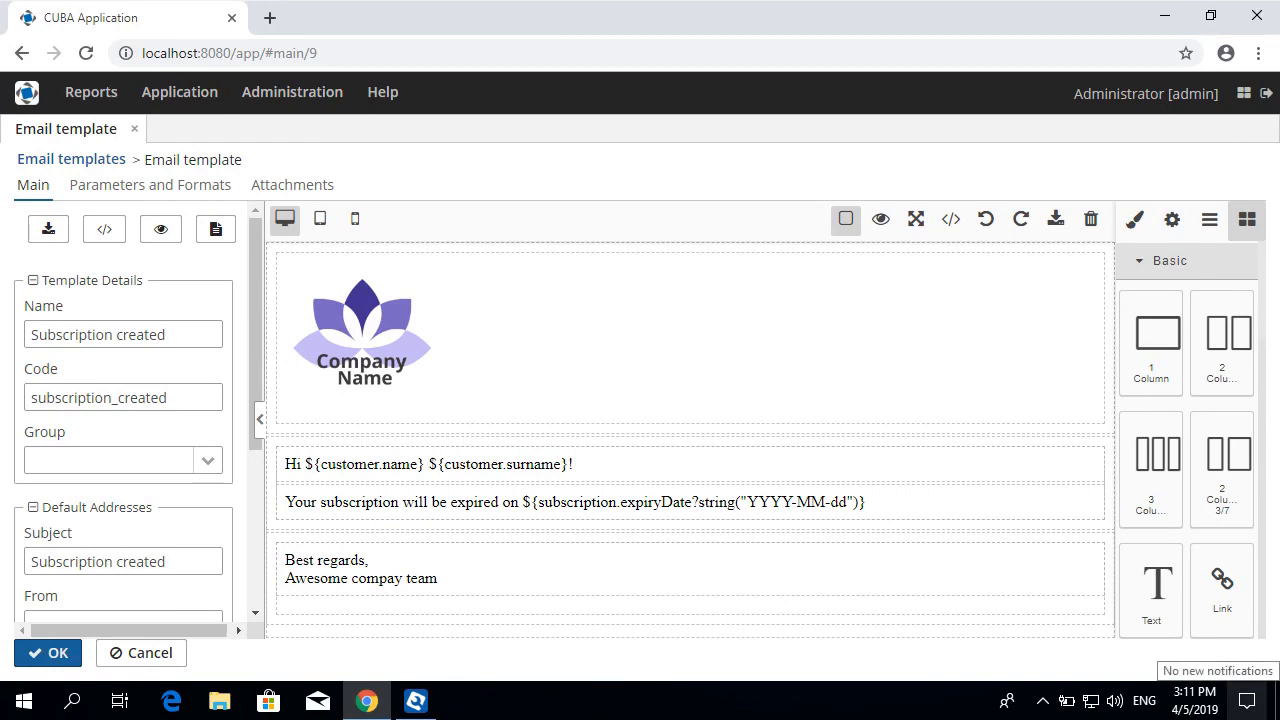
Look through the template's Attachments options, cancel the file upload, and close the template editor
{"action": "left_click", "coordinate": [292, 184]}
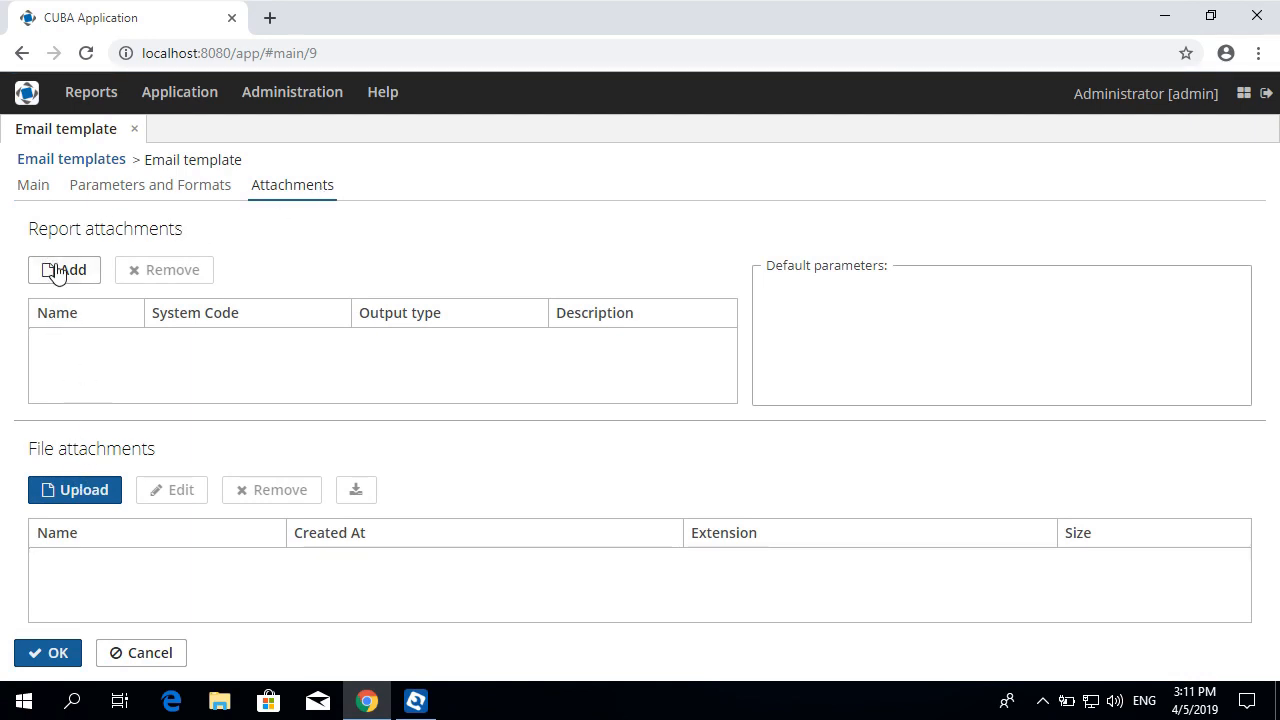
{"action": "left_click", "coordinate": [64, 270]}
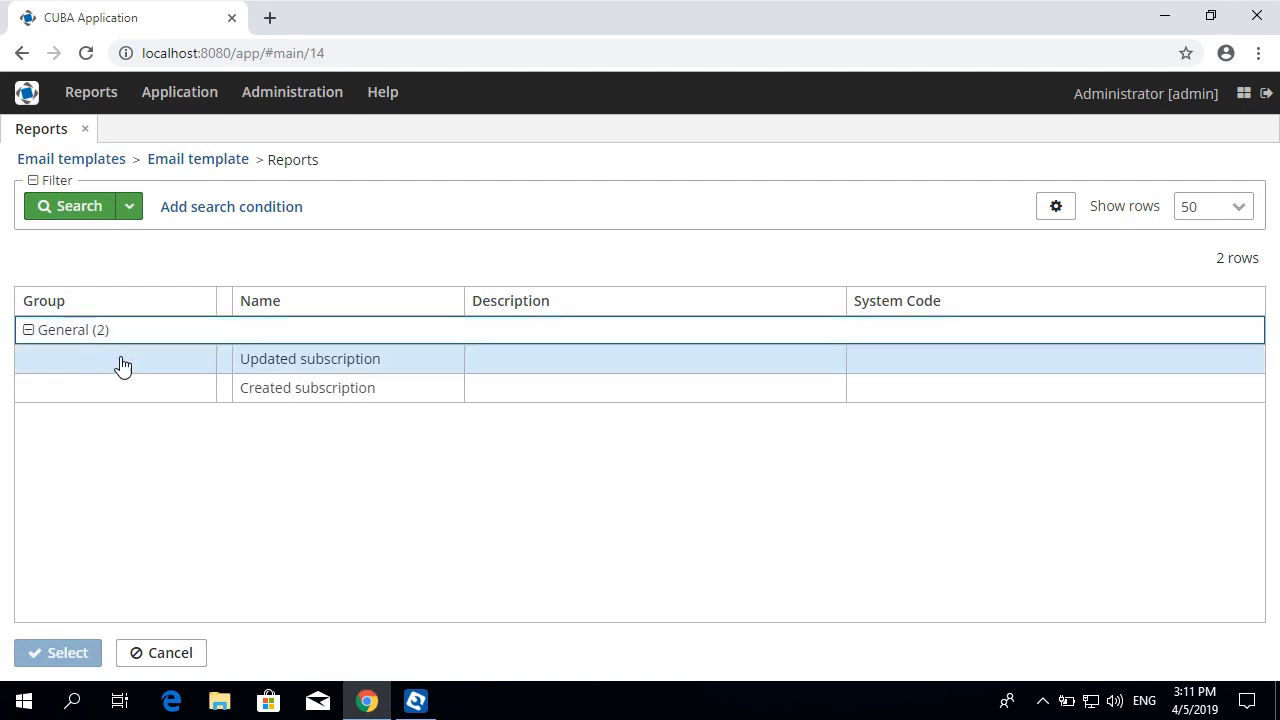
{"action": "left_click", "coordinate": [57, 652]}
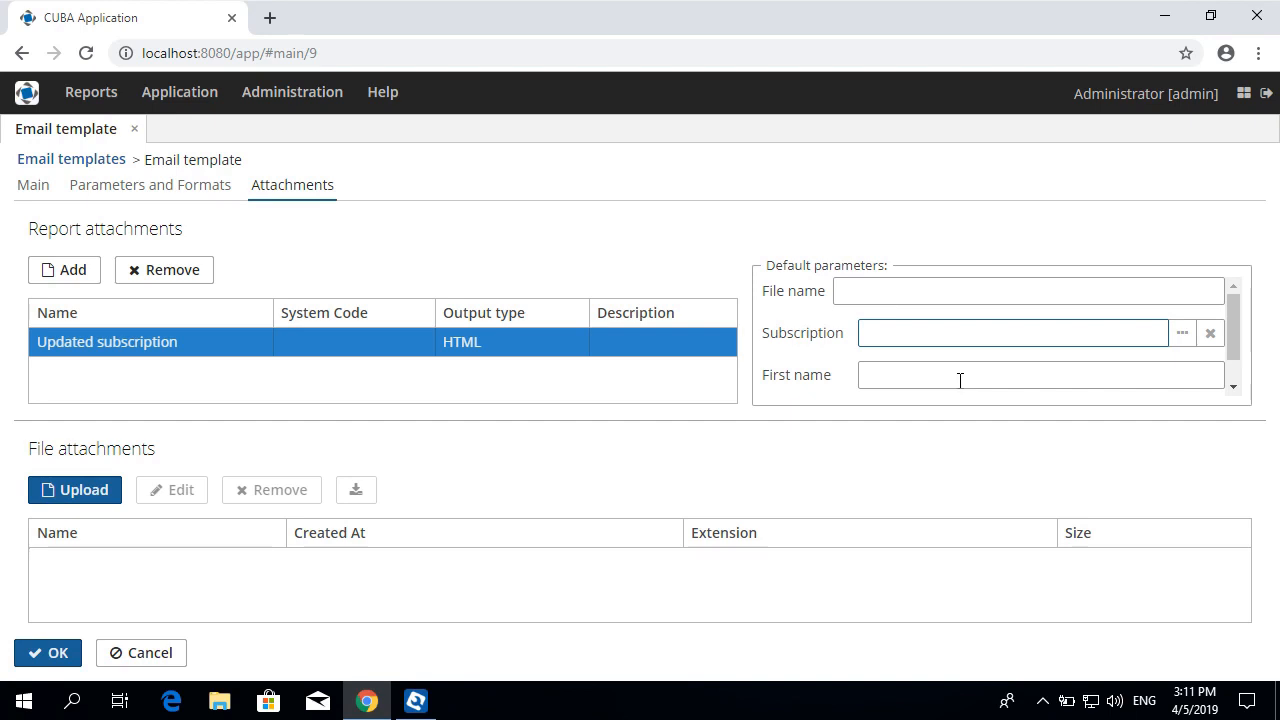
{"action": "left_click", "coordinate": [74, 489]}
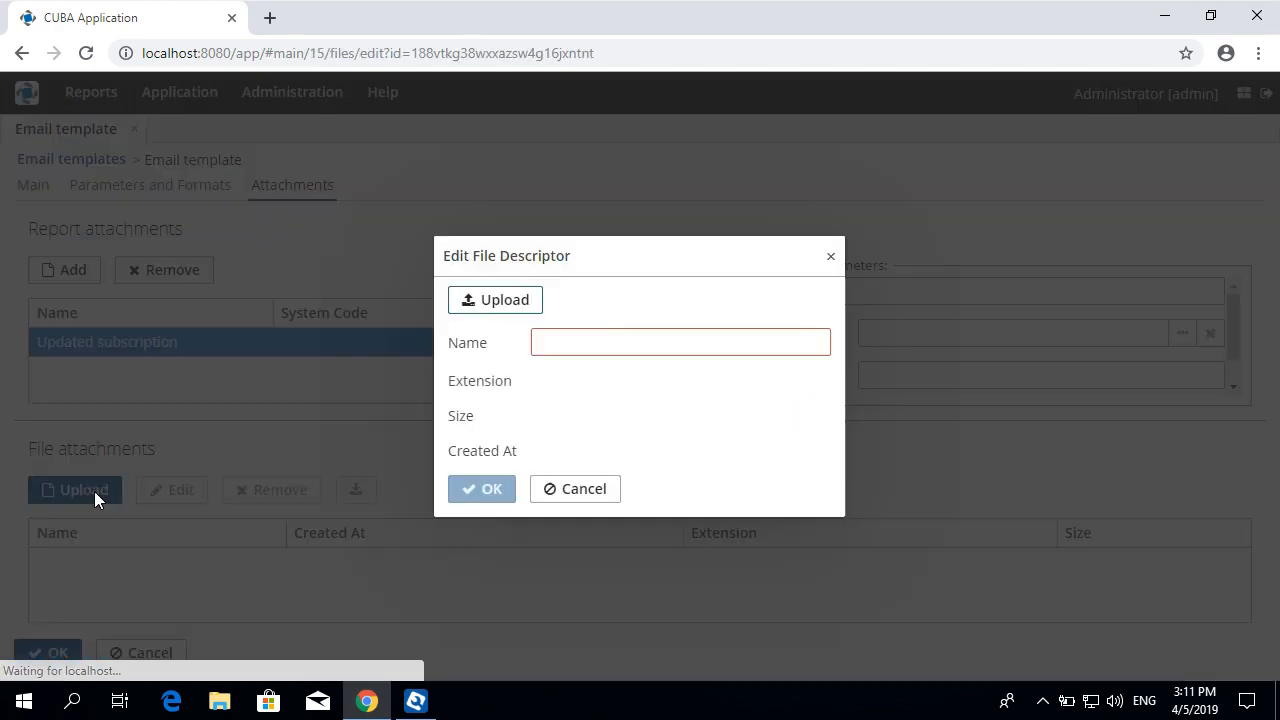
{"action": "mouse_move", "coordinate": [600, 505]}
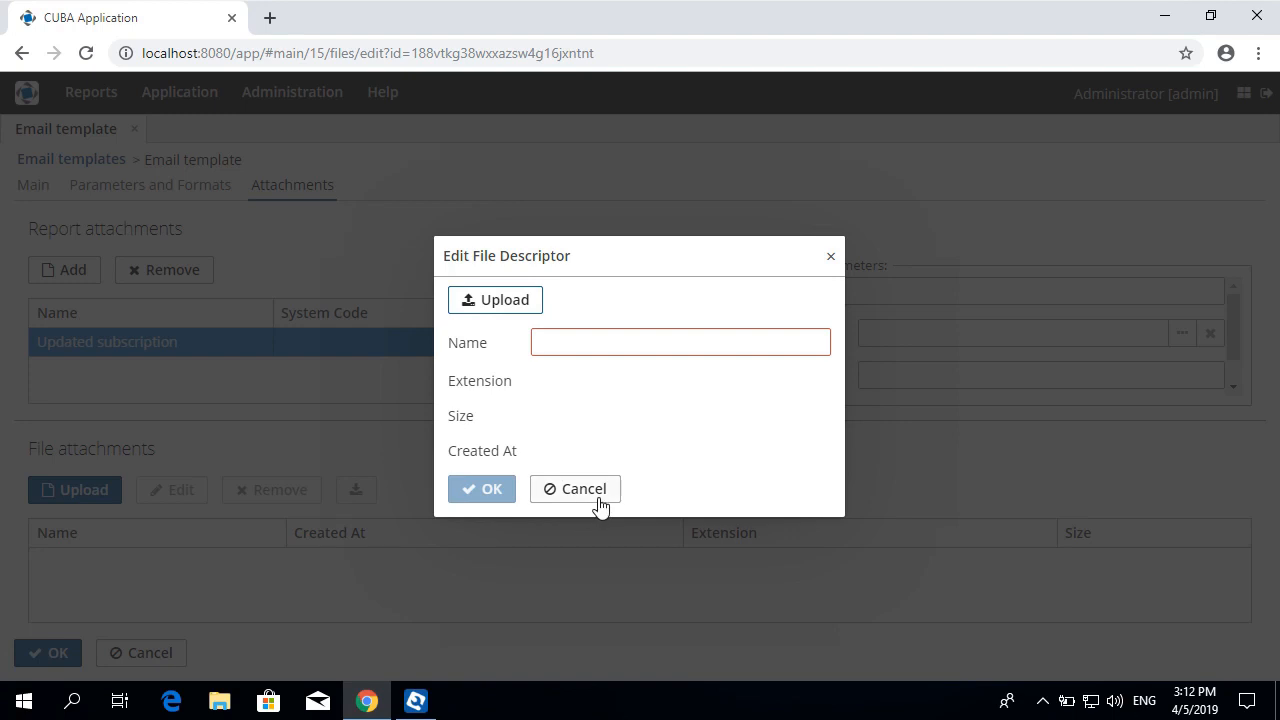
{"action": "left_click", "coordinate": [575, 489]}
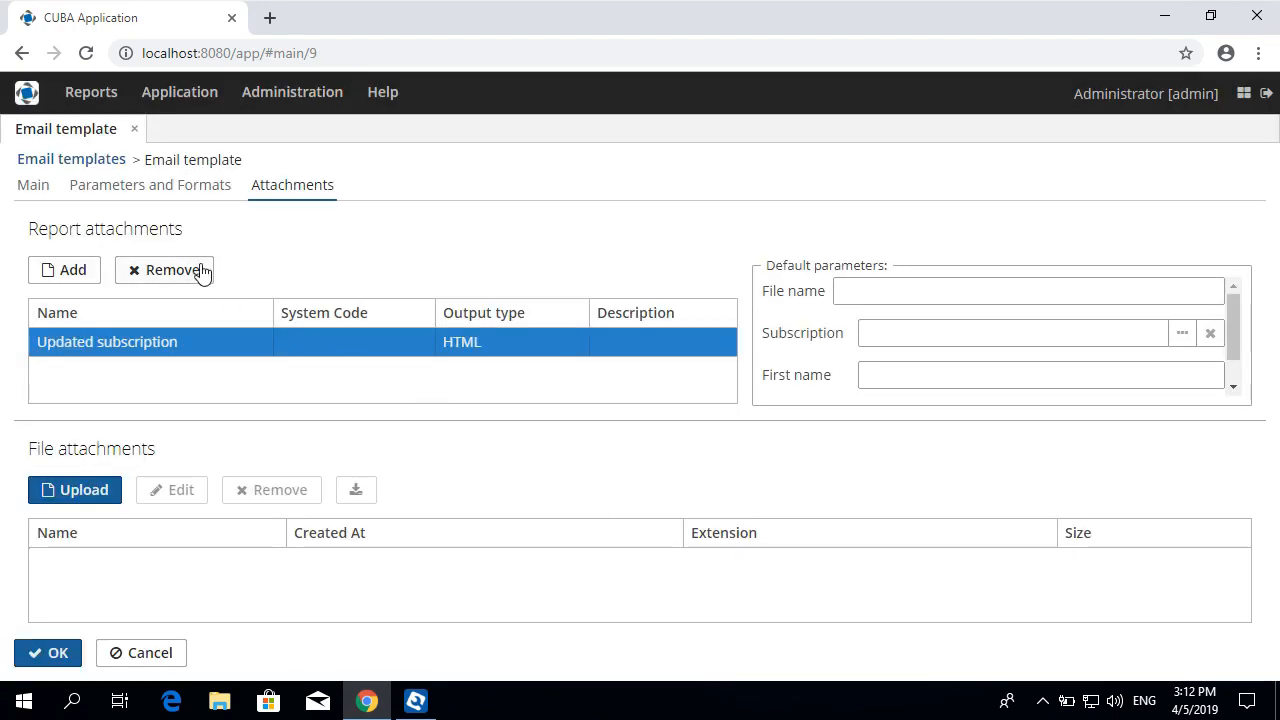
{"action": "left_click", "coordinate": [165, 270]}
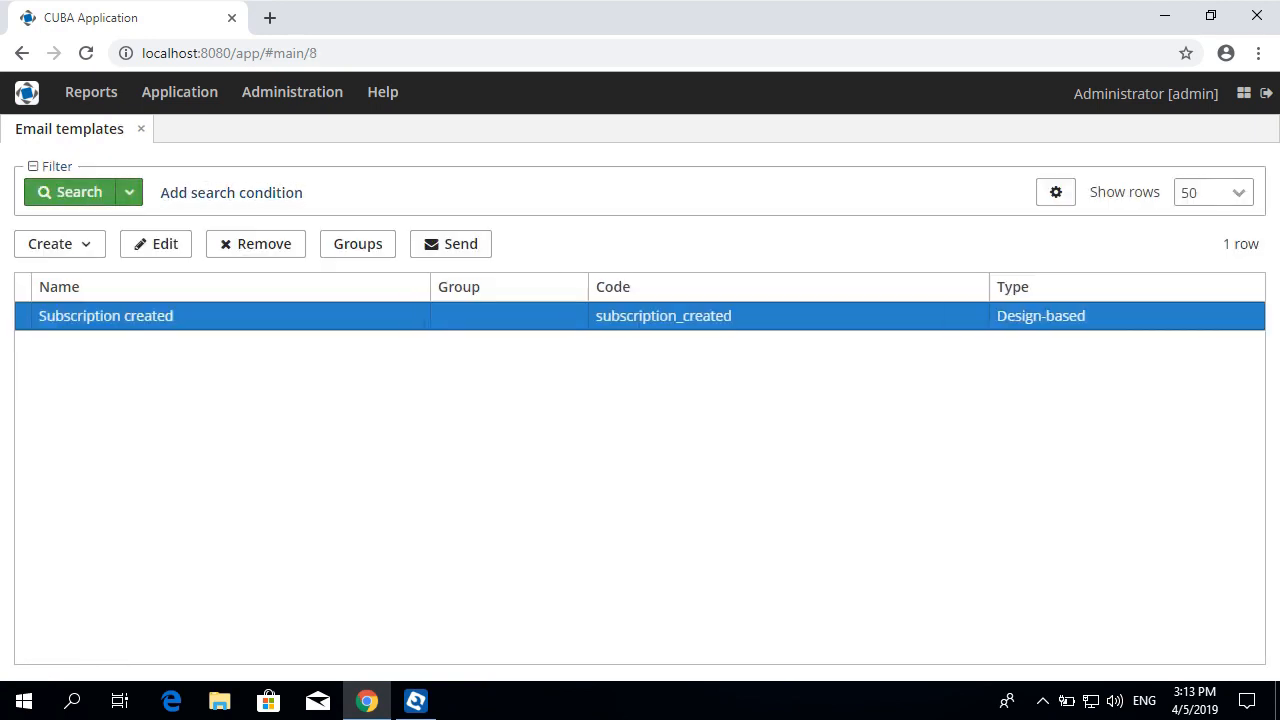
Start a new email template using Create > From report
{"action": "left_click", "coordinate": [50, 243]}
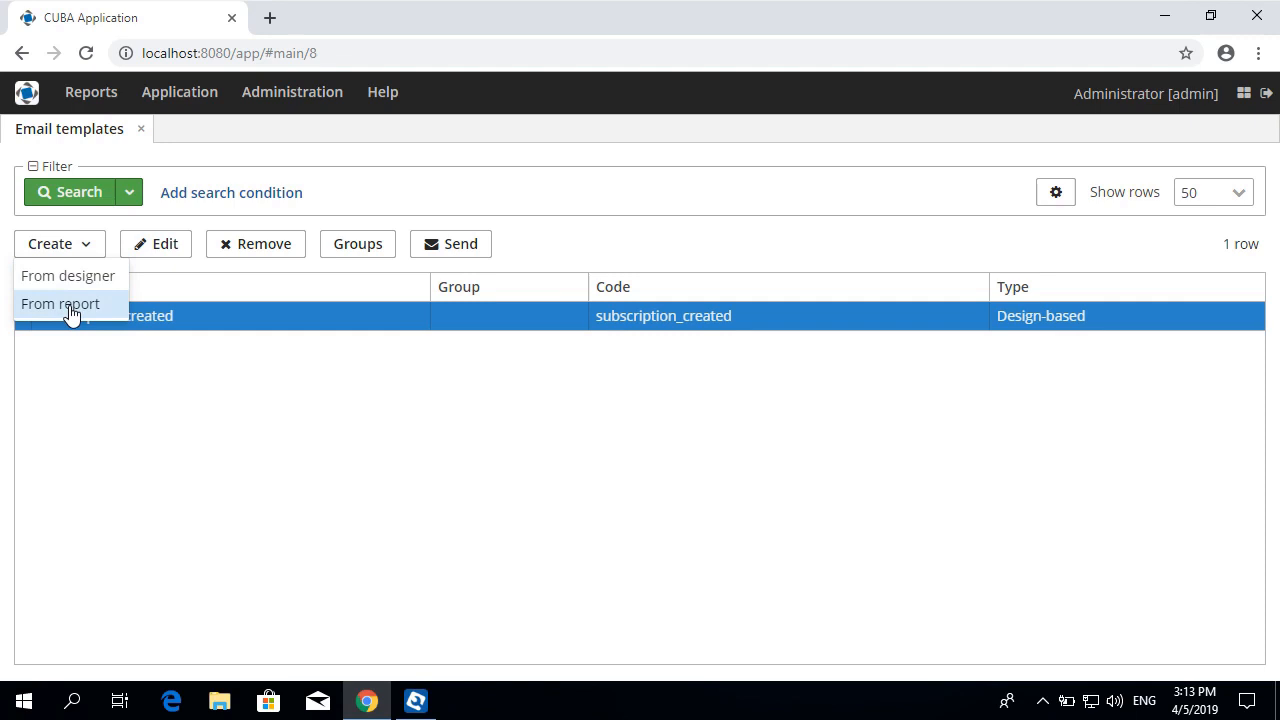
{"action": "left_click", "coordinate": [60, 304]}
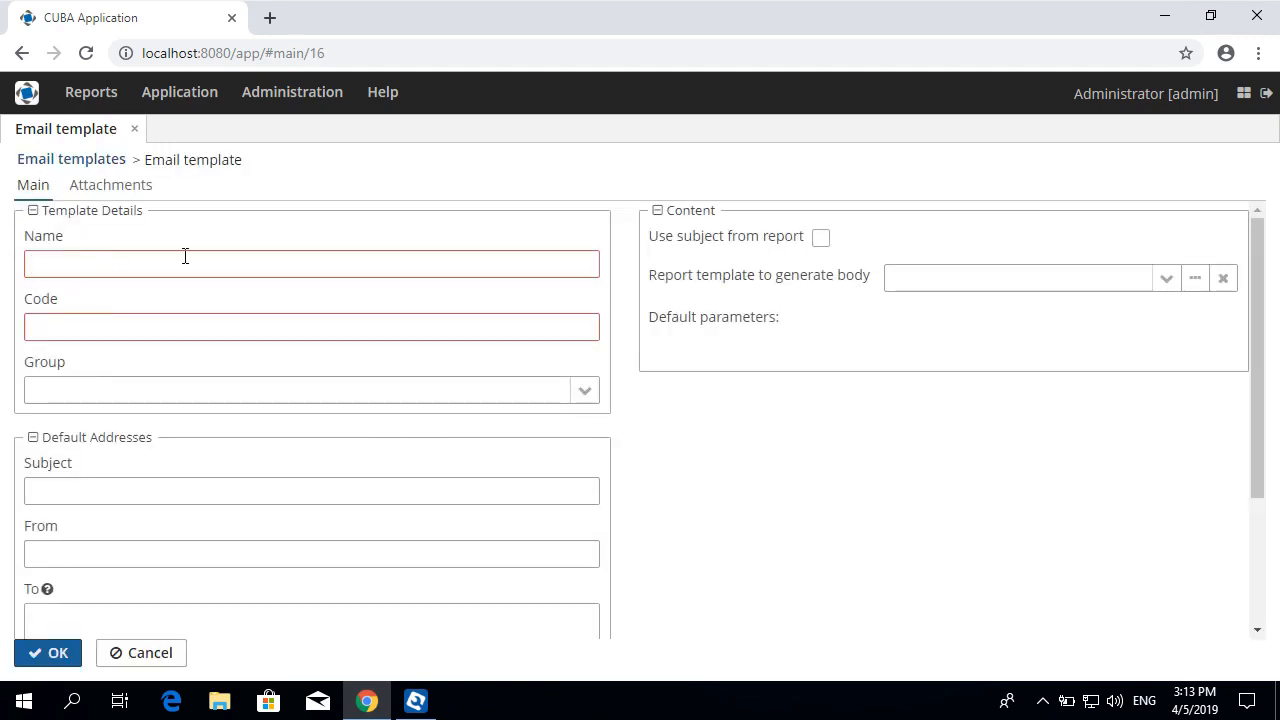
{"action": "scroll", "scroll_direction": "down", "scroll_amount": 3}
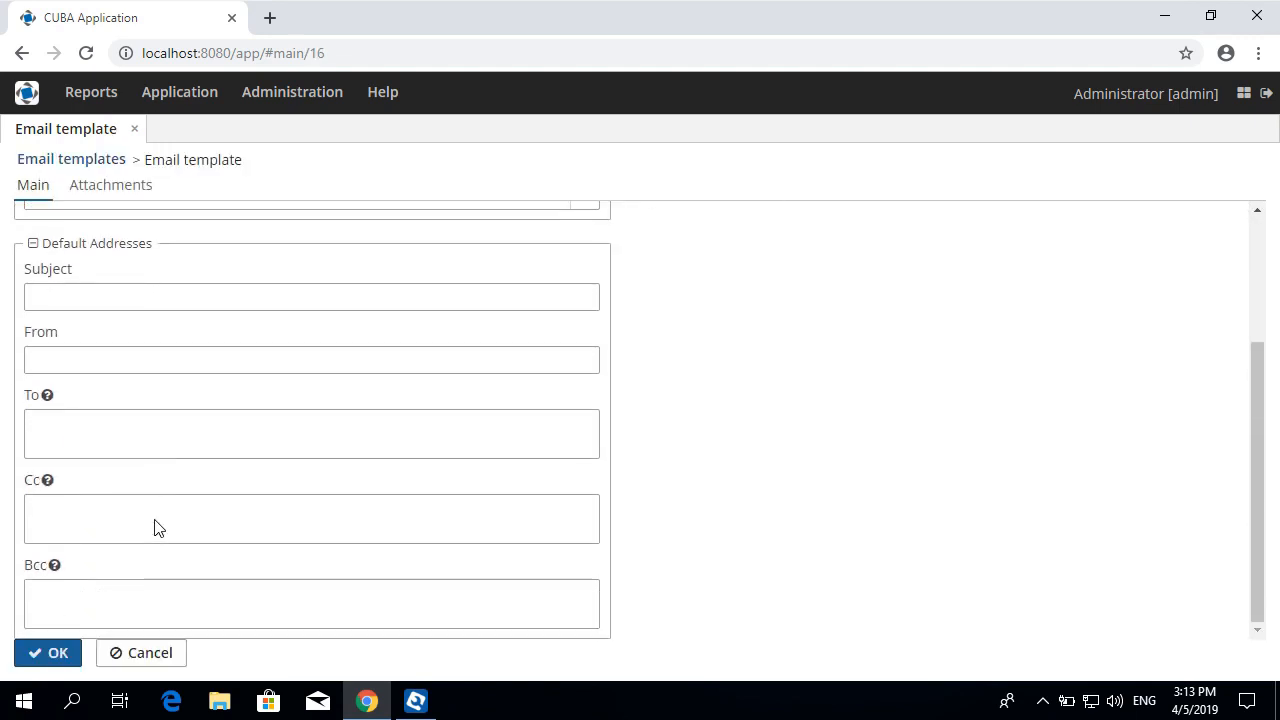
{"action": "scroll", "scroll_direction": "up", "scroll_amount": 3}
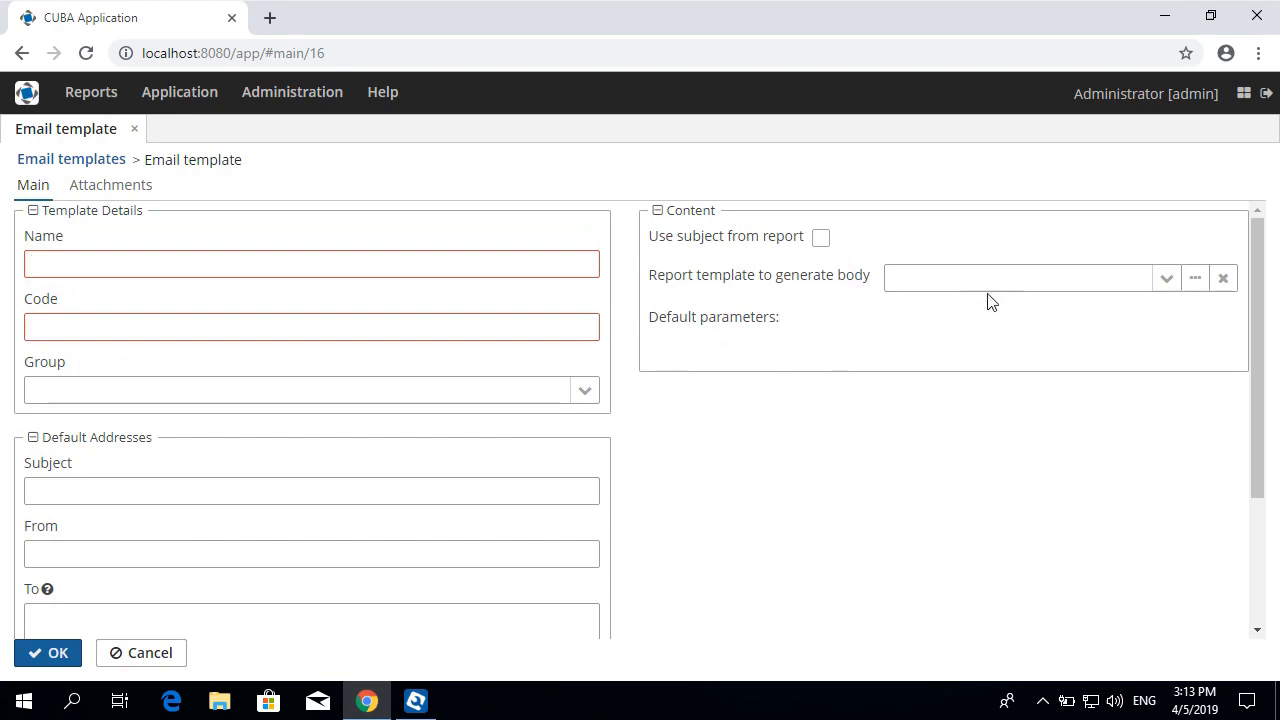
Generate the body from the Updated subscription report, leaving Use subject from report unchecked
{"action": "left_click", "coordinate": [1165, 277]}
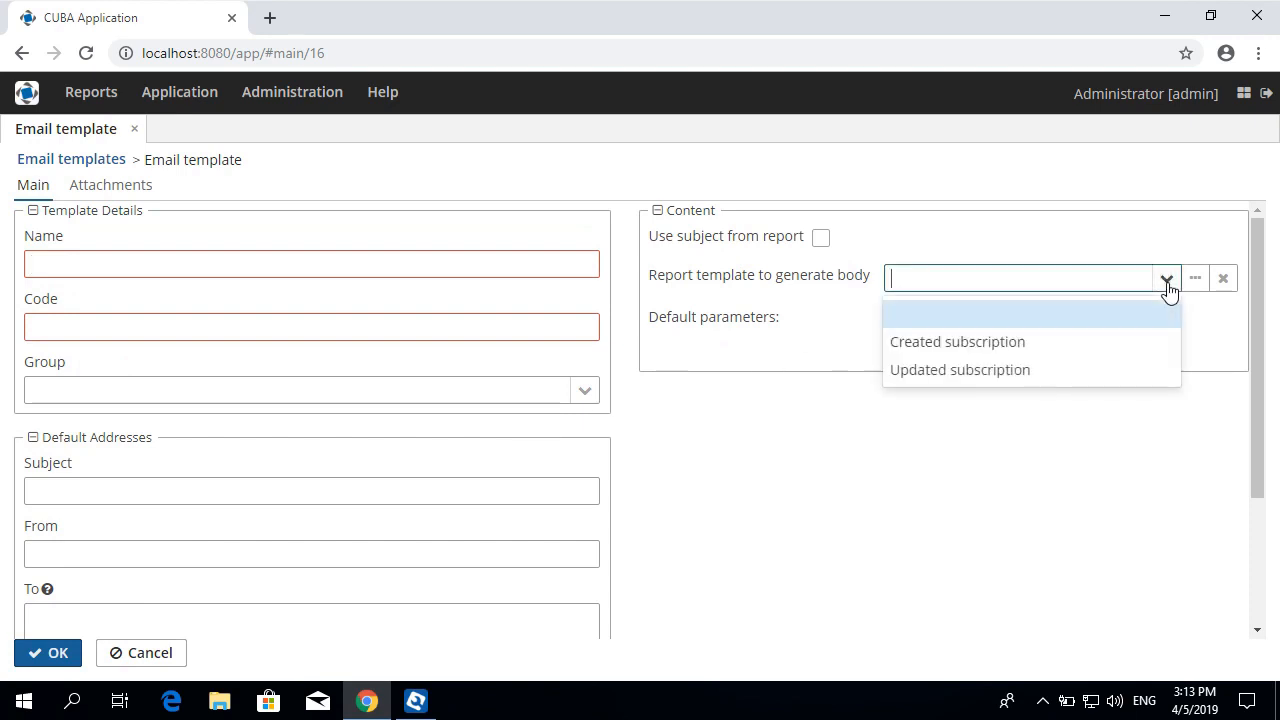
{"action": "left_click", "coordinate": [959, 369]}
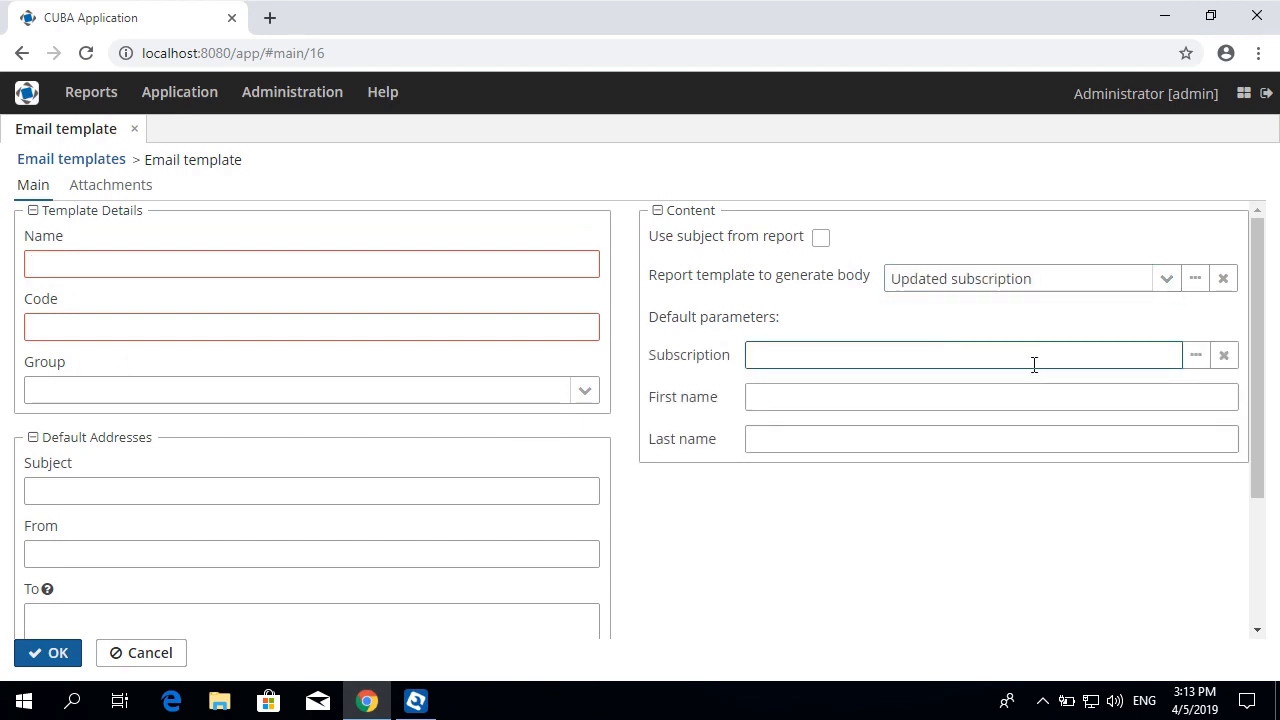
{"action": "mouse_move", "coordinate": [1078, 397]}
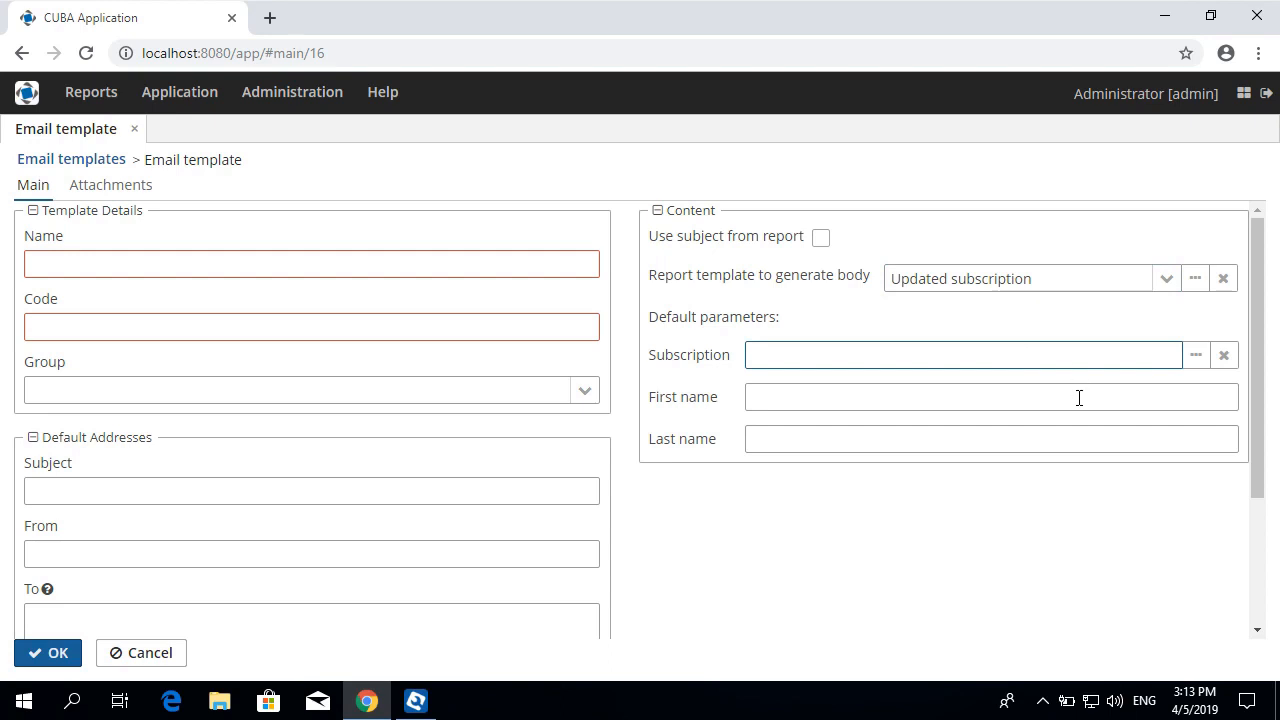
{"action": "left_click", "coordinate": [990, 438]}
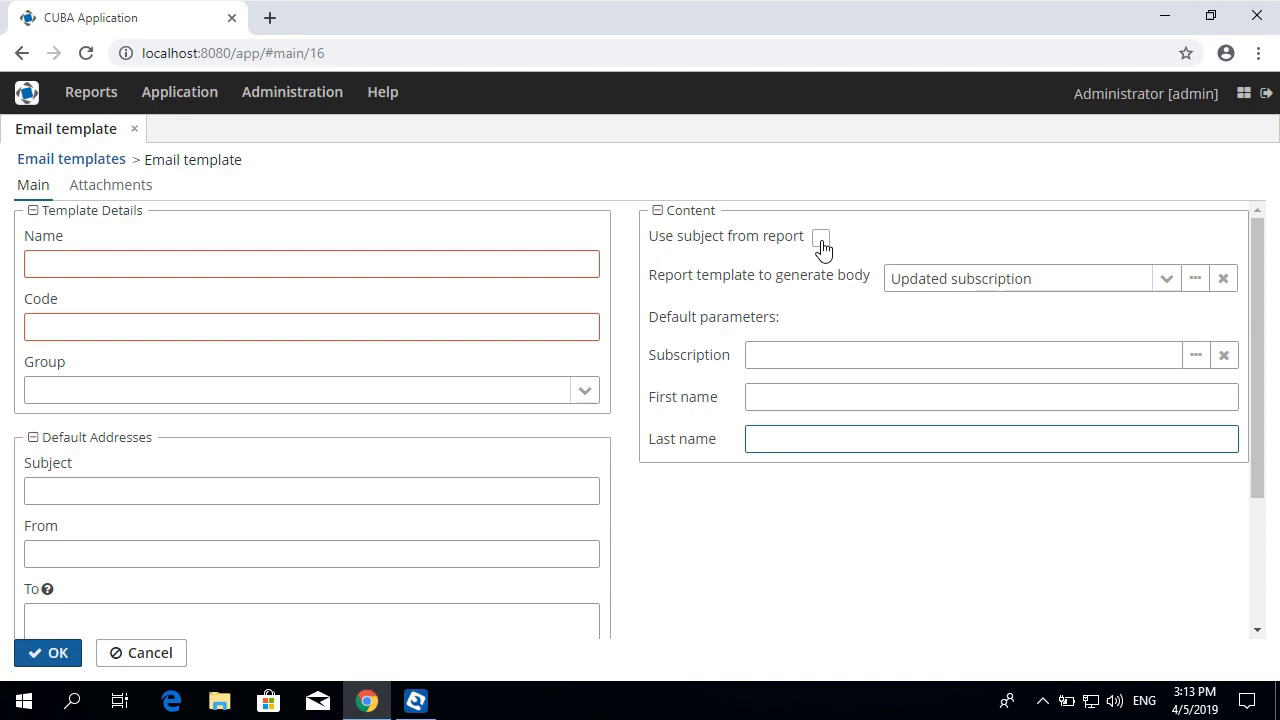
{"action": "left_click", "coordinate": [820, 239]}
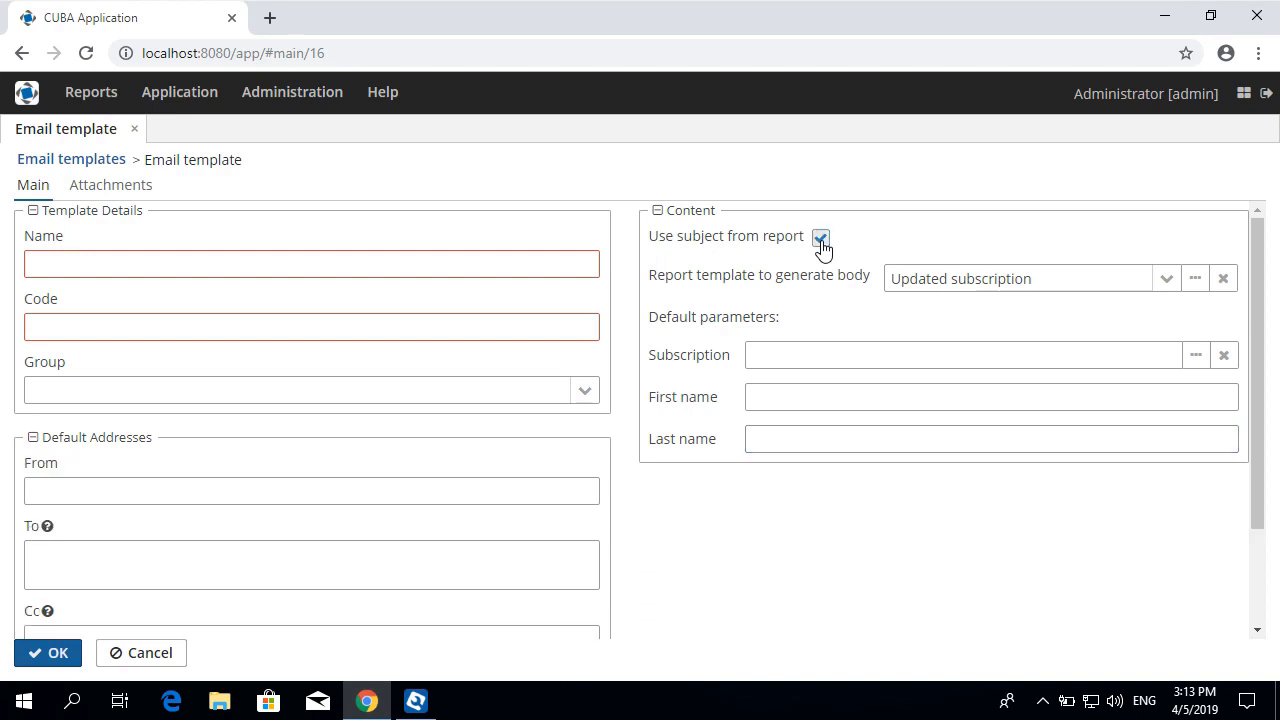
{"action": "left_click", "coordinate": [821, 236]}
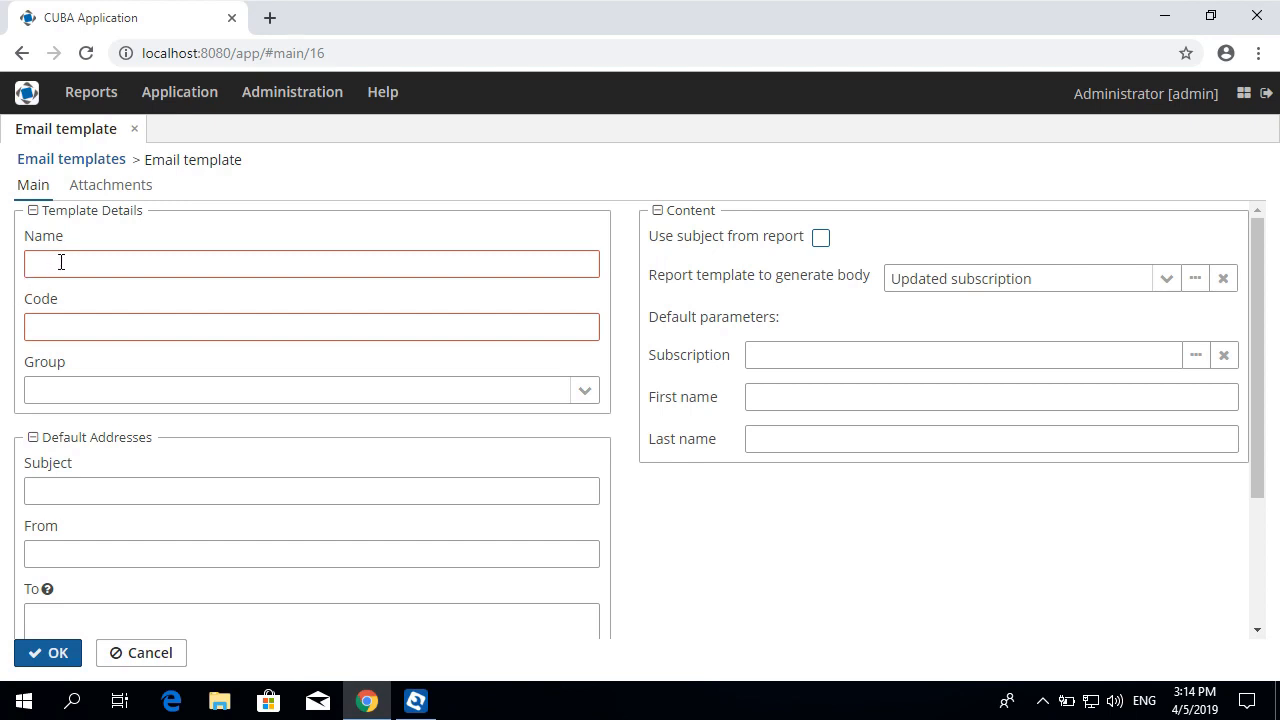
Name the template 'Subscription updated' with code subscription_updated and save it
{"action": "type", "text": "Subsc"}
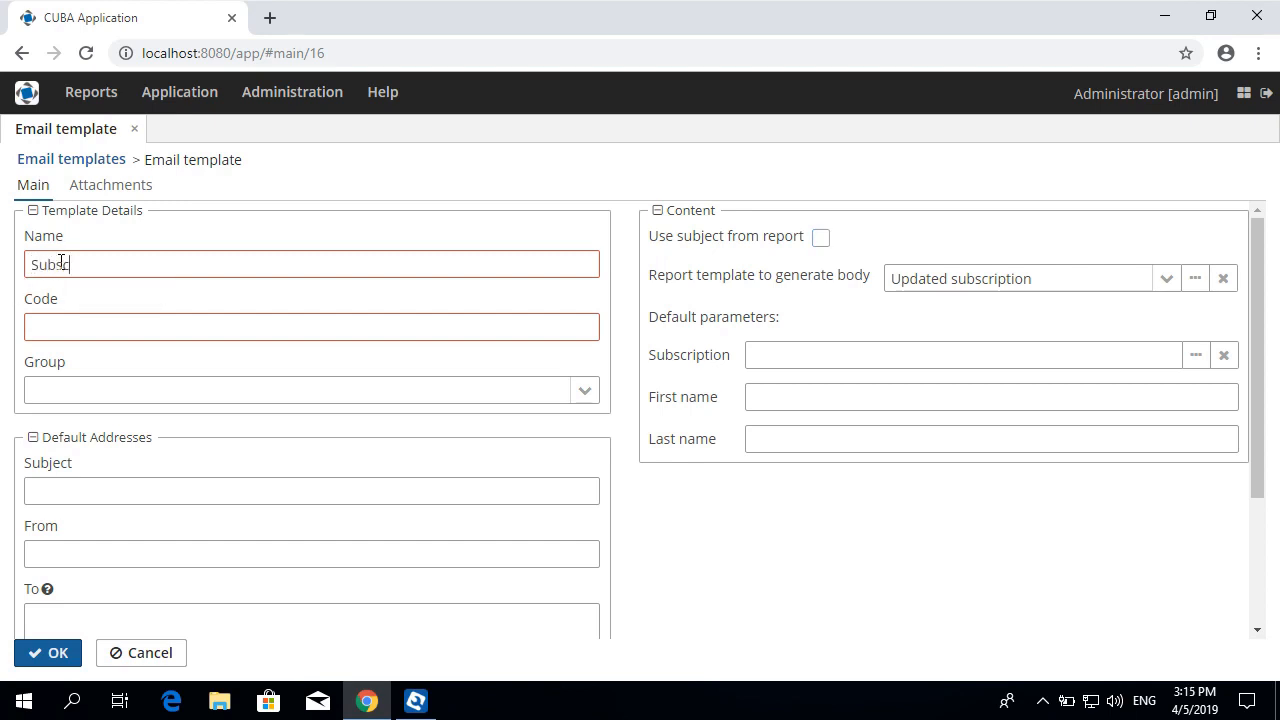
{"action": "type", "text": "Subscription update"}
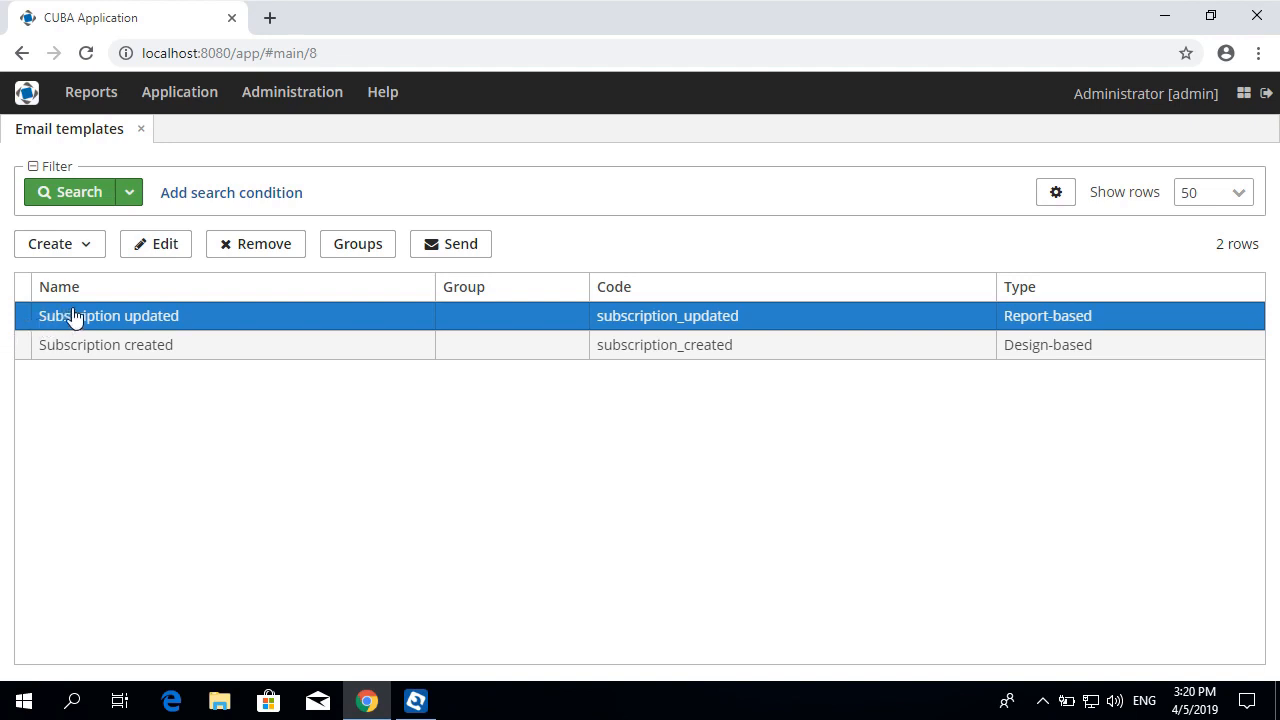
{"action": "left_click", "coordinate": [418, 344]}
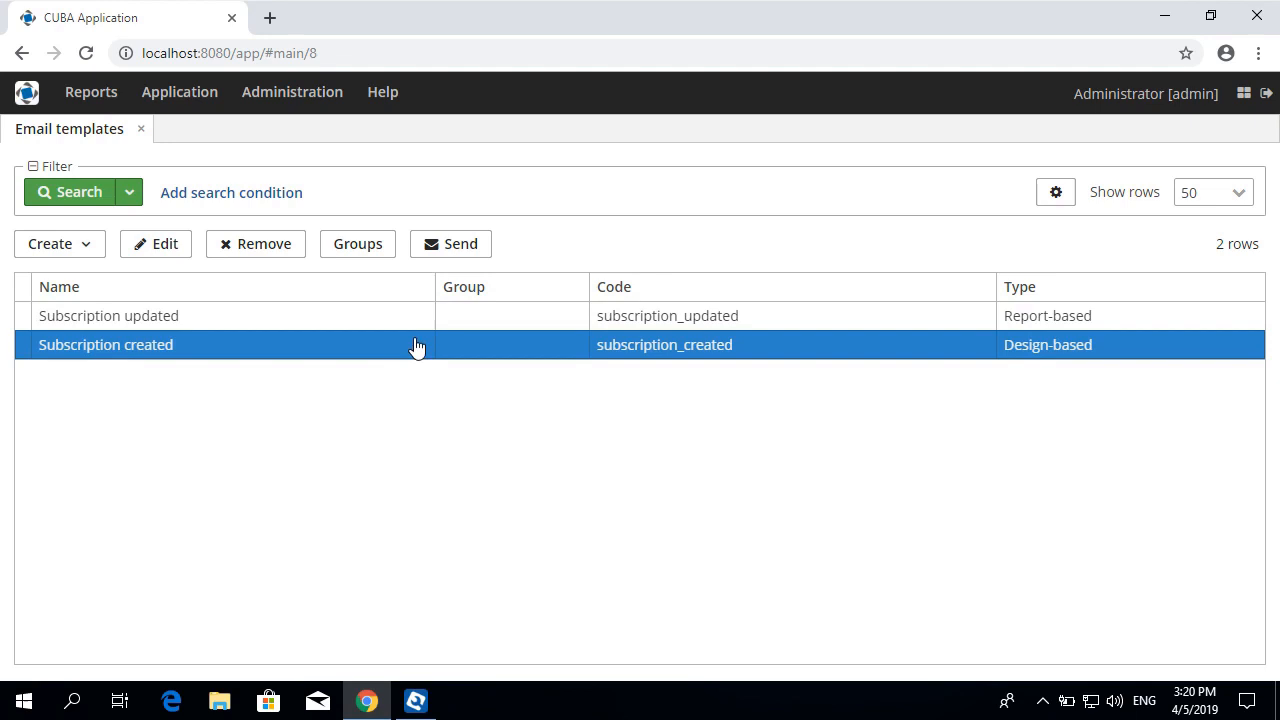
{"action": "left_click", "coordinate": [450, 243]}
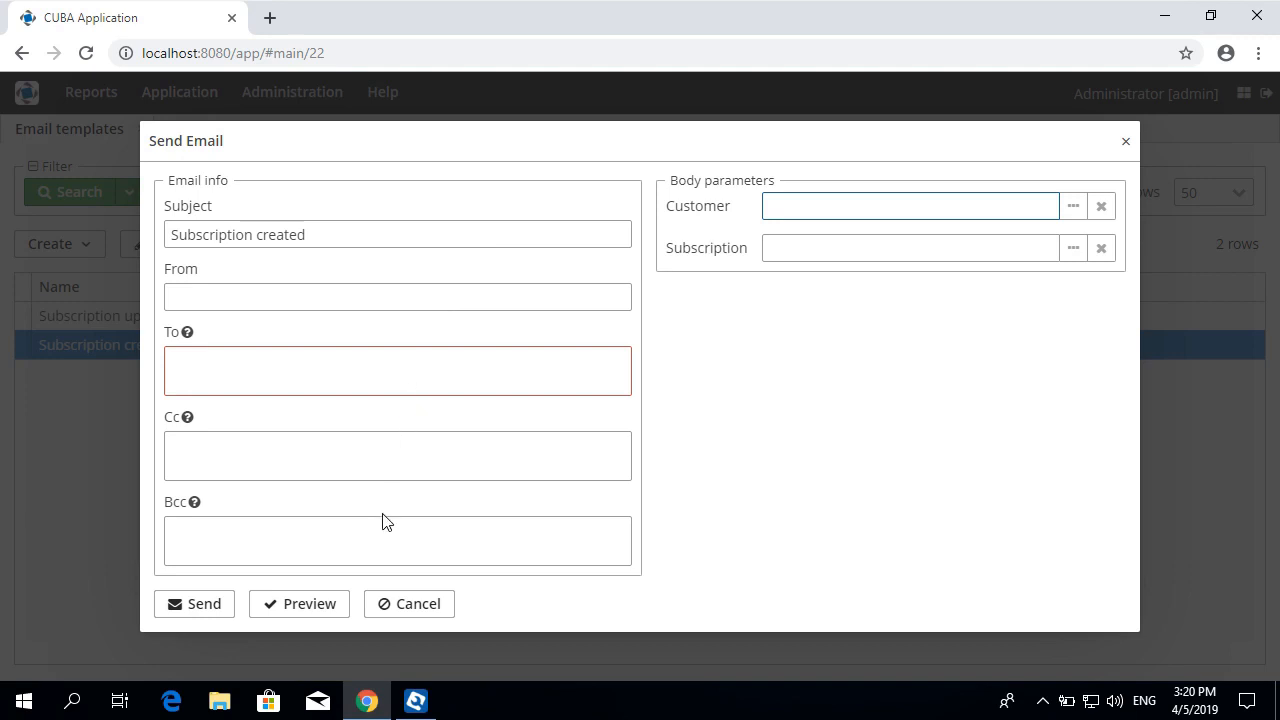
{"action": "mouse_move", "coordinate": [800, 228]}
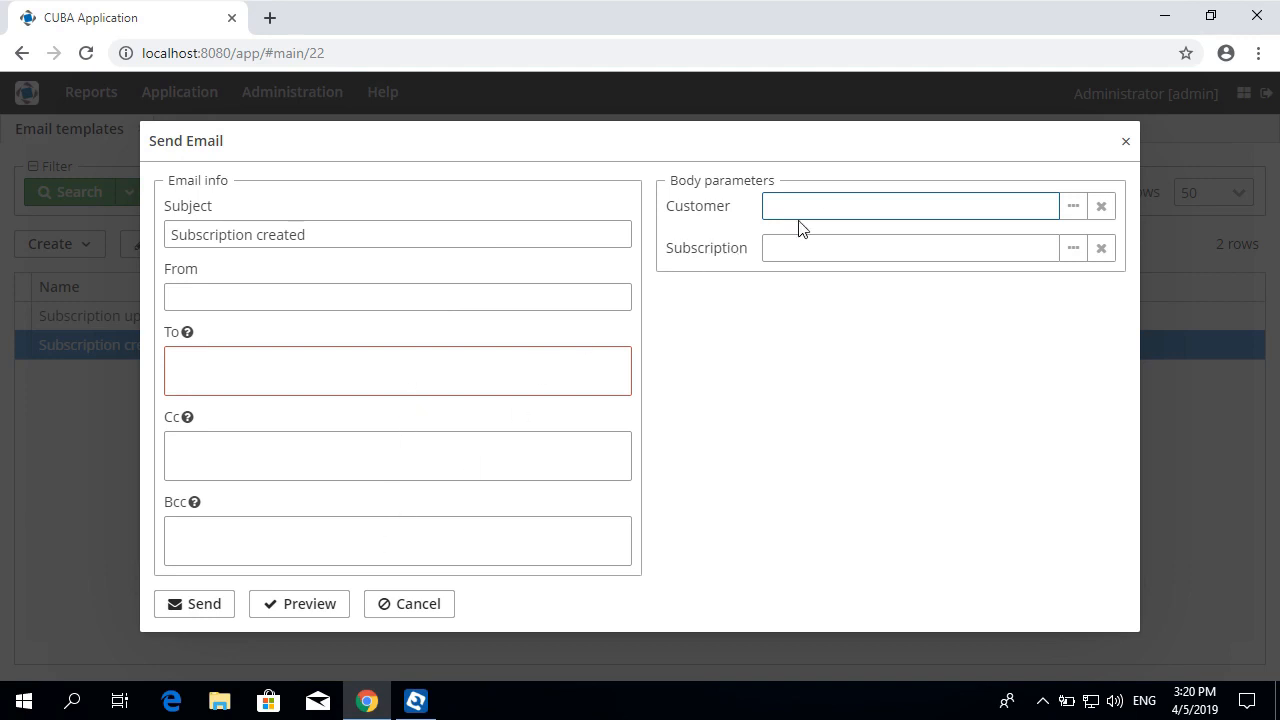
{"action": "mouse_move", "coordinate": [1050, 237]}
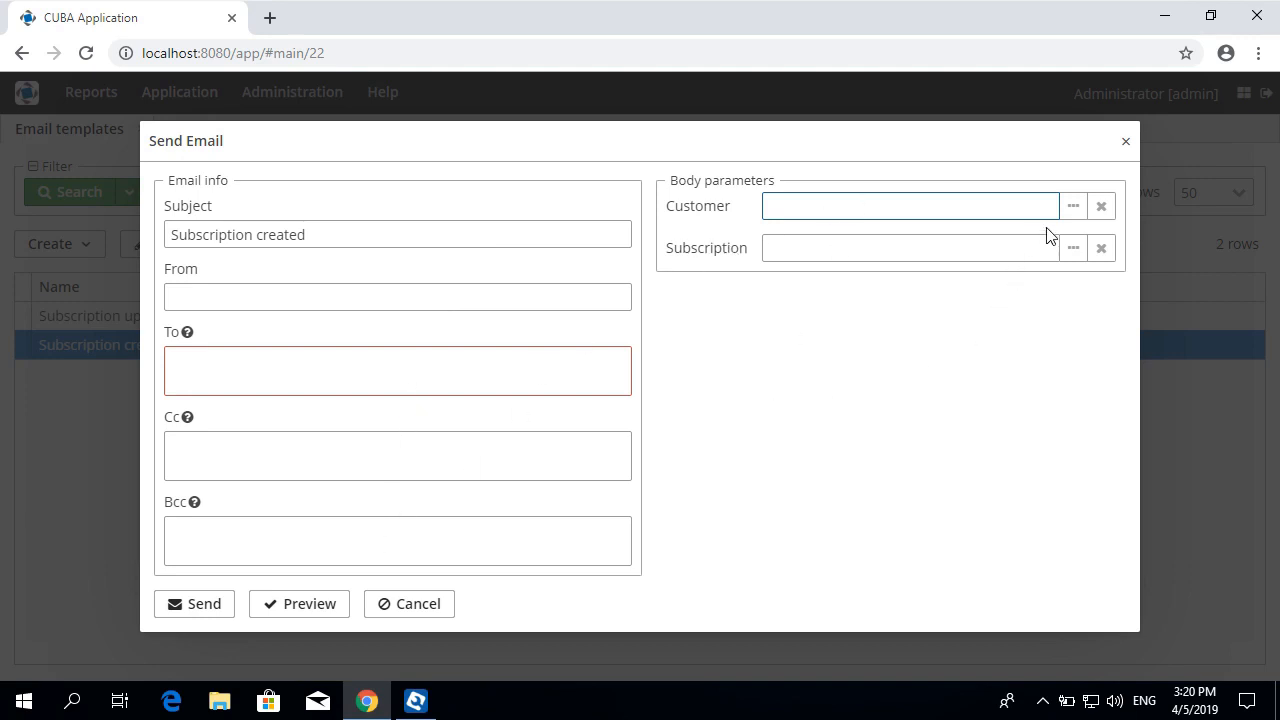
{"action": "left_click", "coordinate": [1072, 205]}
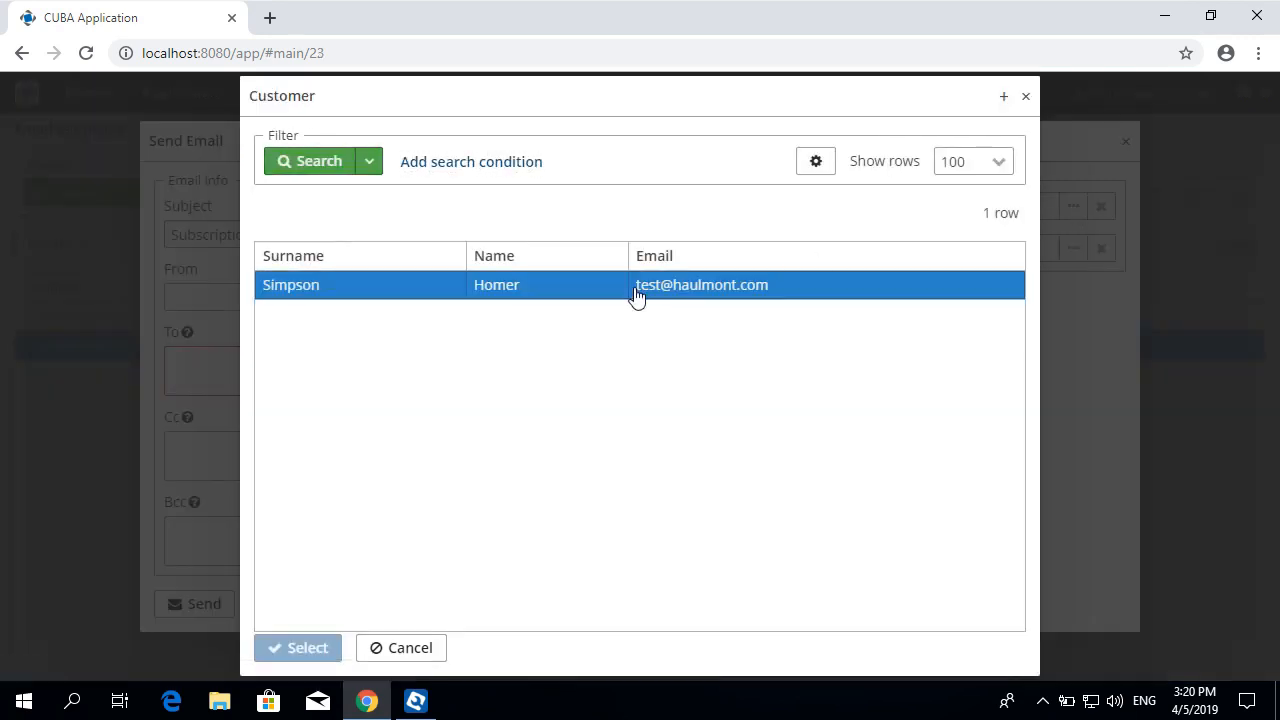
{"action": "left_click", "coordinate": [297, 647]}
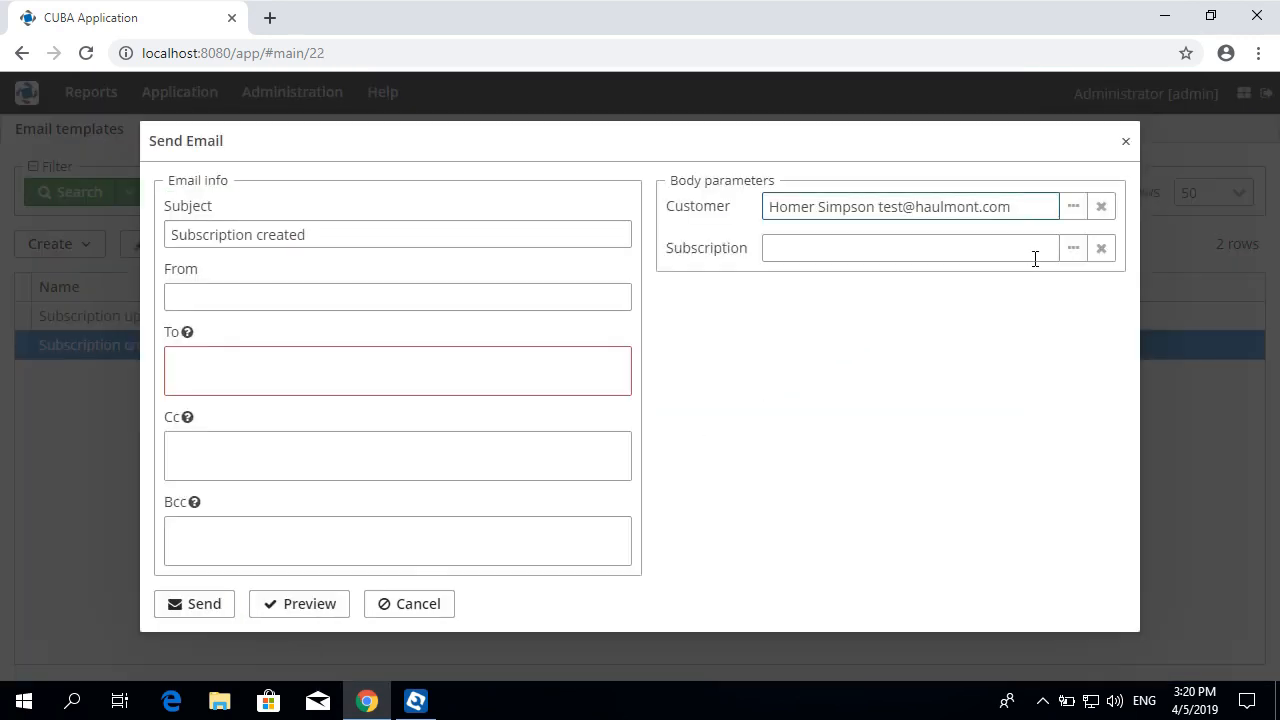
{"action": "left_click", "coordinate": [1072, 247]}
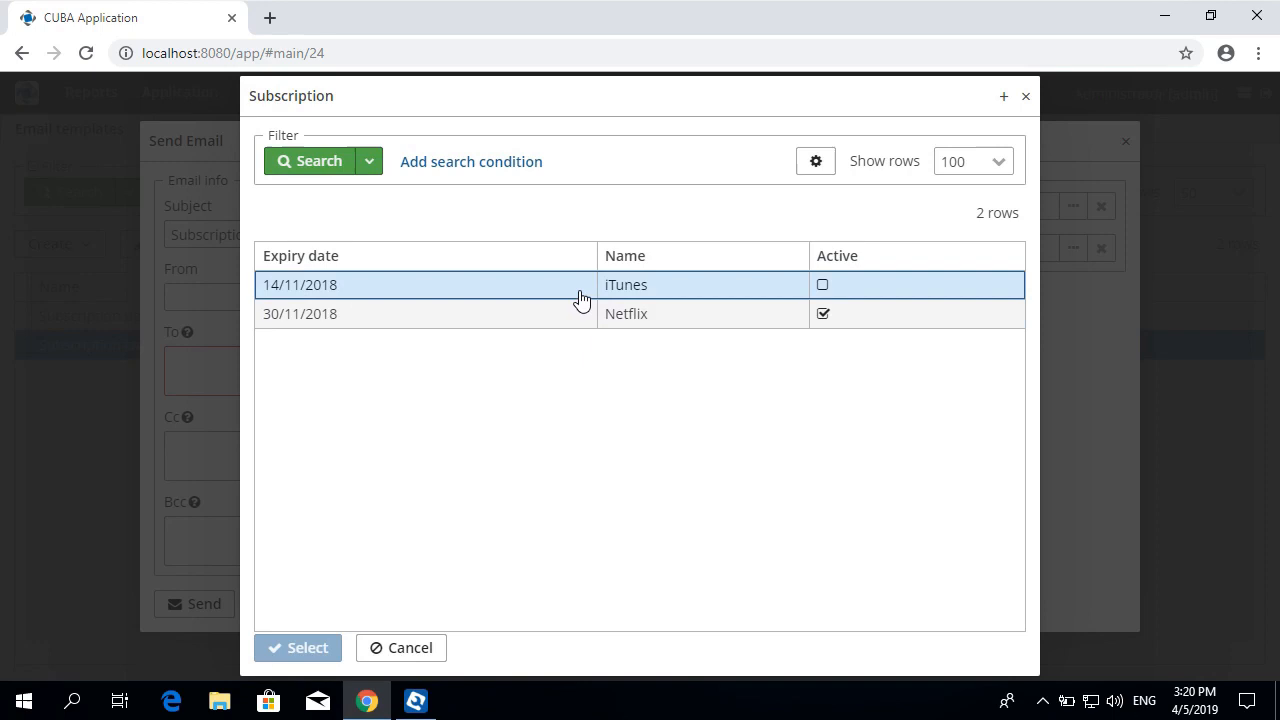
{"action": "left_click", "coordinate": [297, 647]}
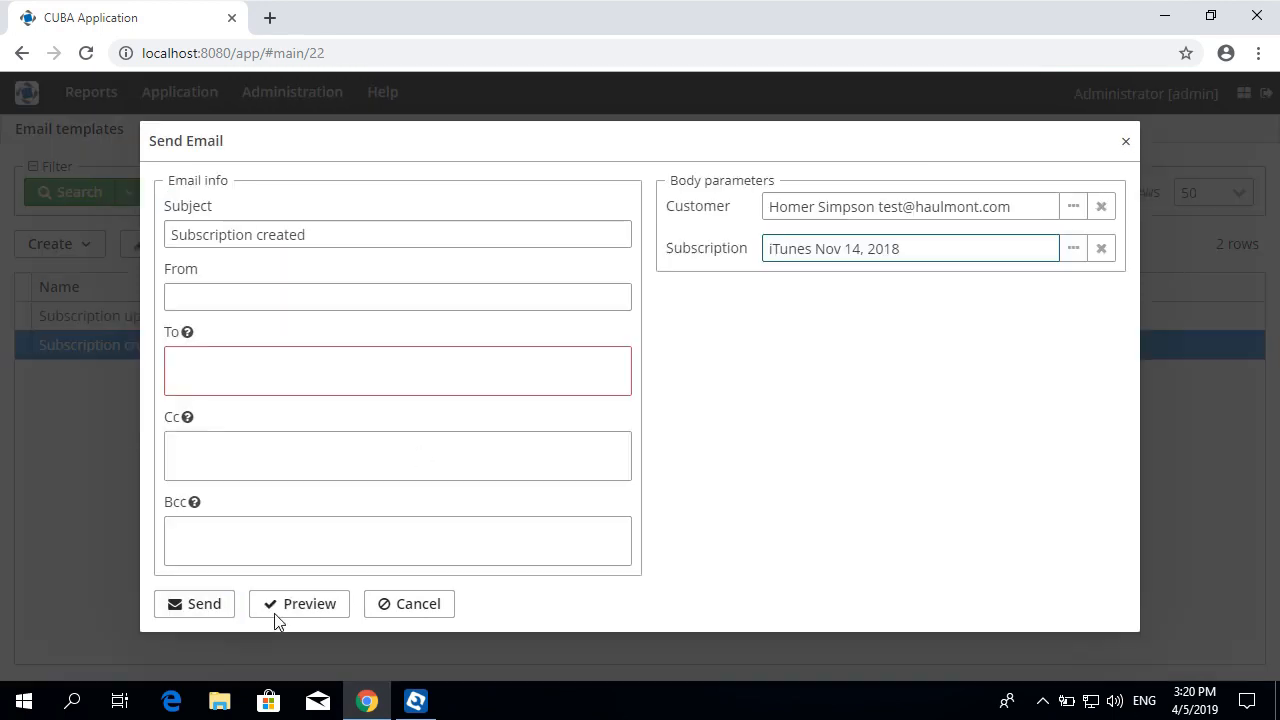
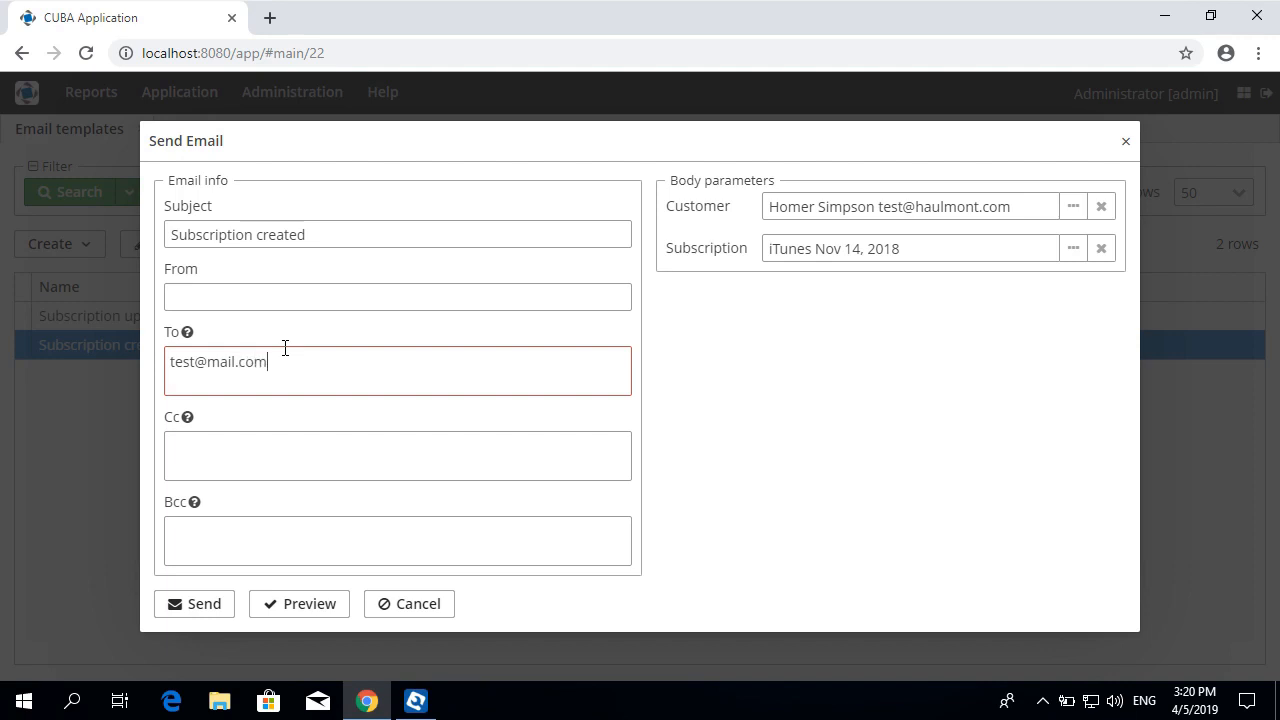
{"action": "left_click", "coordinate": [298, 603]}
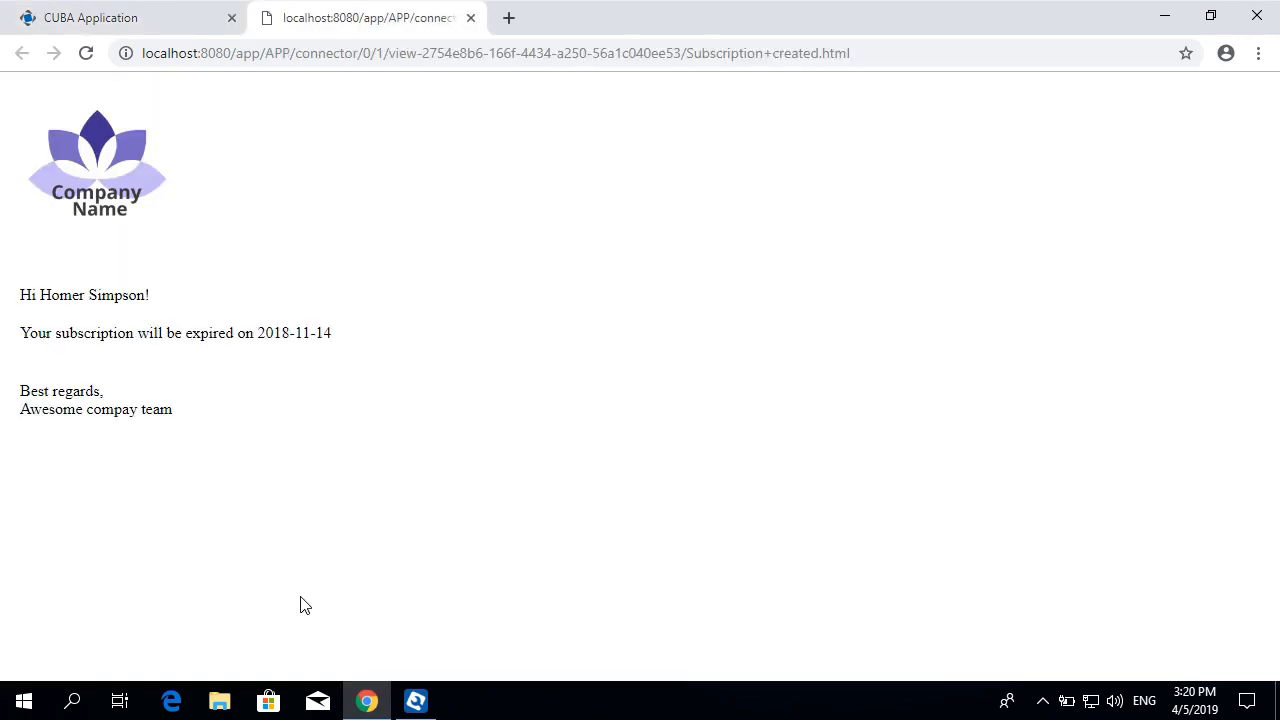
{"action": "left_click", "coordinate": [470, 17]}
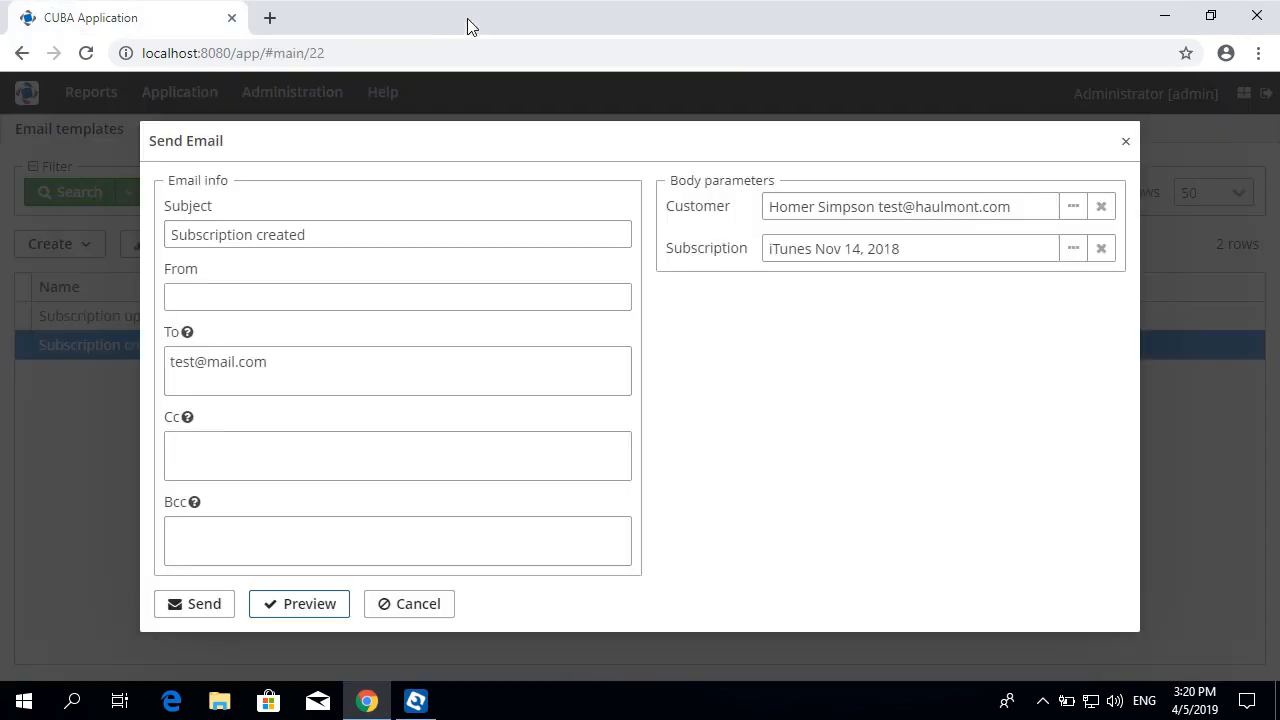
{"action": "mouse_move", "coordinate": [409, 603]}
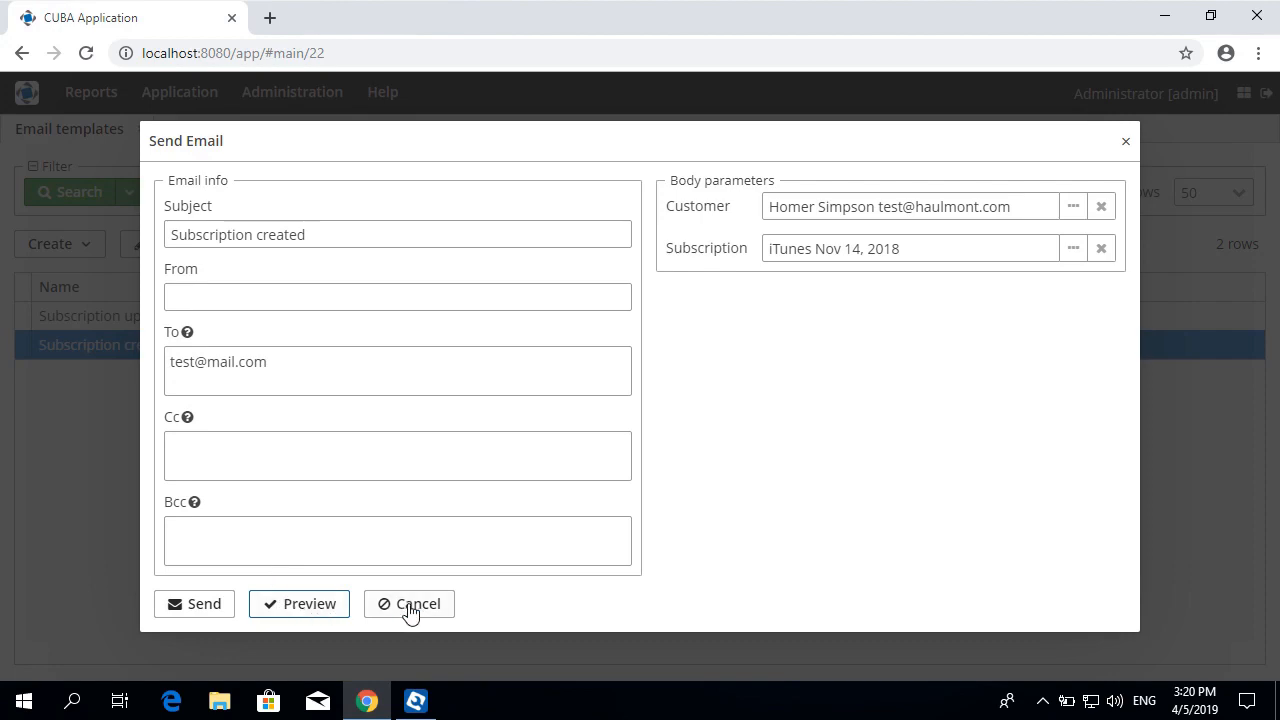
{"action": "left_click", "coordinate": [408, 603]}
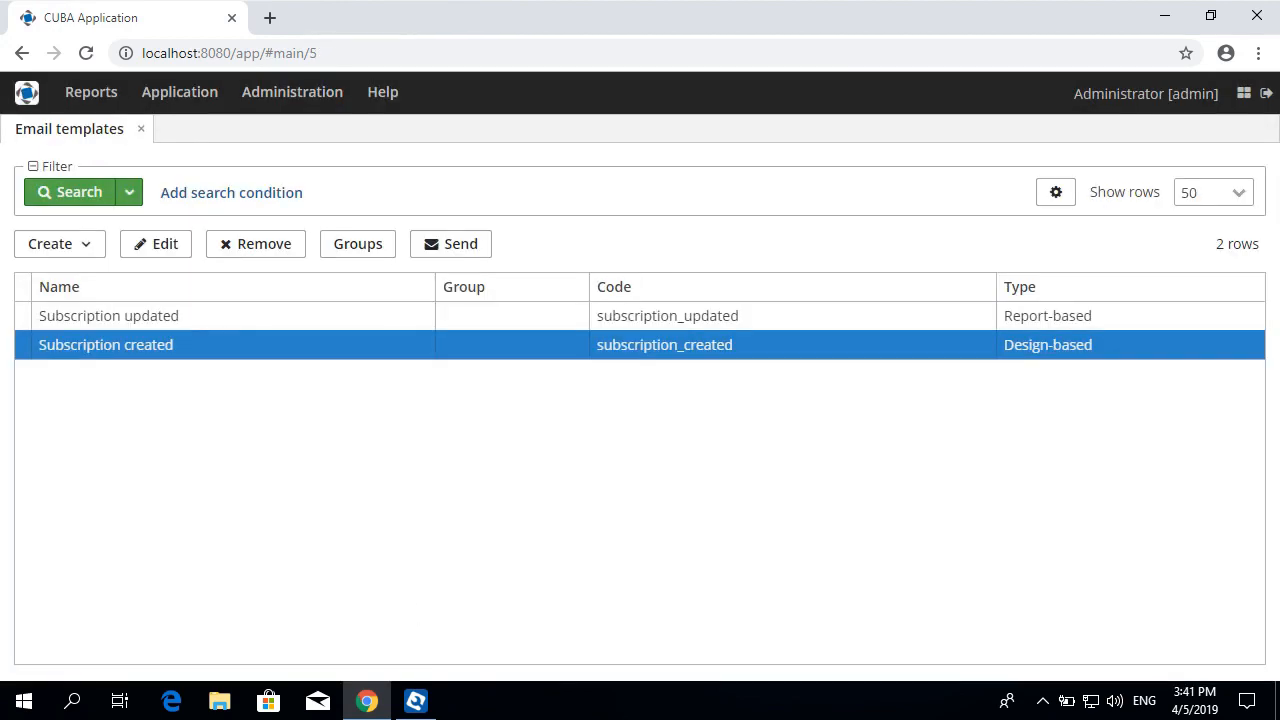
In onSendAction, set the recipient to the customer's email and open the email-sending screen
{"action": "left_click", "coordinate": [415, 700]}
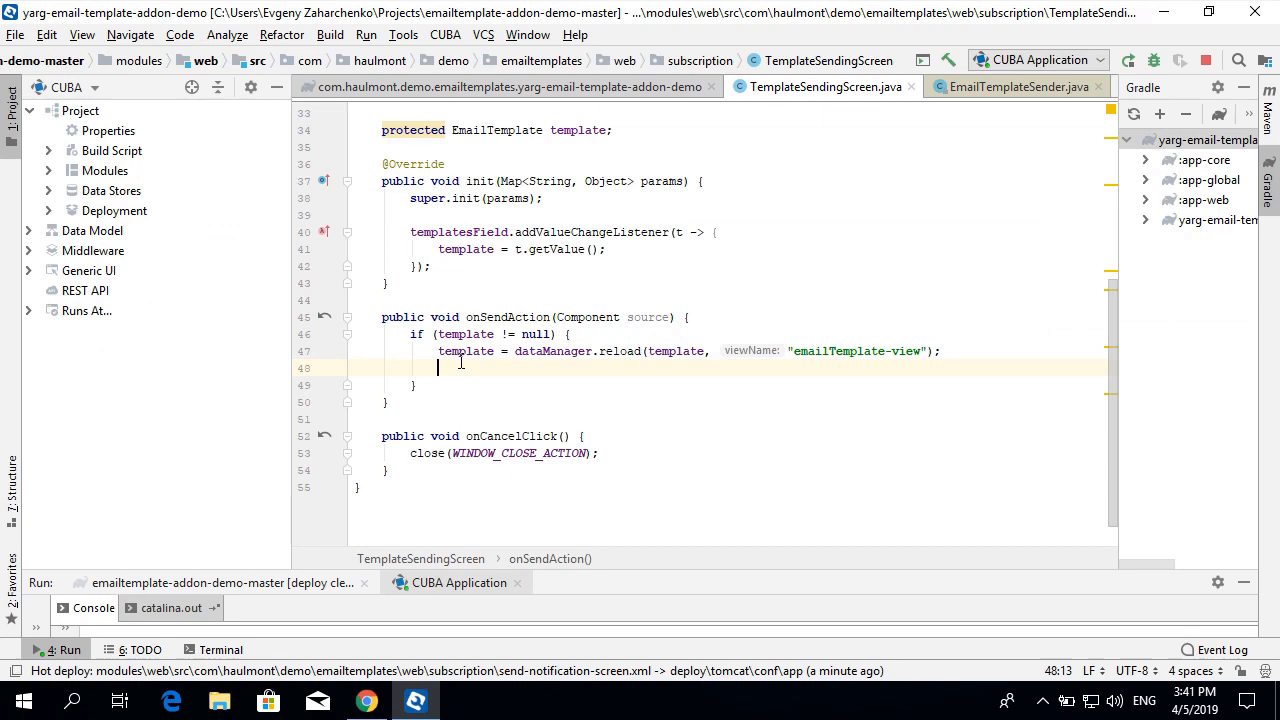
{"action": "type", "text": "if (subscription!=null){"}
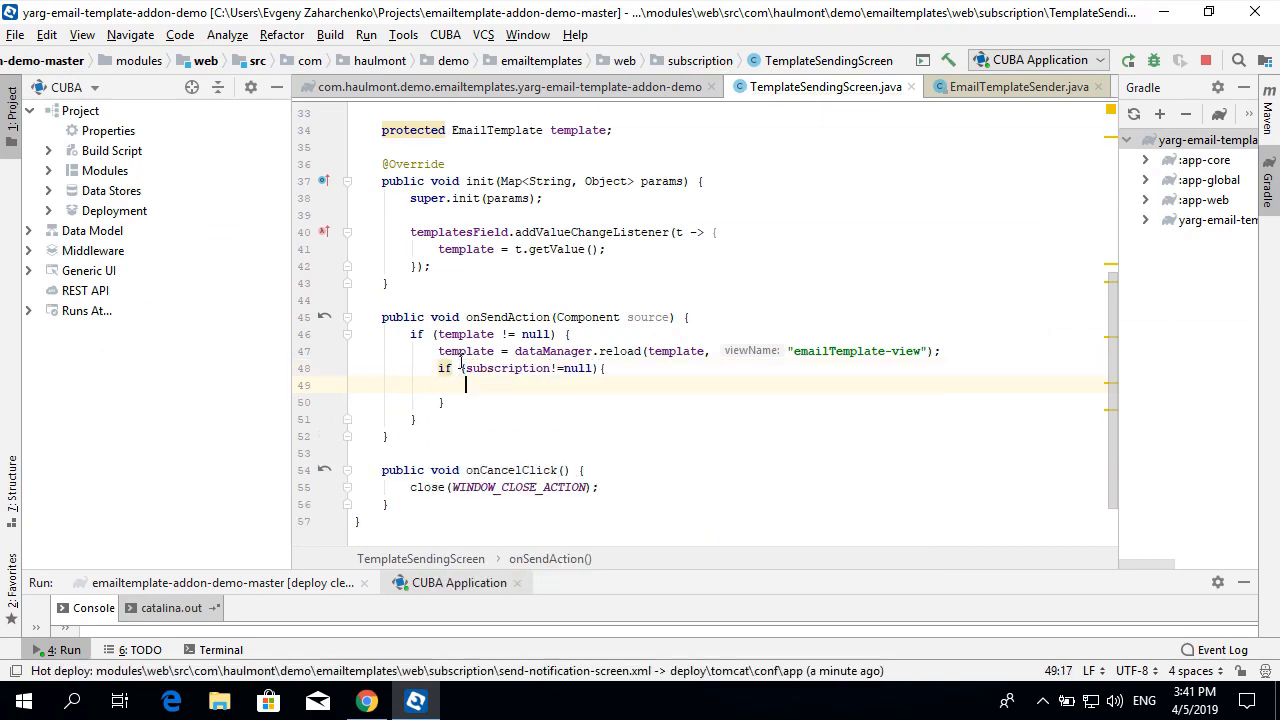
{"action": "type", "text": "template.setTo(subscription.getCustomer().getEmail());"}
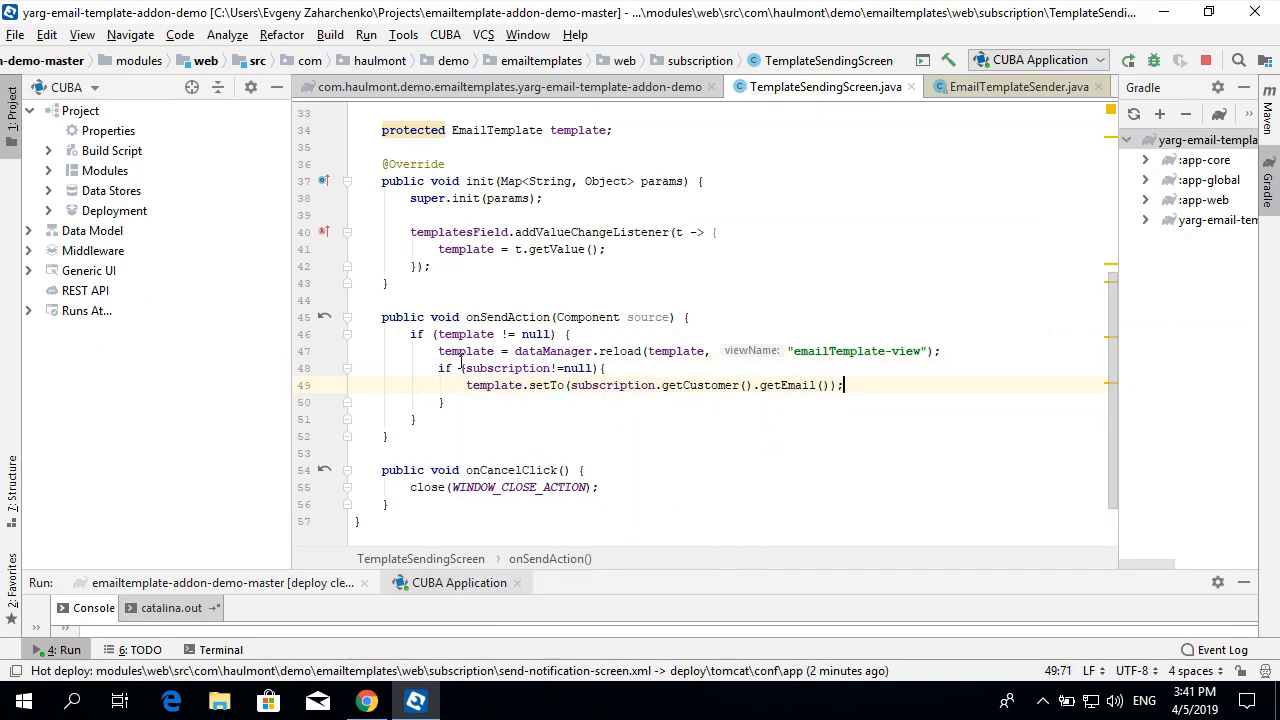
{"action": "type", "text": "screens.create(\"emailtemplates$EmailTemplate.send\")"}
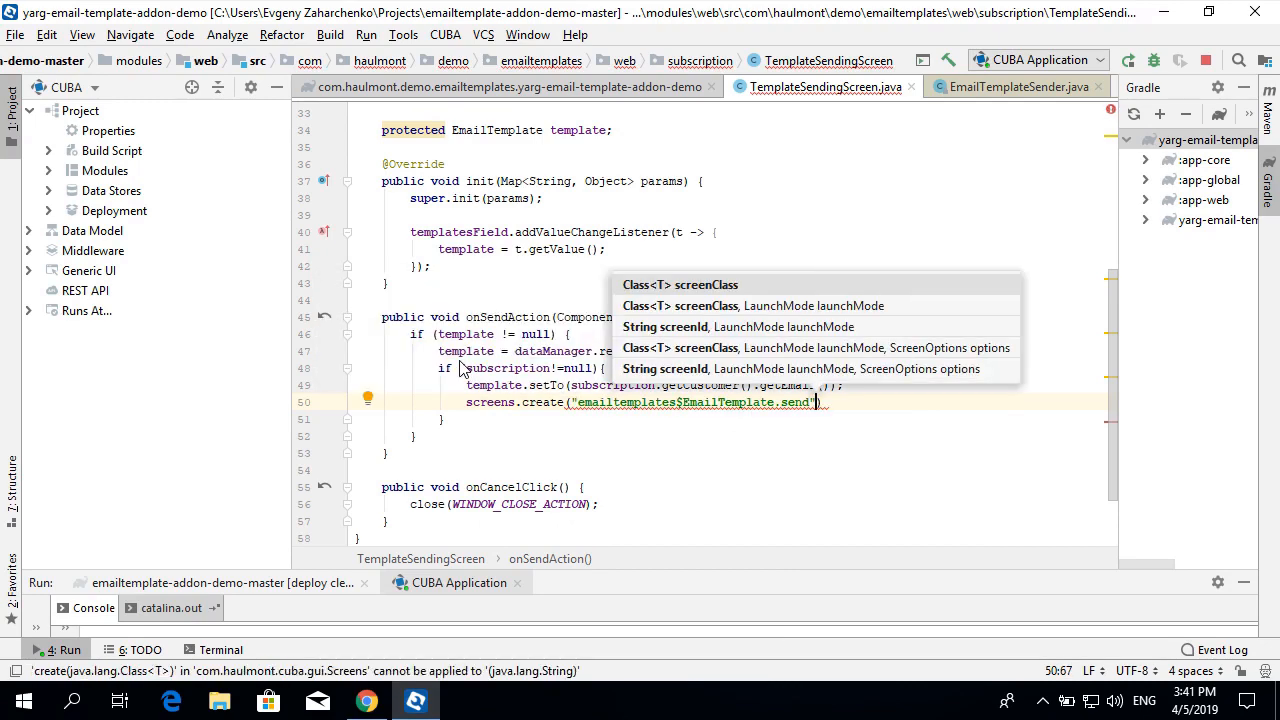
{"action": "type", "text": ",OpenMode.DIALOG,"}
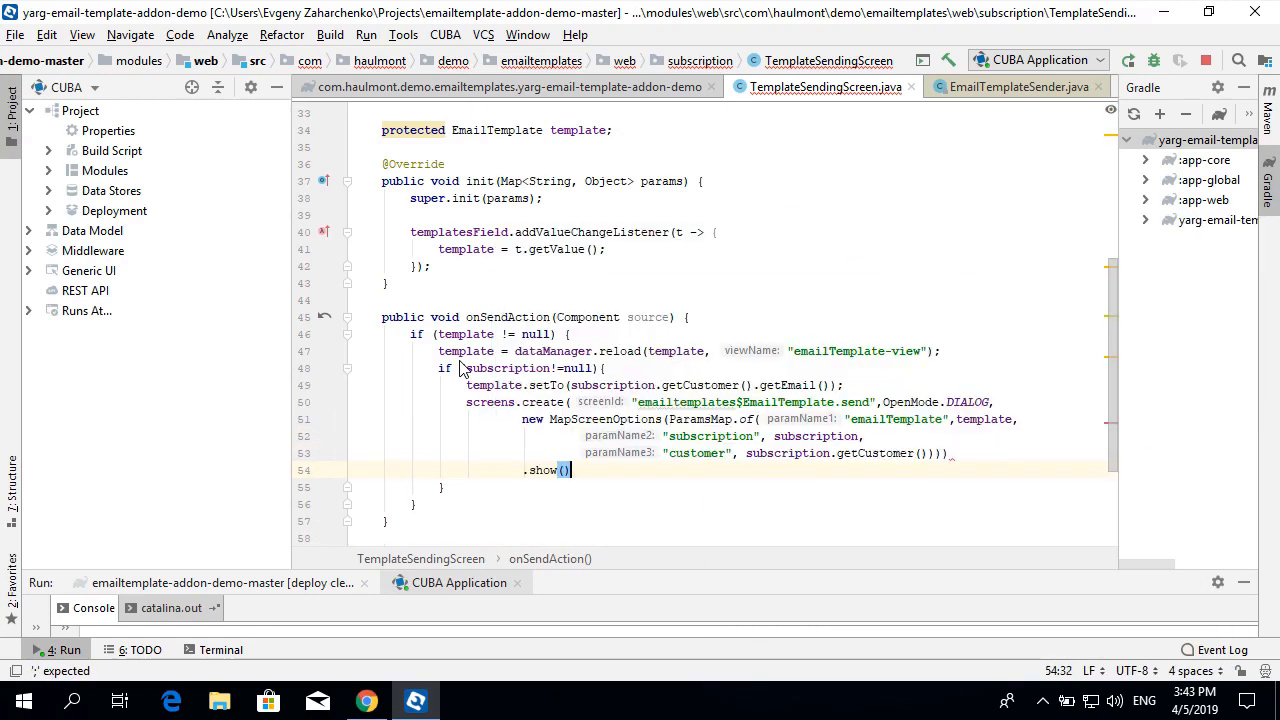
Test Send notification for Netflix with the Subscription created template in the running app
{"action": "left_click", "coordinate": [366, 700]}
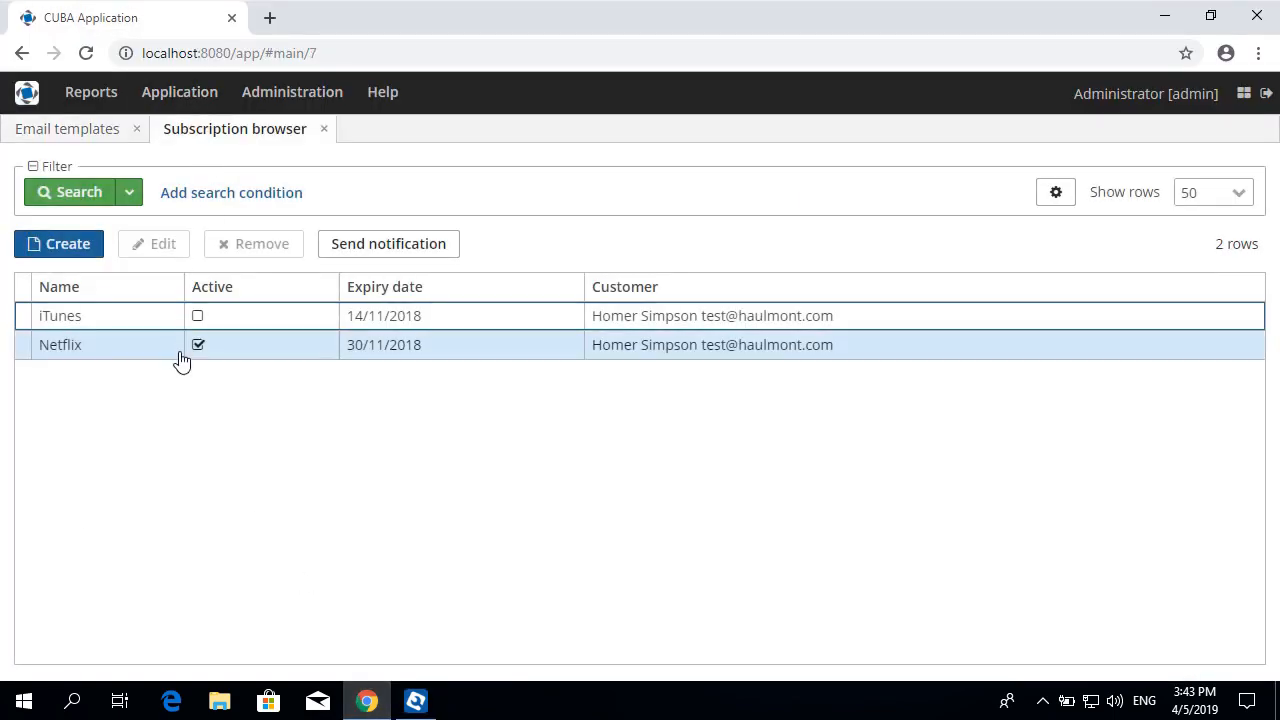
{"action": "left_click", "coordinate": [388, 243]}
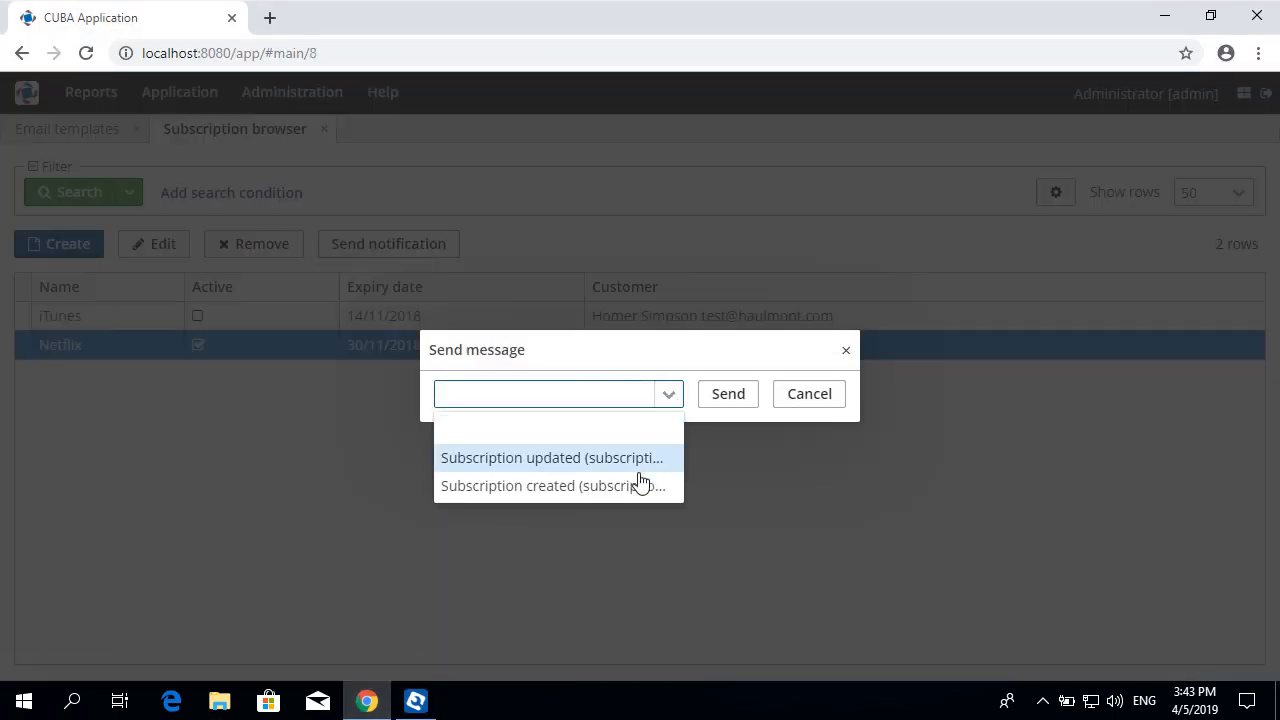
{"action": "left_click", "coordinate": [553, 485]}
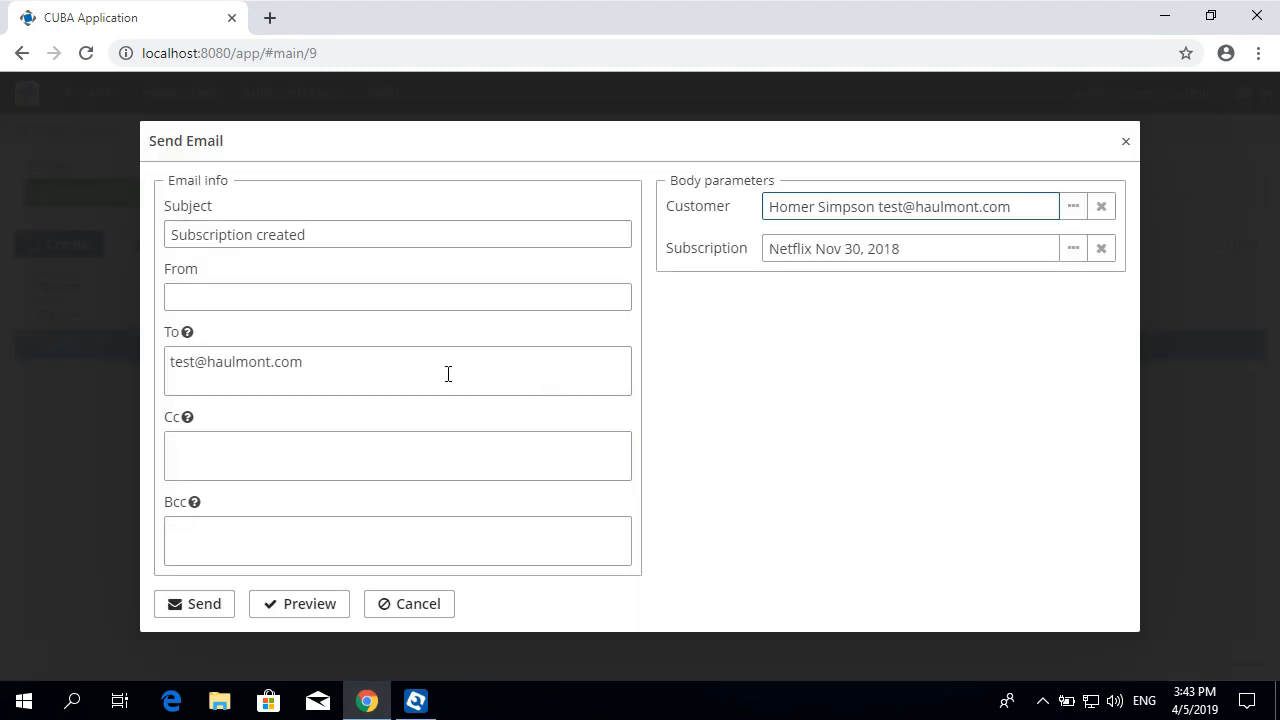
{"action": "left_click", "coordinate": [408, 603]}
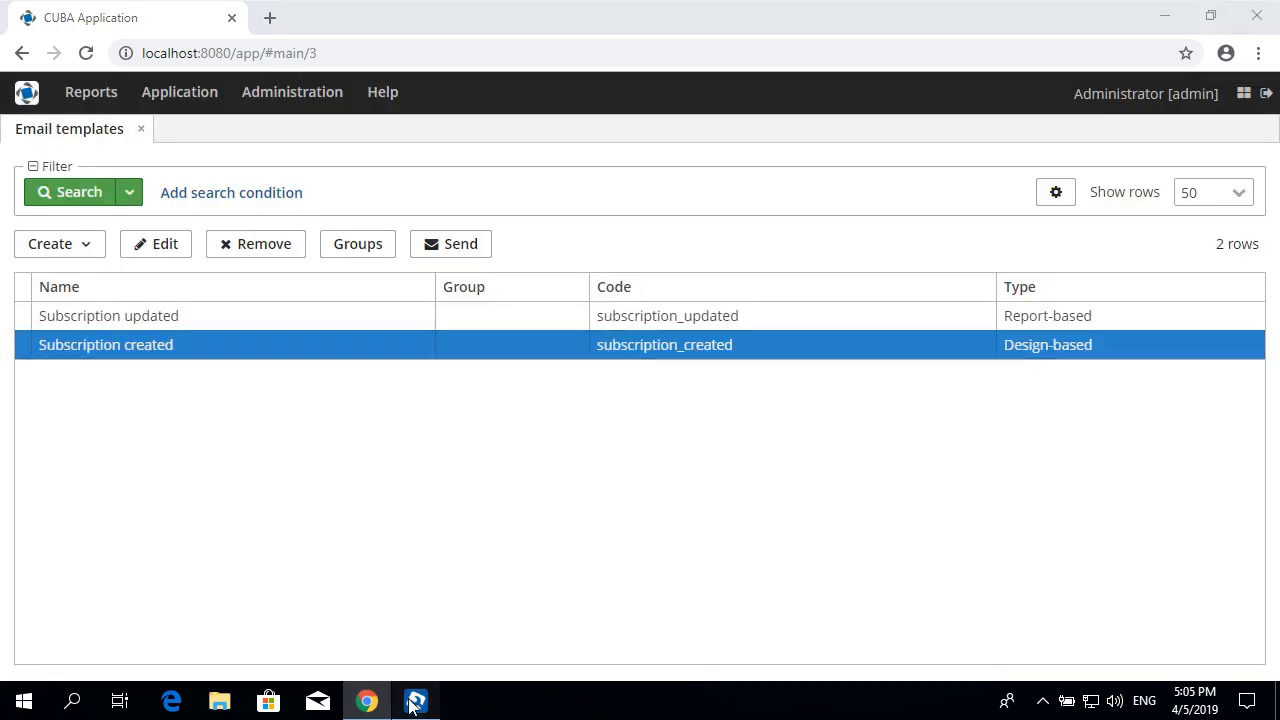
{"action": "left_click", "coordinate": [415, 700]}
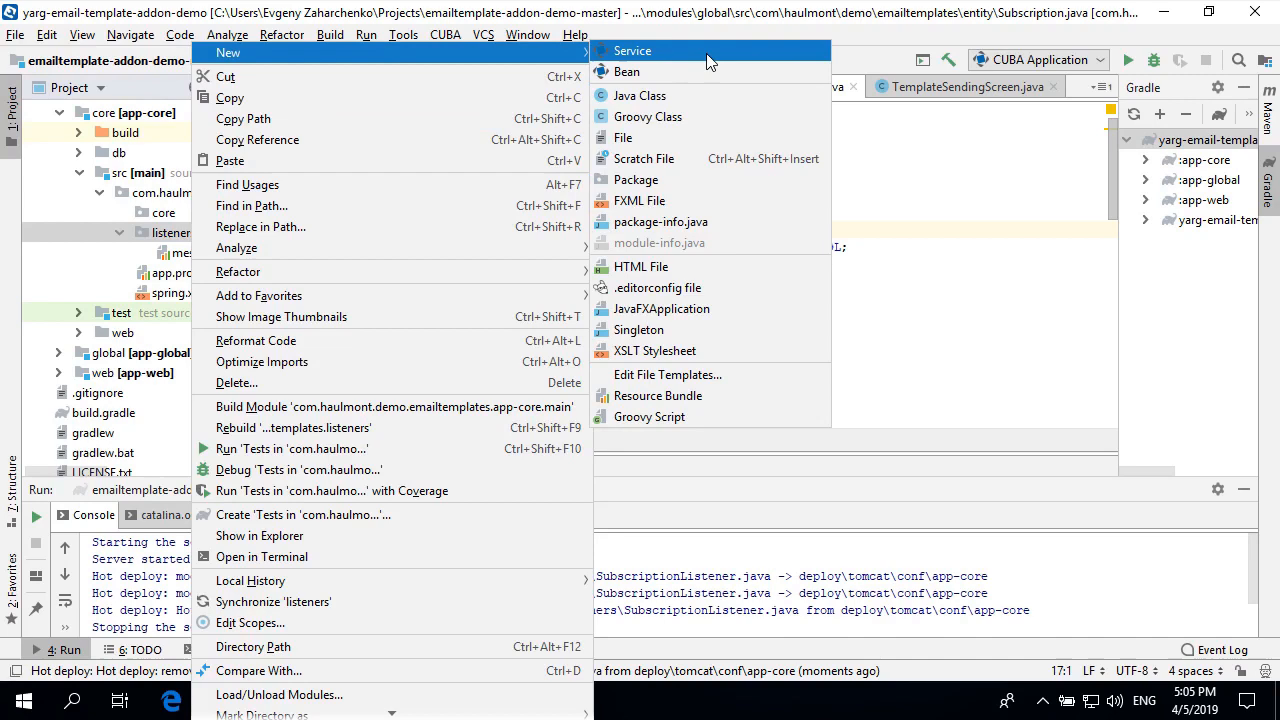
{"action": "left_click", "coordinate": [639, 95]}
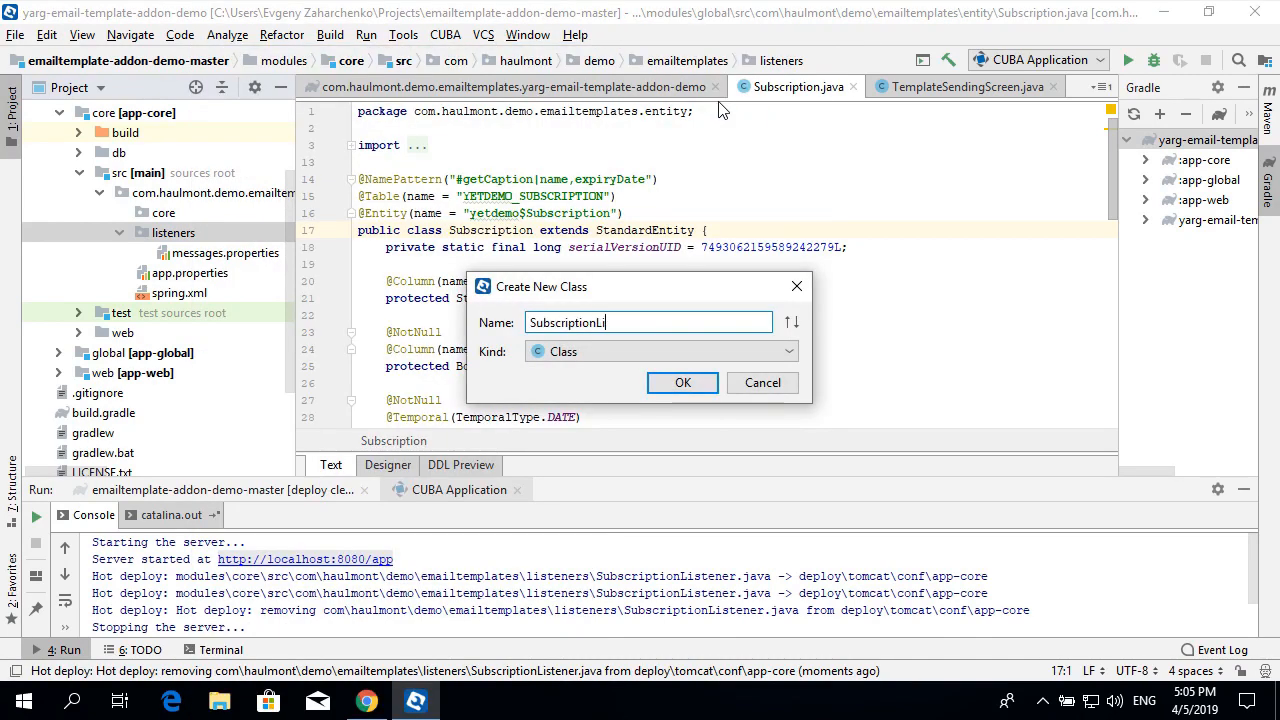
{"action": "left_click", "coordinate": [683, 383]}
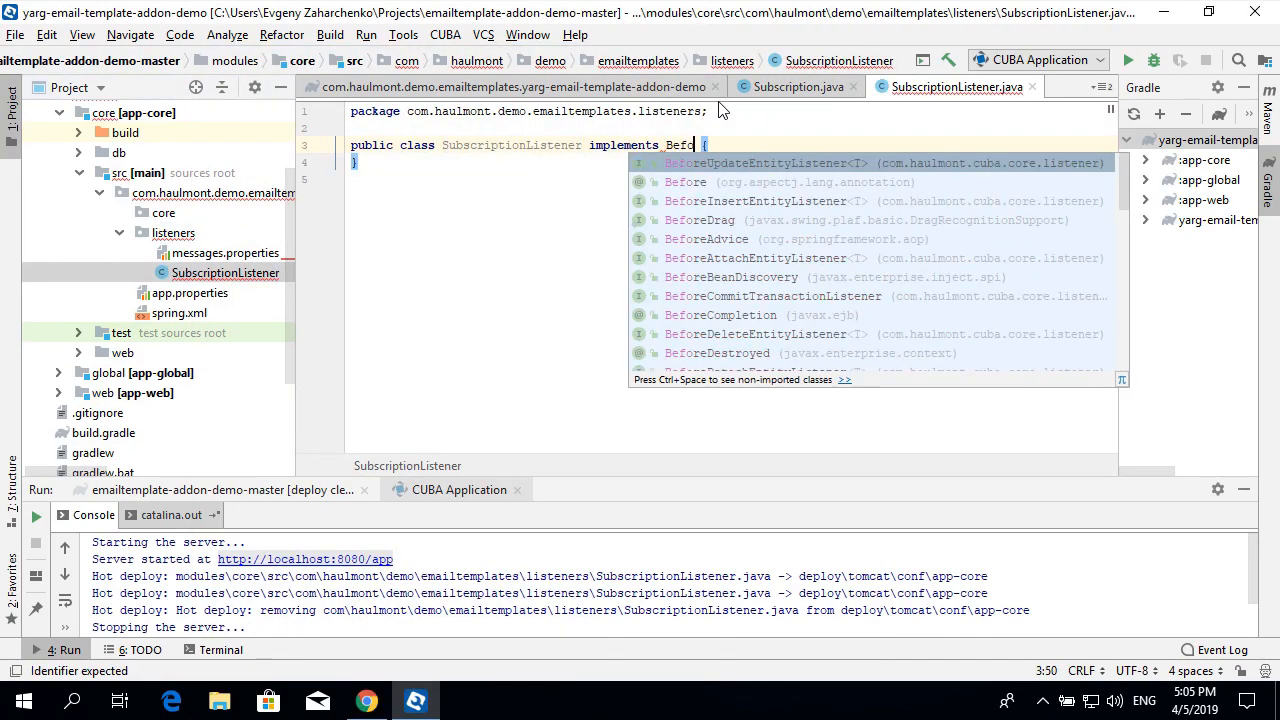
{"action": "left_click", "coordinate": [755, 201]}
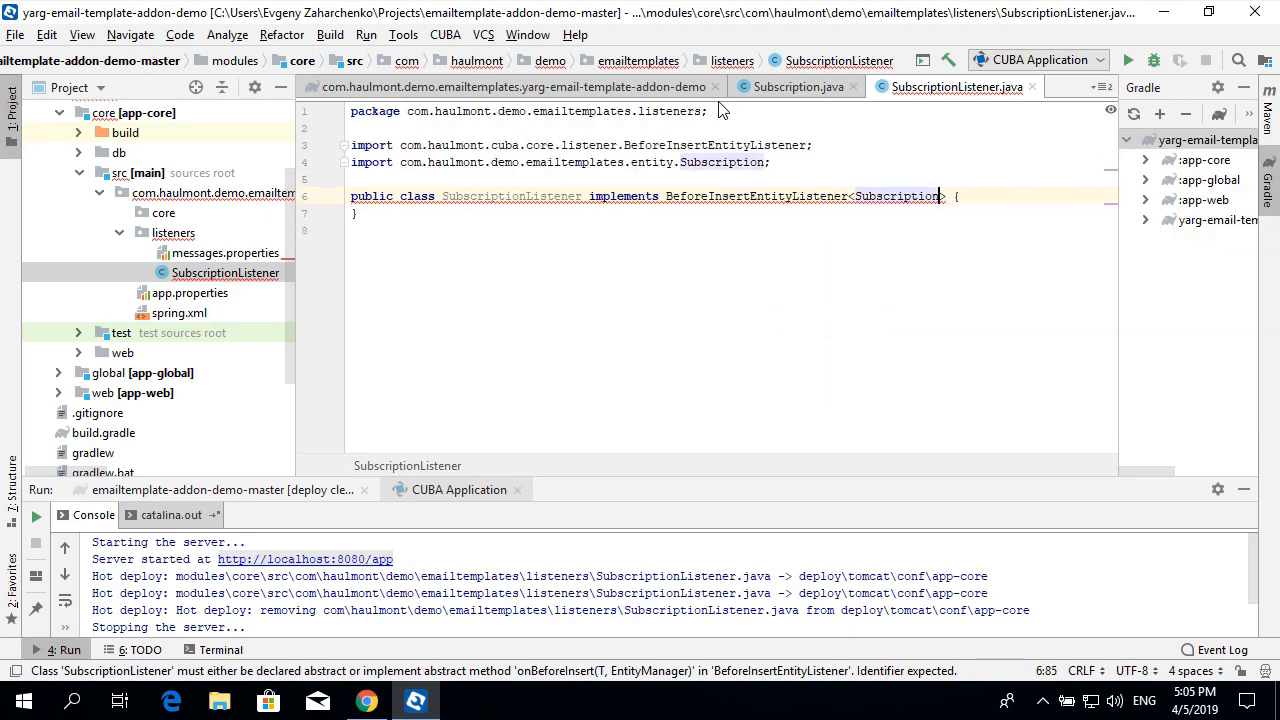
{"action": "type", "text": ", BefoUp"}
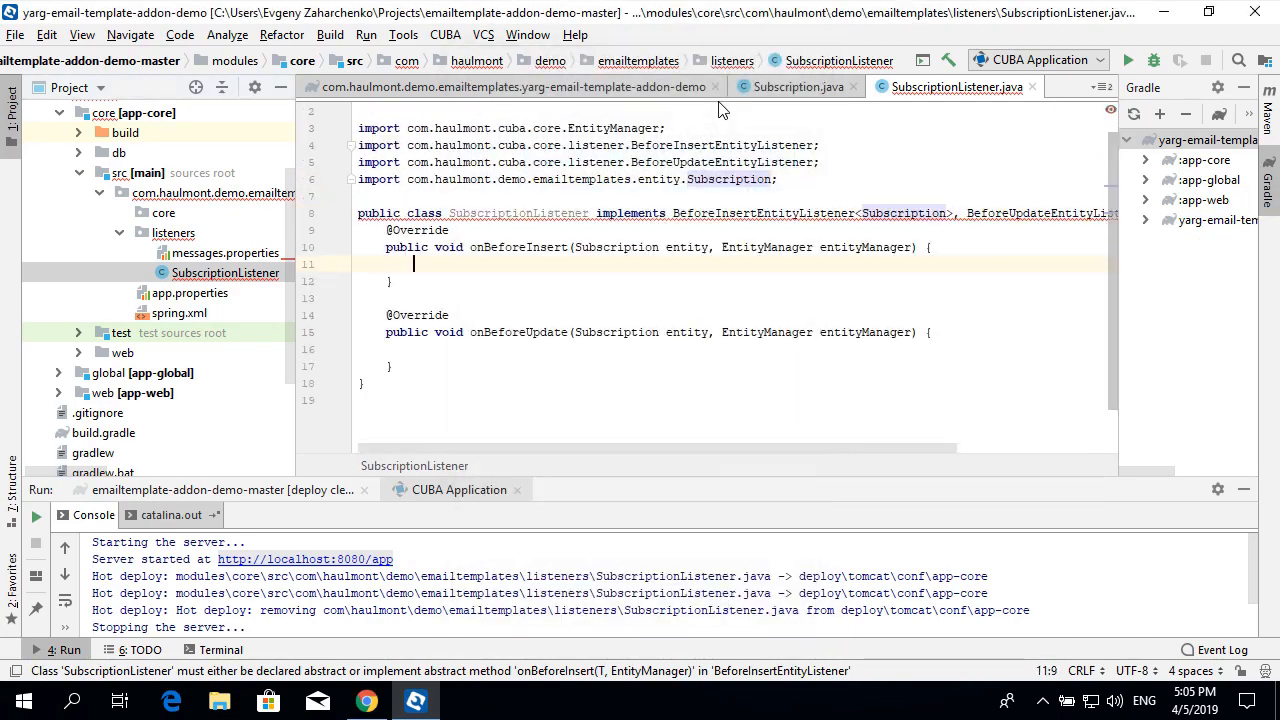
{"action": "type", "text": "private"}
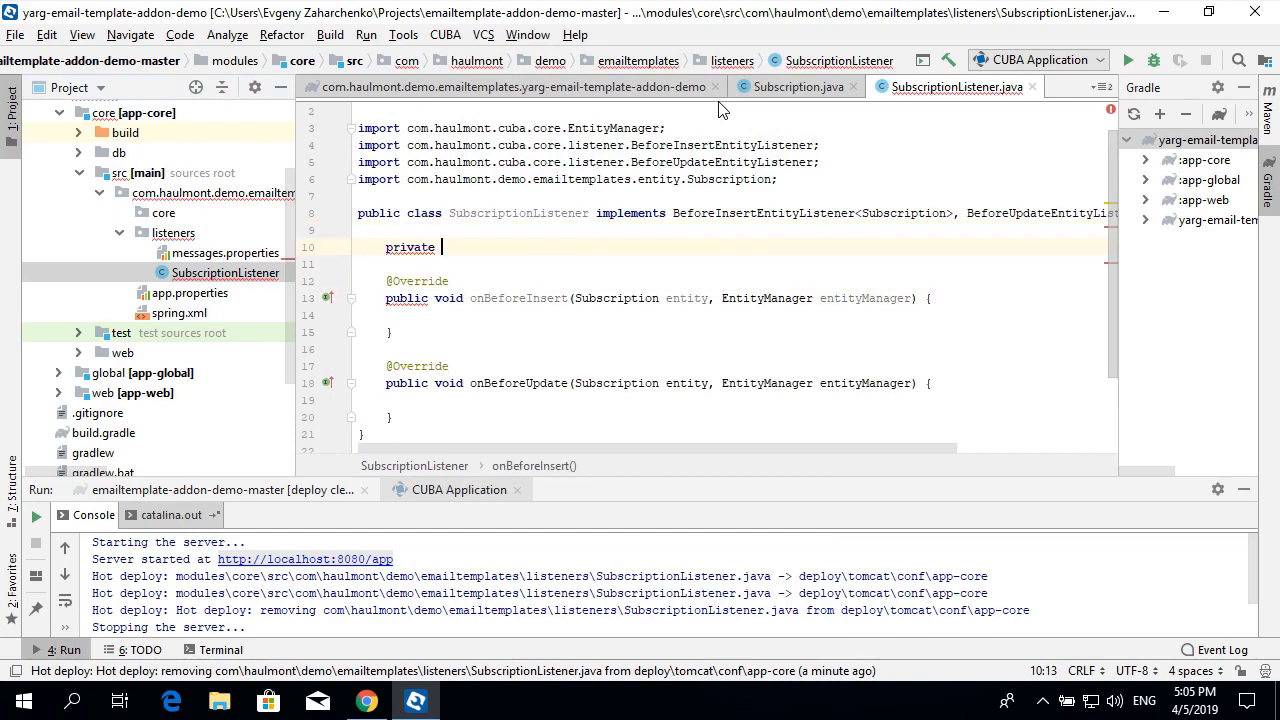
{"action": "type", "text": "@Inject"}
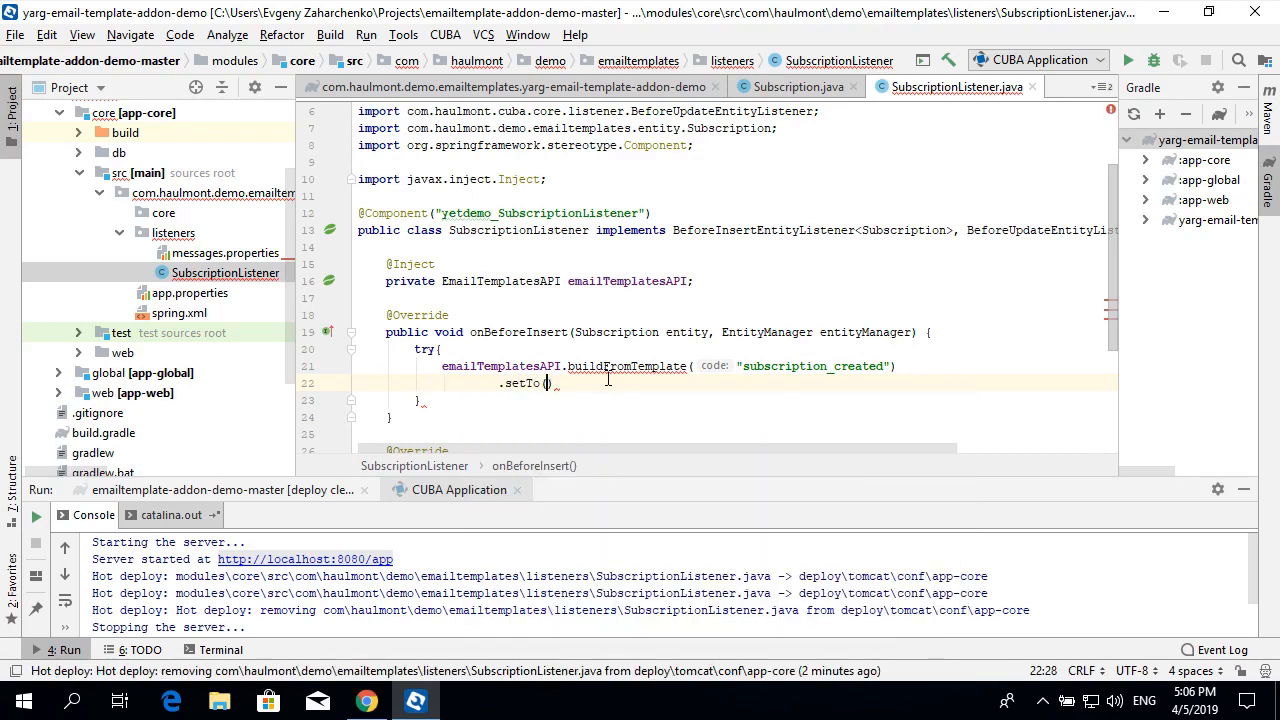
Send subscription_created on insert; queue subscription_updated with name parameters and bcc on update
{"action": "type", "text": "entity.getCustomer().getEmail())"}
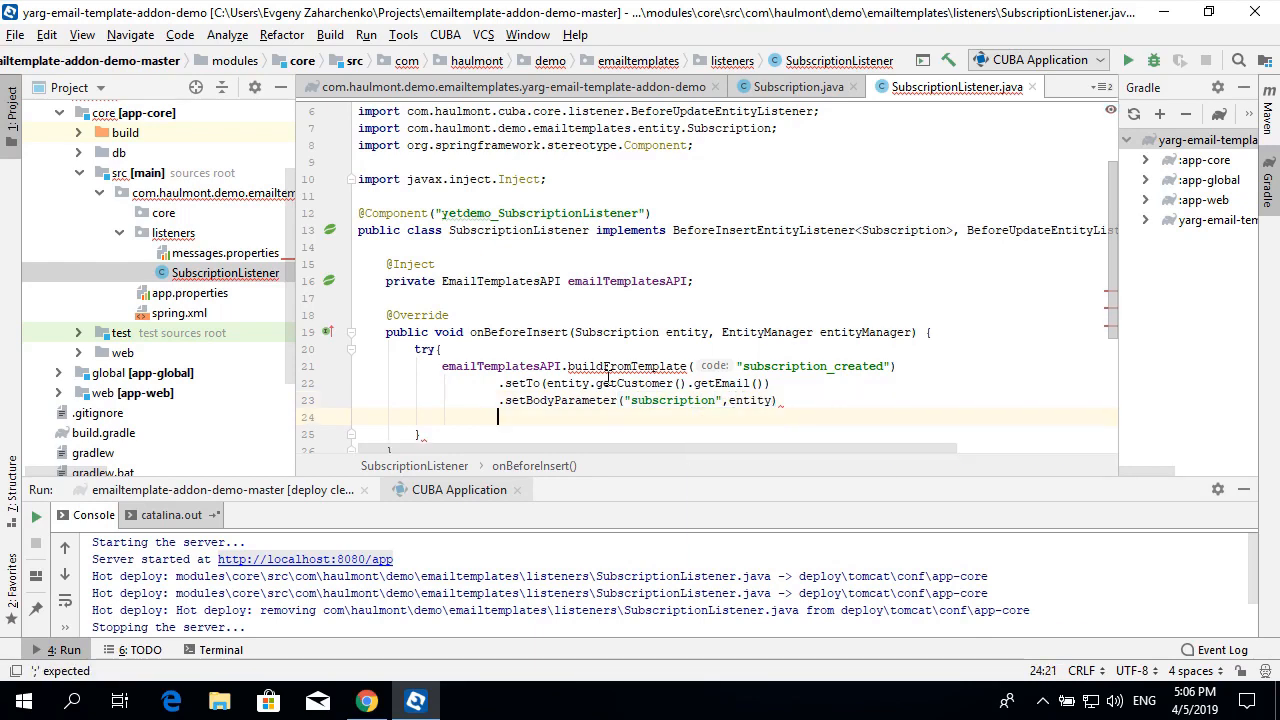
{"action": "type", "text": ".setBodyParameter(\"customer\")"}
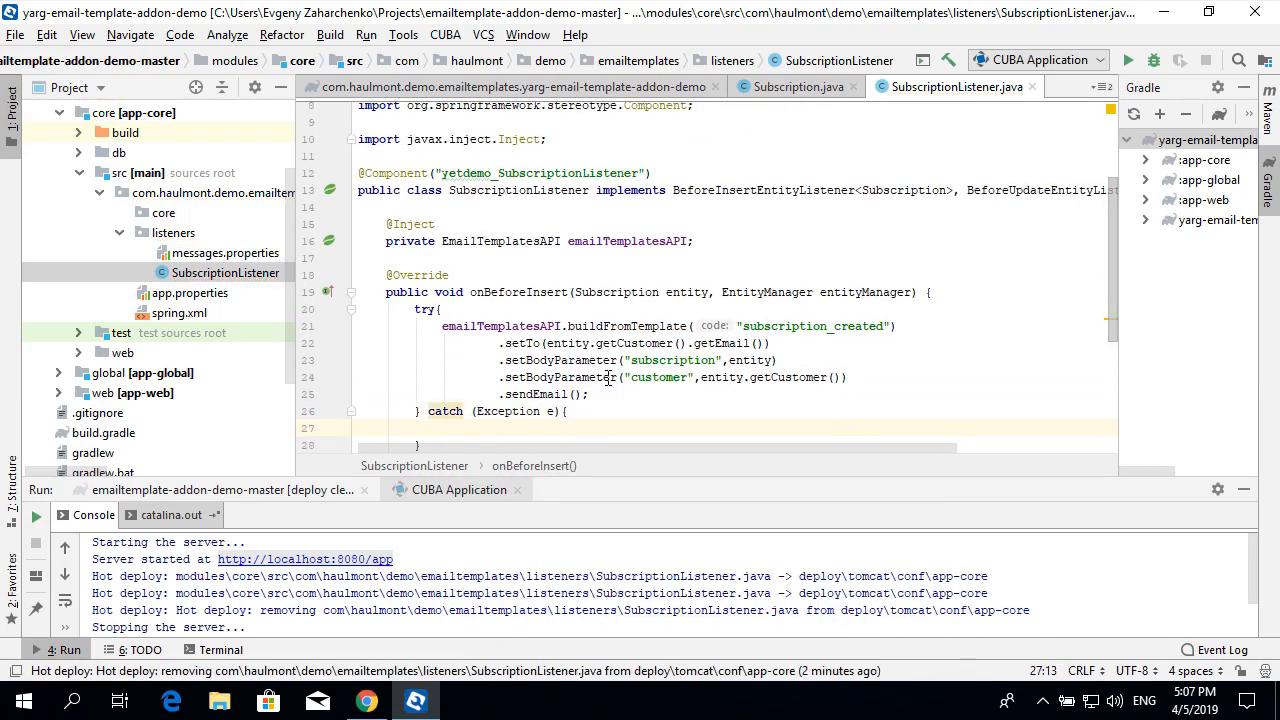
{"action": "type", "text": "//todo handle exception"}
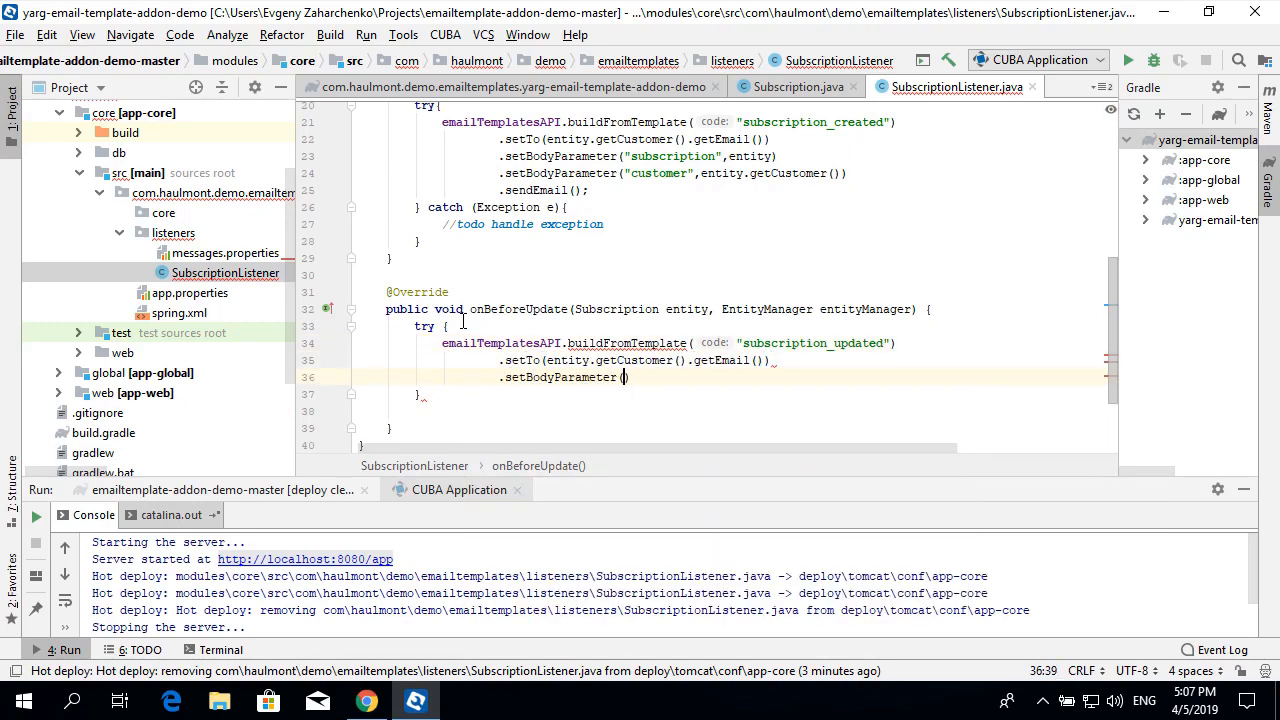
{"action": "type", "text": "\"subscription\",entity"}
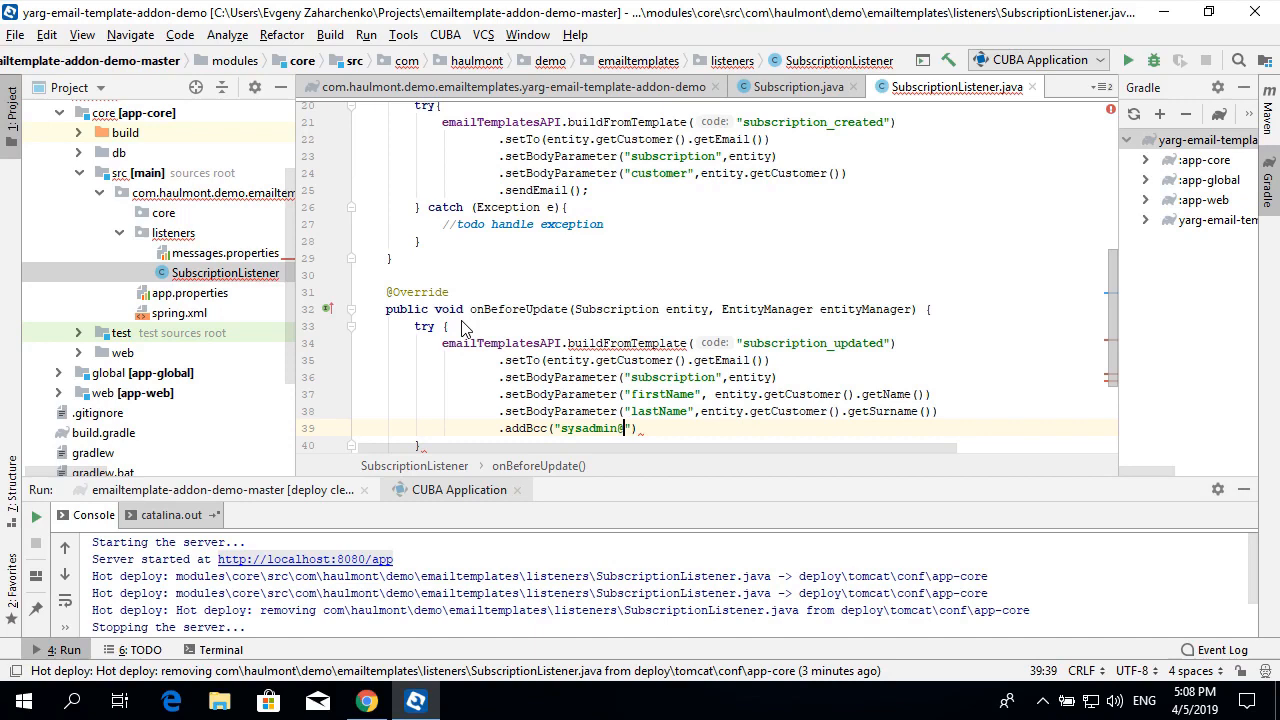
{"action": "type", "text": ".sendEmailAsync();"}
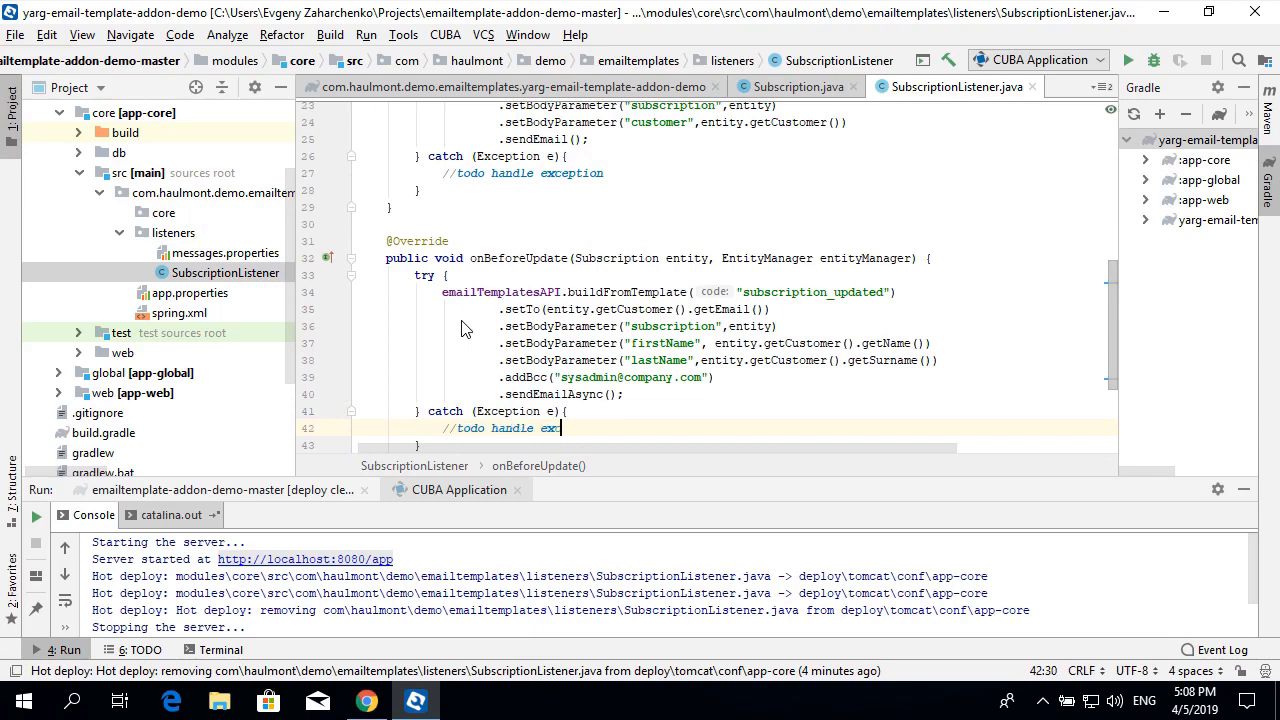
{"action": "left_click", "coordinate": [797, 86]}
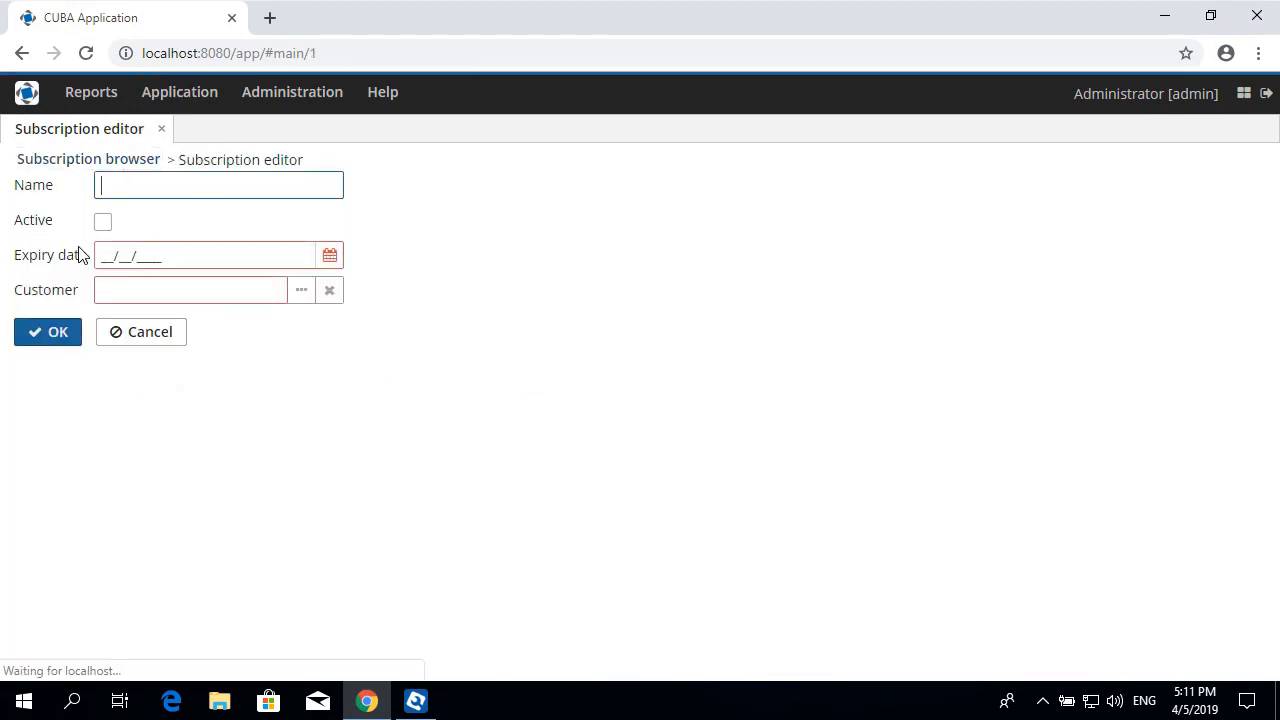
Save an active 'CUBA subscription' for Homer Simpson expiring 05/04/2020
{"action": "type", "text": "CUBA subscripton"}
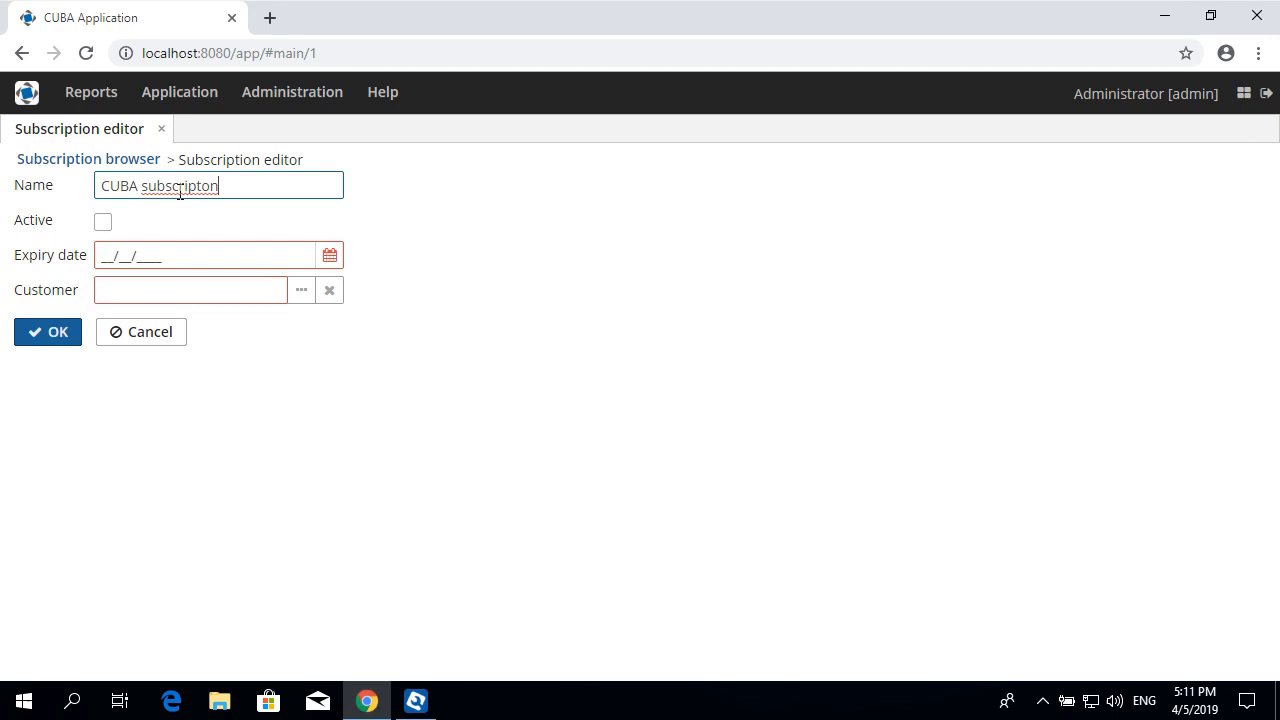
{"action": "left_click", "coordinate": [330, 254]}
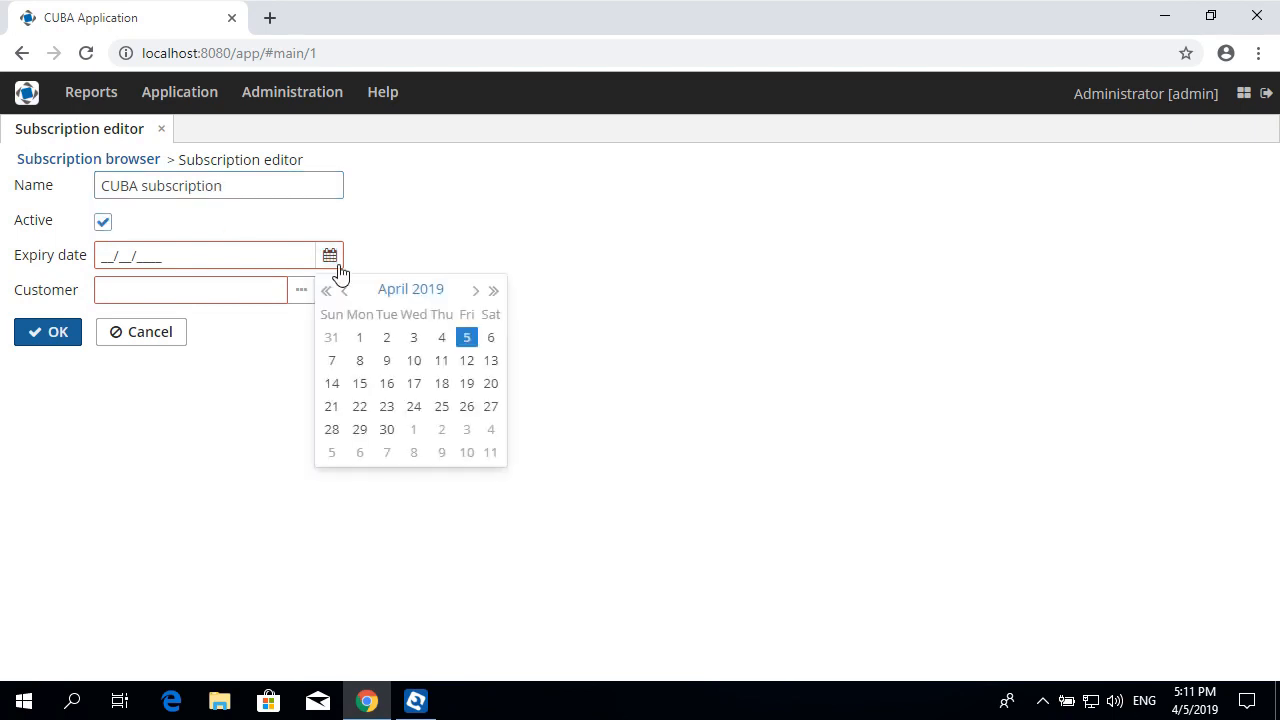
{"action": "left_click", "coordinate": [300, 289]}
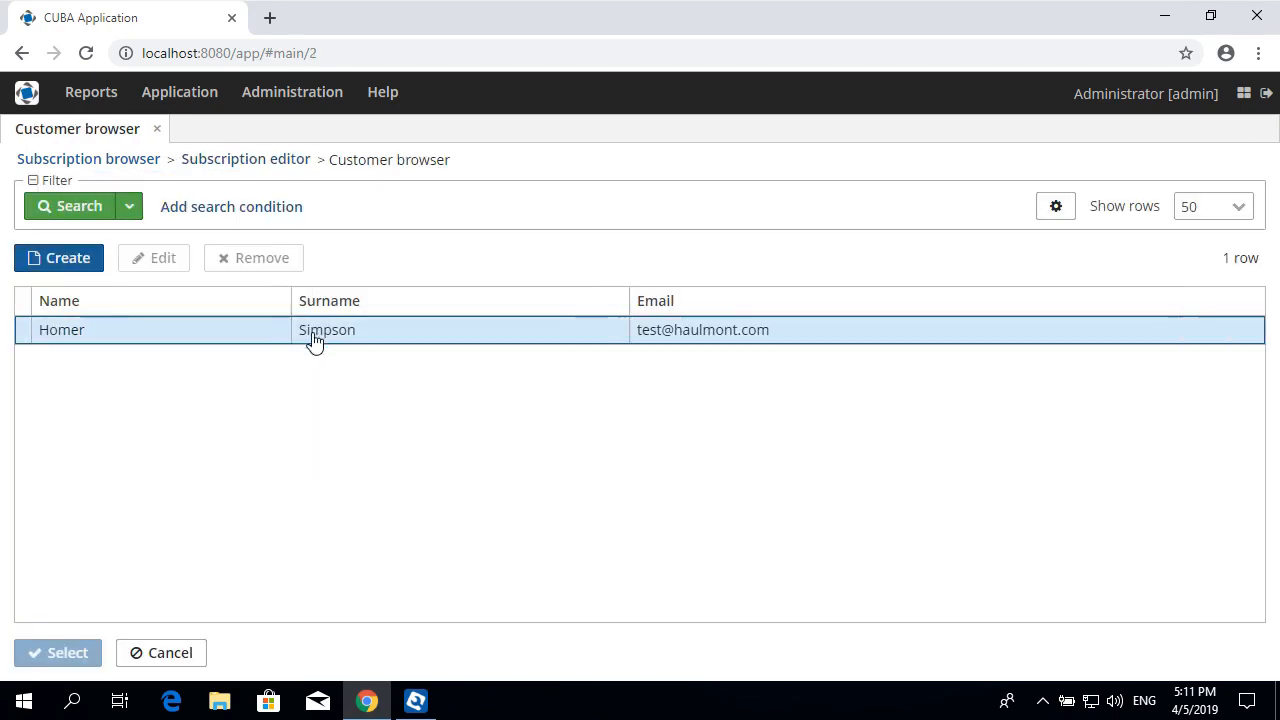
{"action": "left_click", "coordinate": [57, 652]}
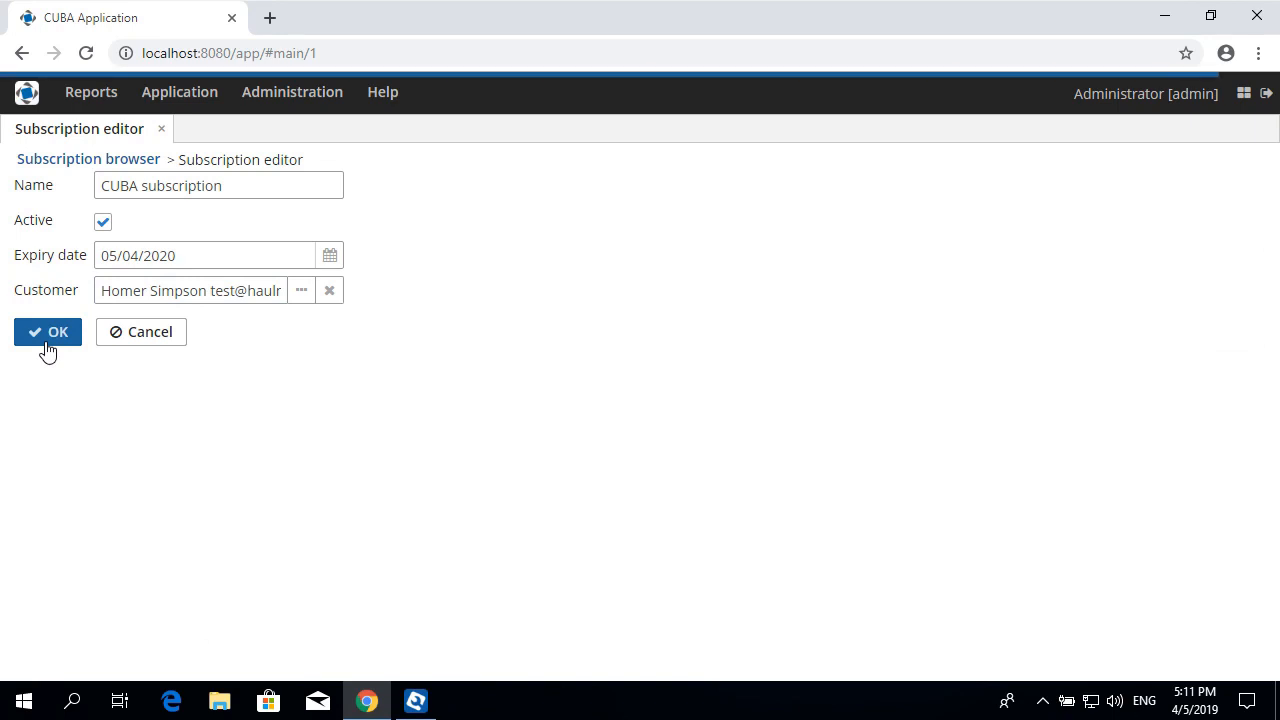
{"action": "left_click", "coordinate": [47, 331]}
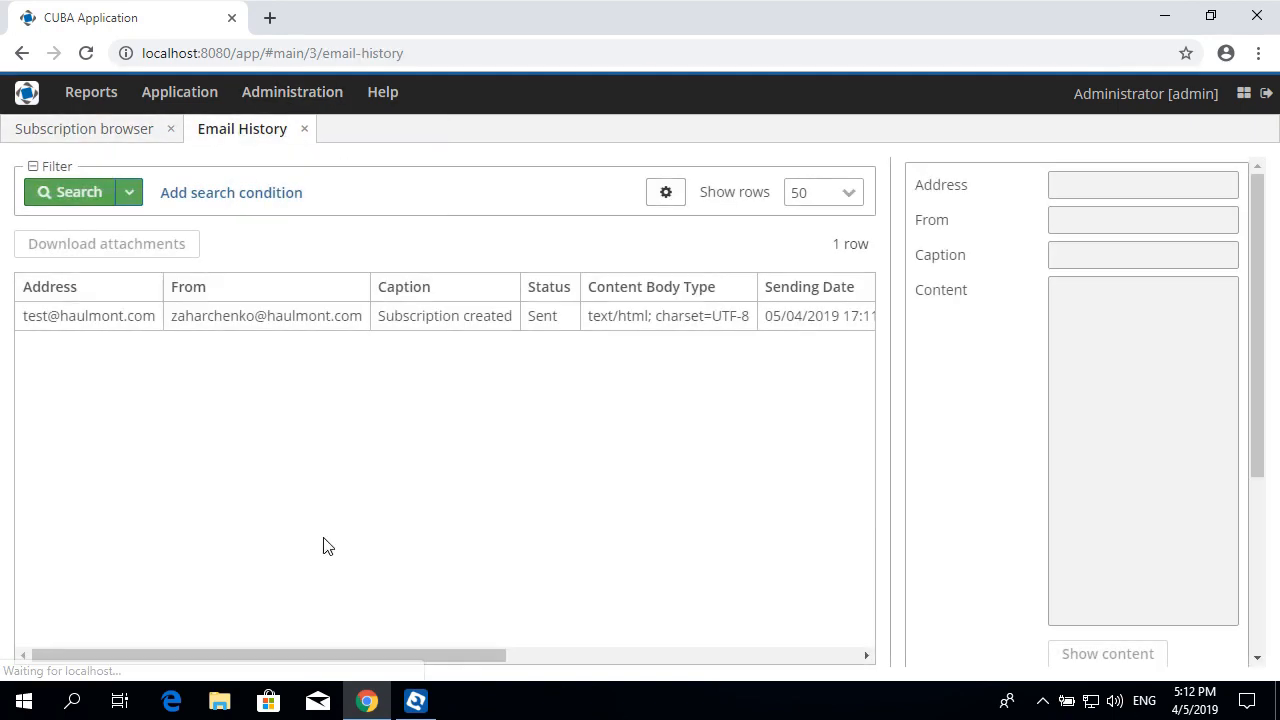
Re-save the CUBA subscription, then preview the queued Subscription updated email's content
{"action": "left_click", "coordinate": [1107, 653]}
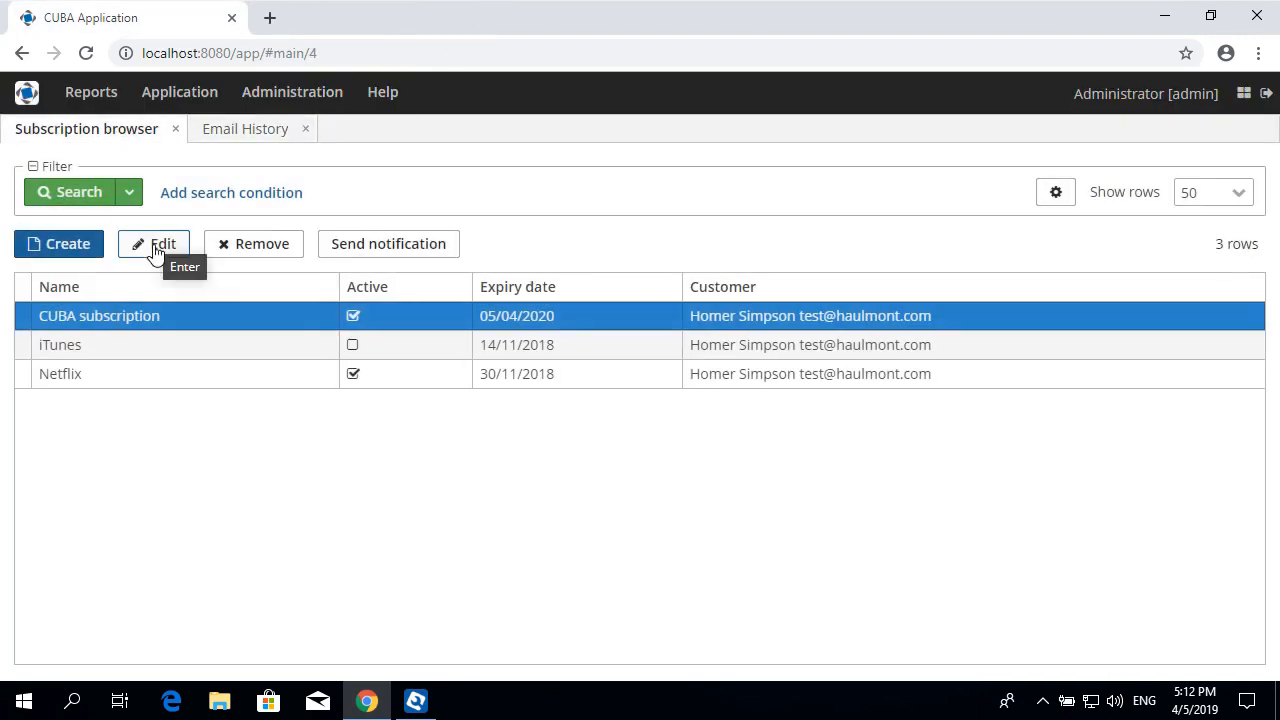
{"action": "left_click", "coordinate": [153, 243]}
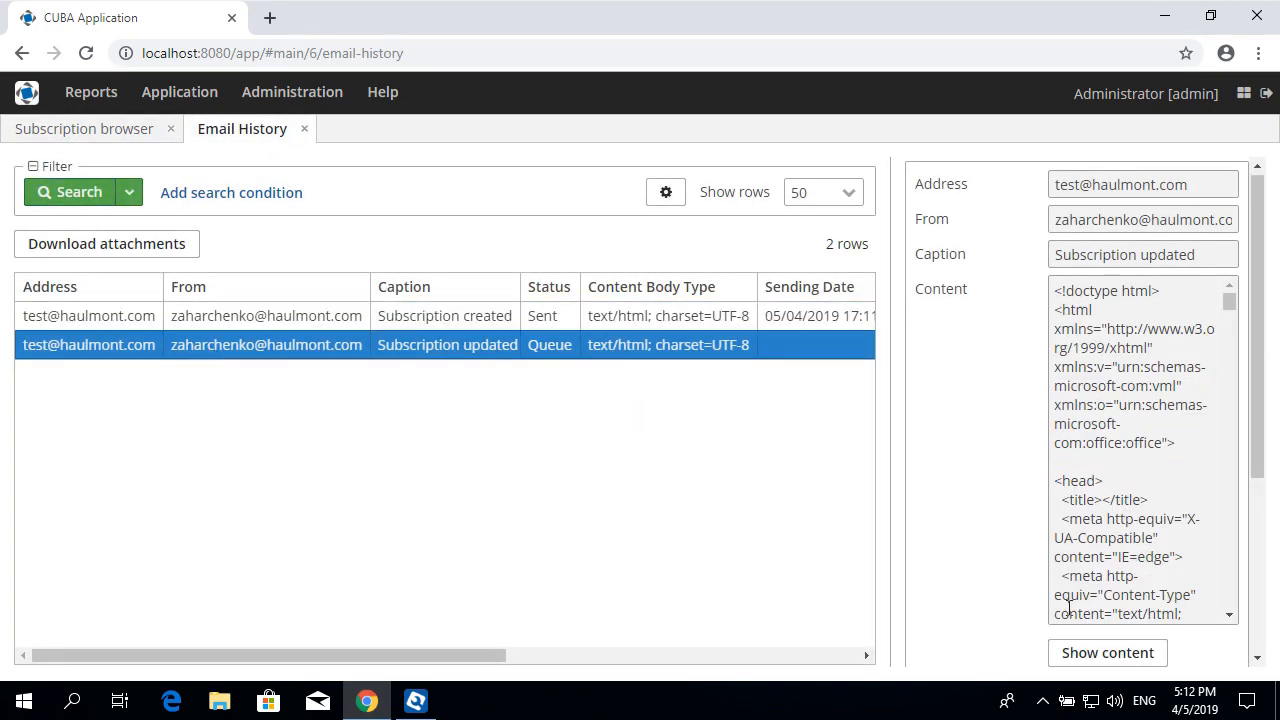
{"action": "left_click", "coordinate": [1107, 652]}
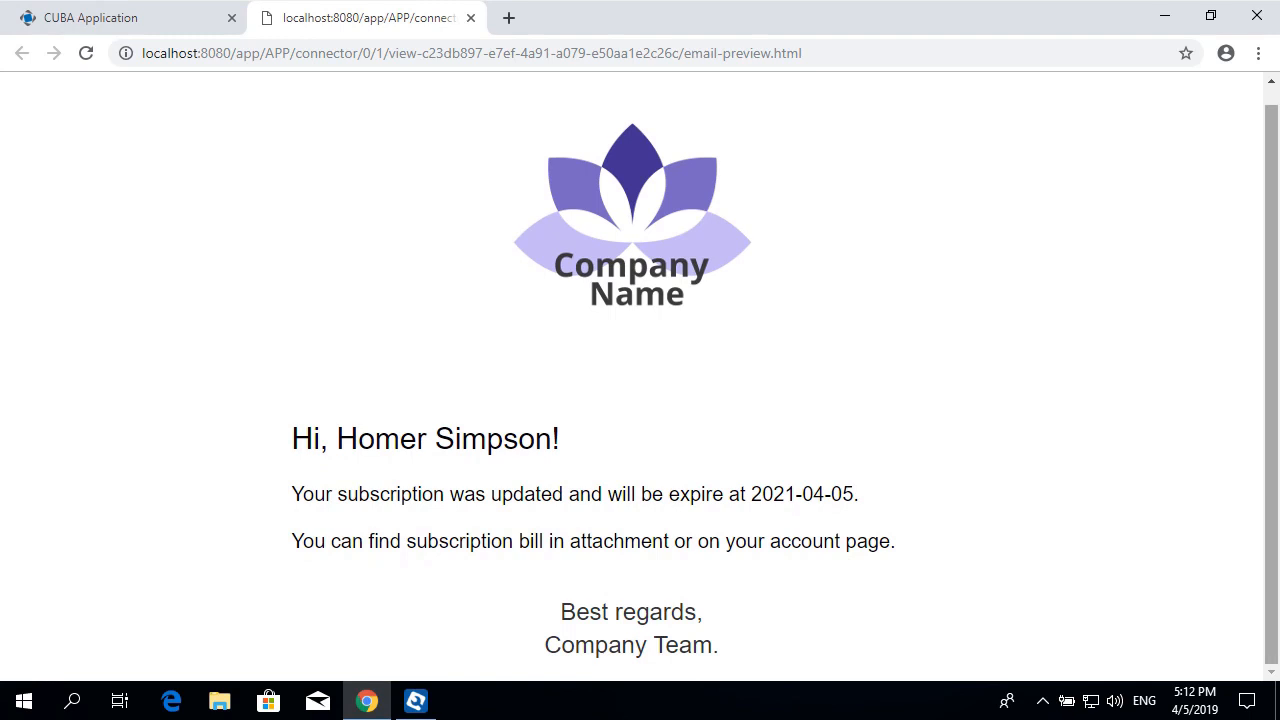